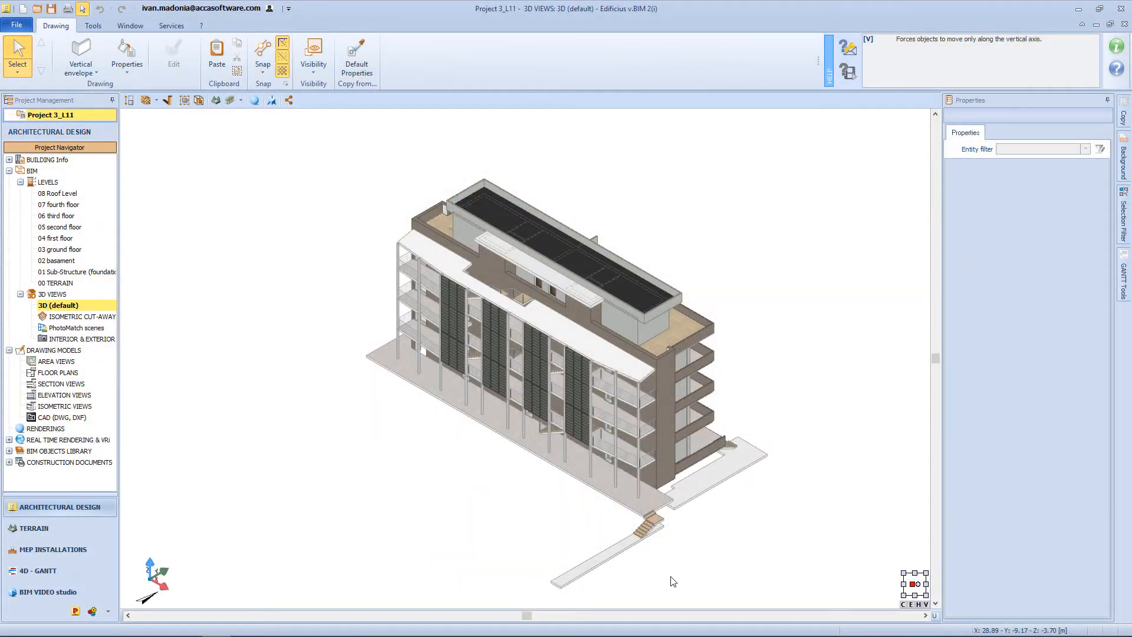
Open level 02 basament with the ground floor as a faint background reference.
double_click(61, 260)
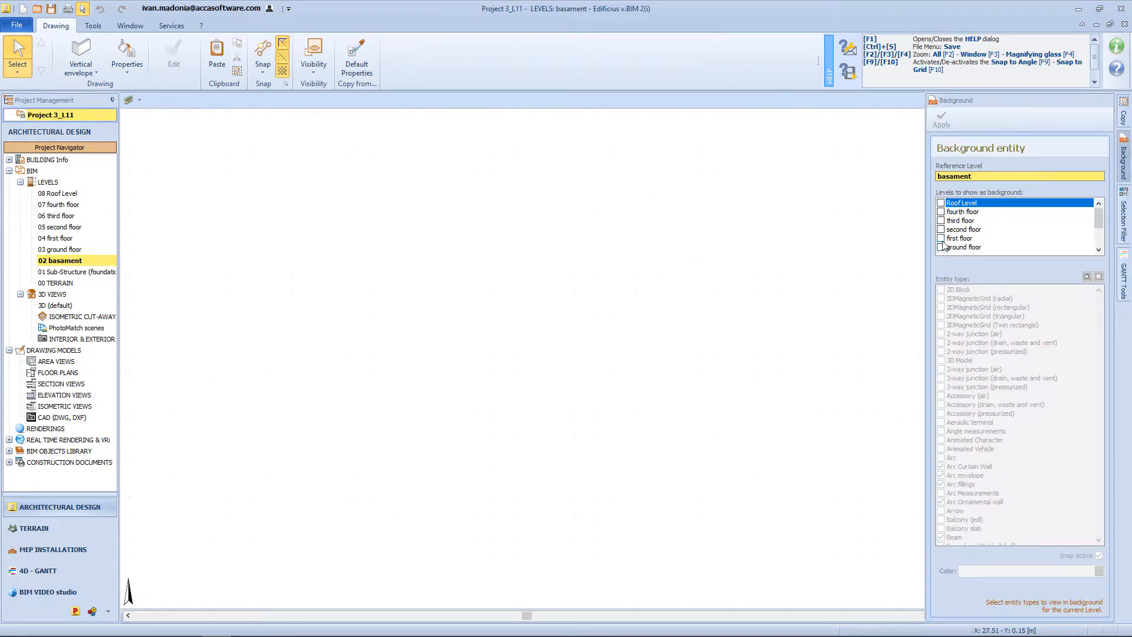
click(941, 247)
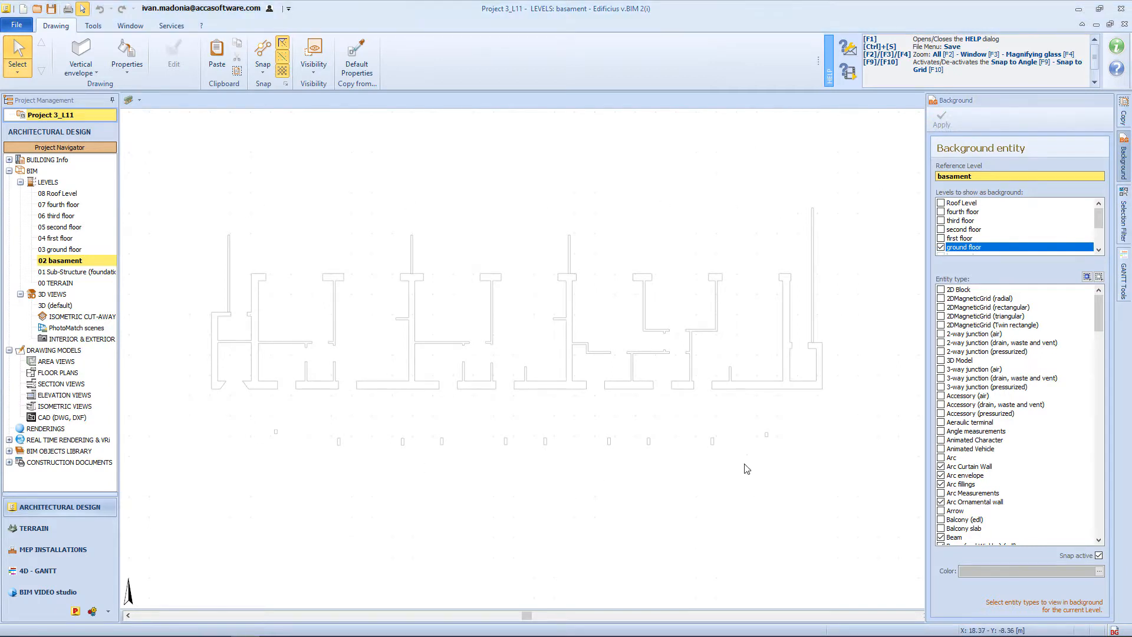
mouse_move(81, 80)
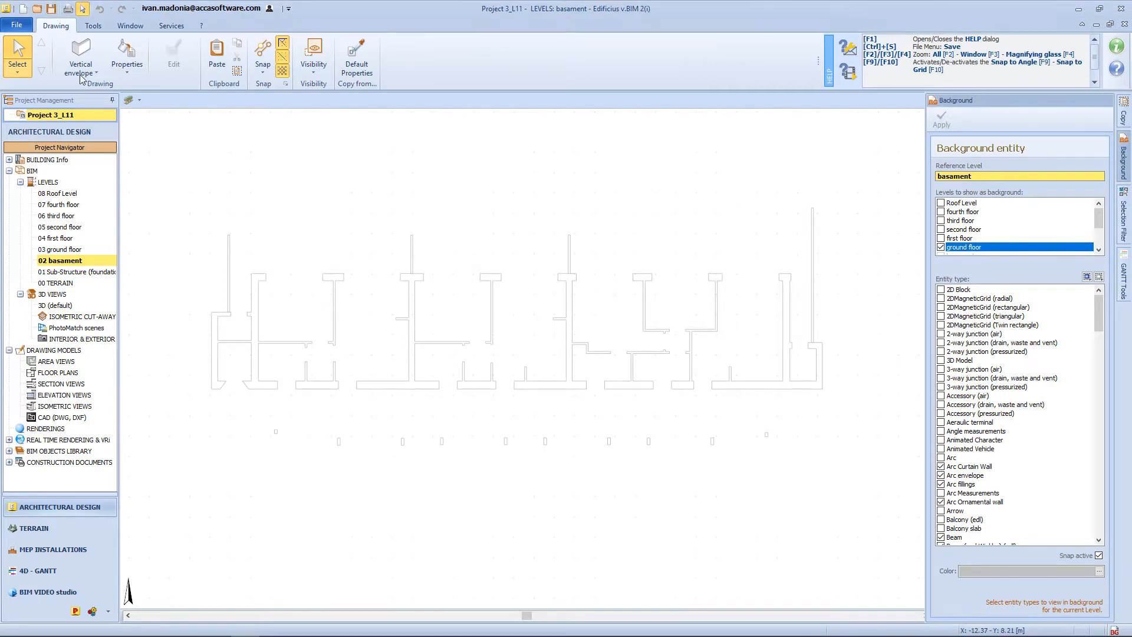
Import the basement and curved ramp DWG/DXF drawing at conversion factor 1.
click(80, 54)
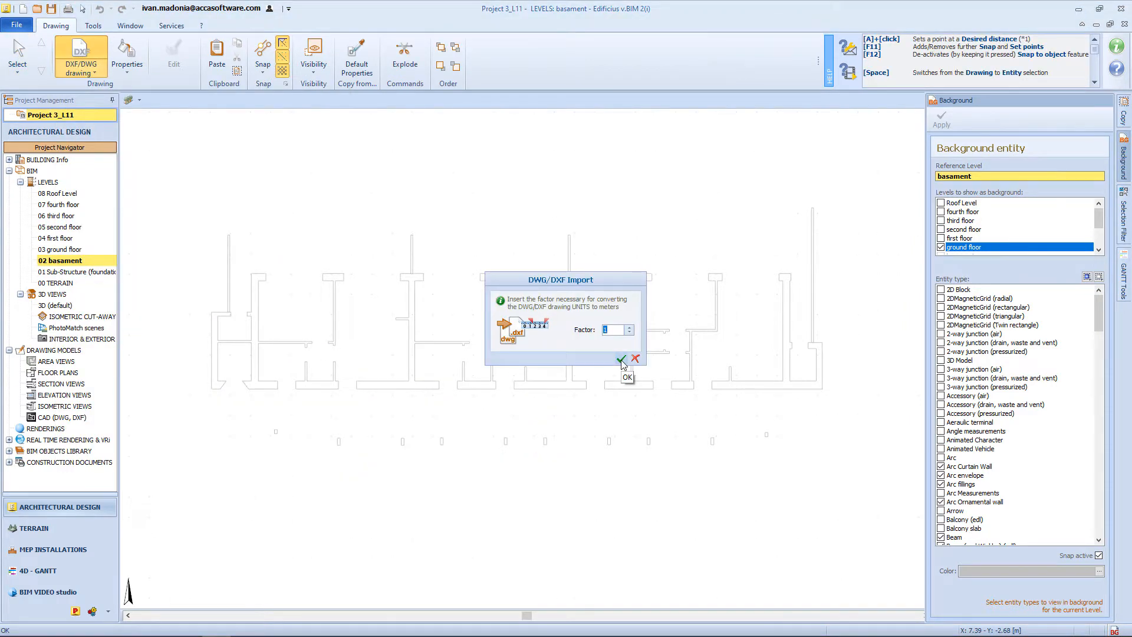
click(620, 360)
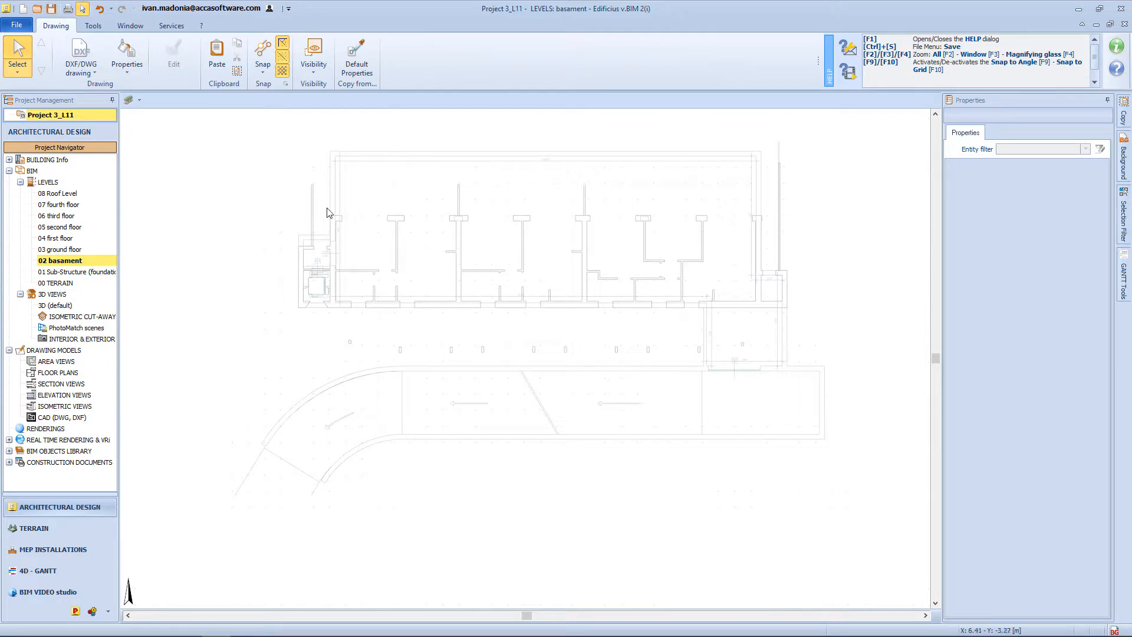
Generate basement perimeter and lift shaft walls automatically from the imported drawing lines.
click(80, 57)
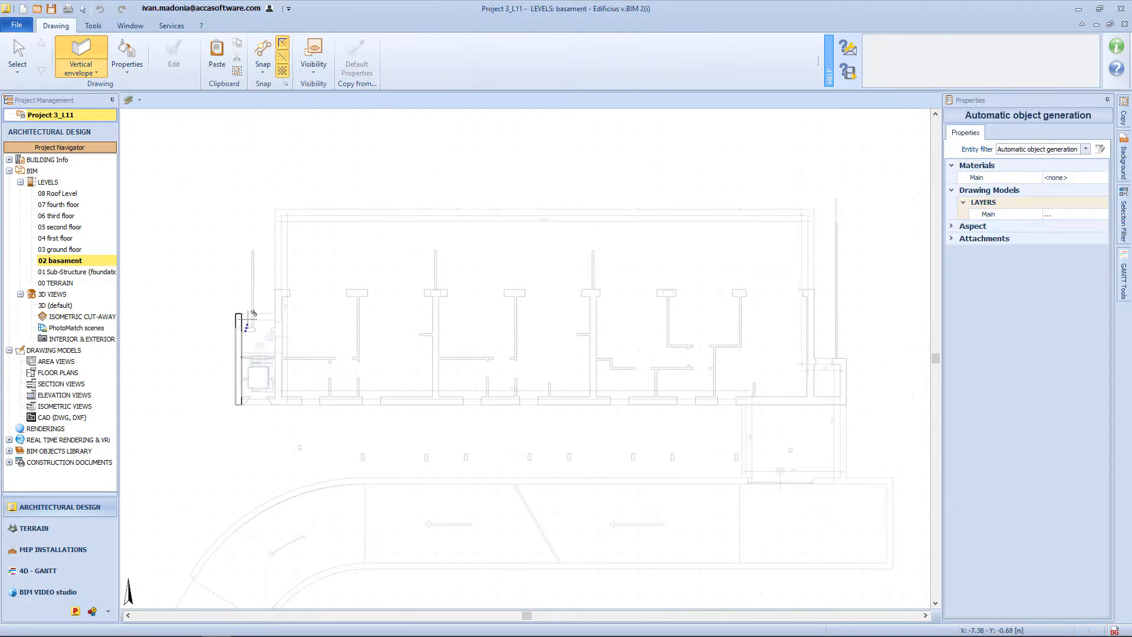
click(405, 57)
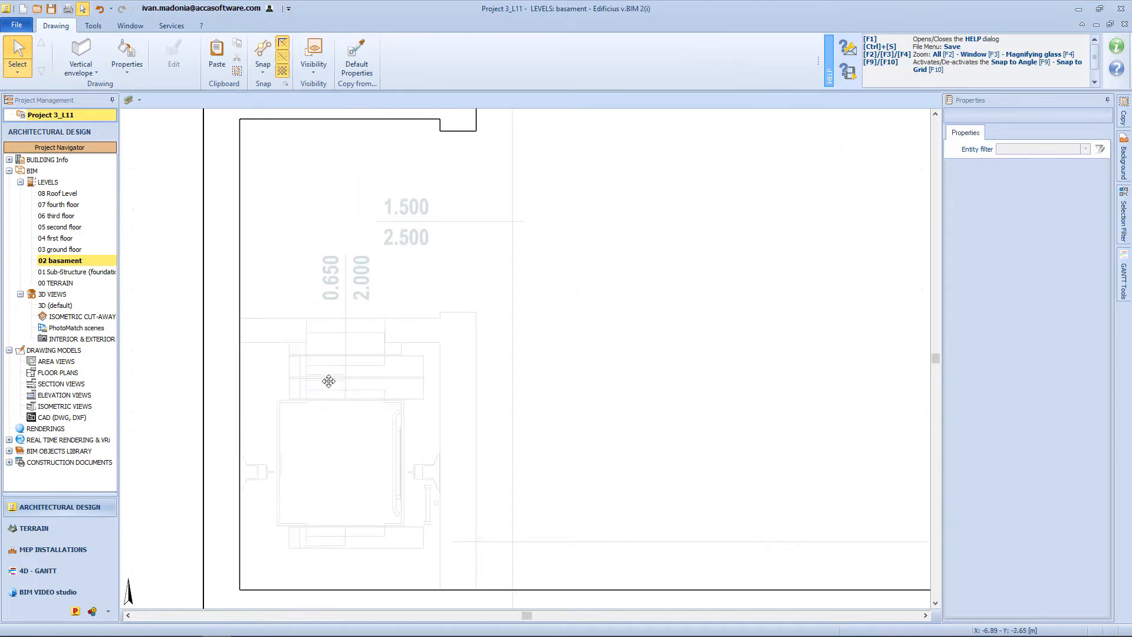
Select both lift shaft openings and set their height to 2.100 m.
click(81, 57)
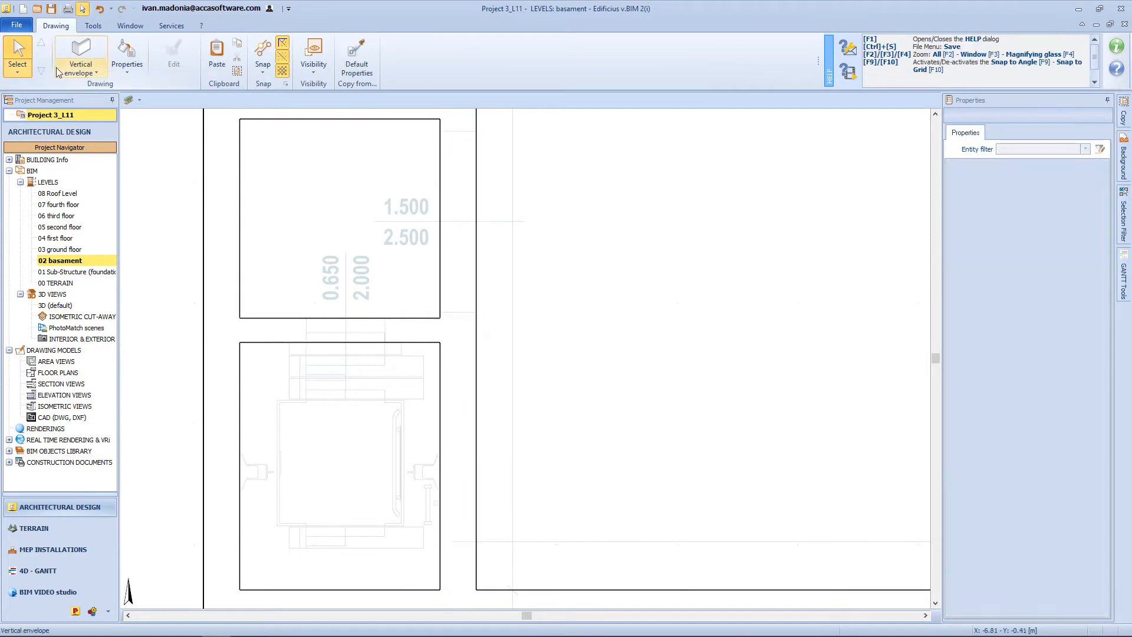
click(80, 55)
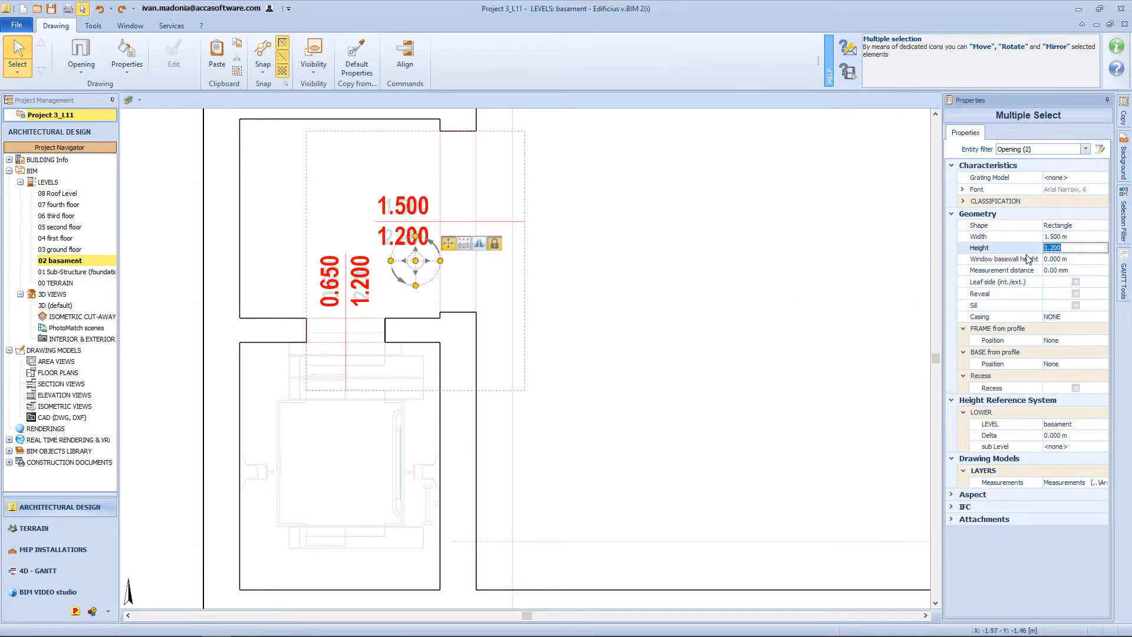
text(2.100)
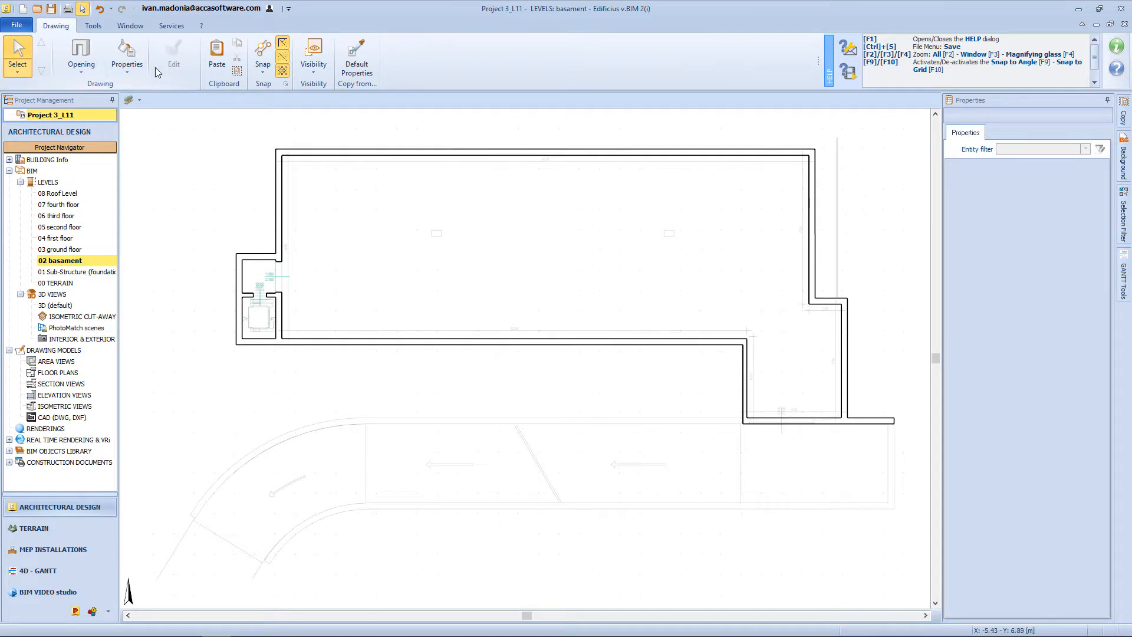
Place a door using the 1st fixture model in the lower right basement wall.
click(80, 54)
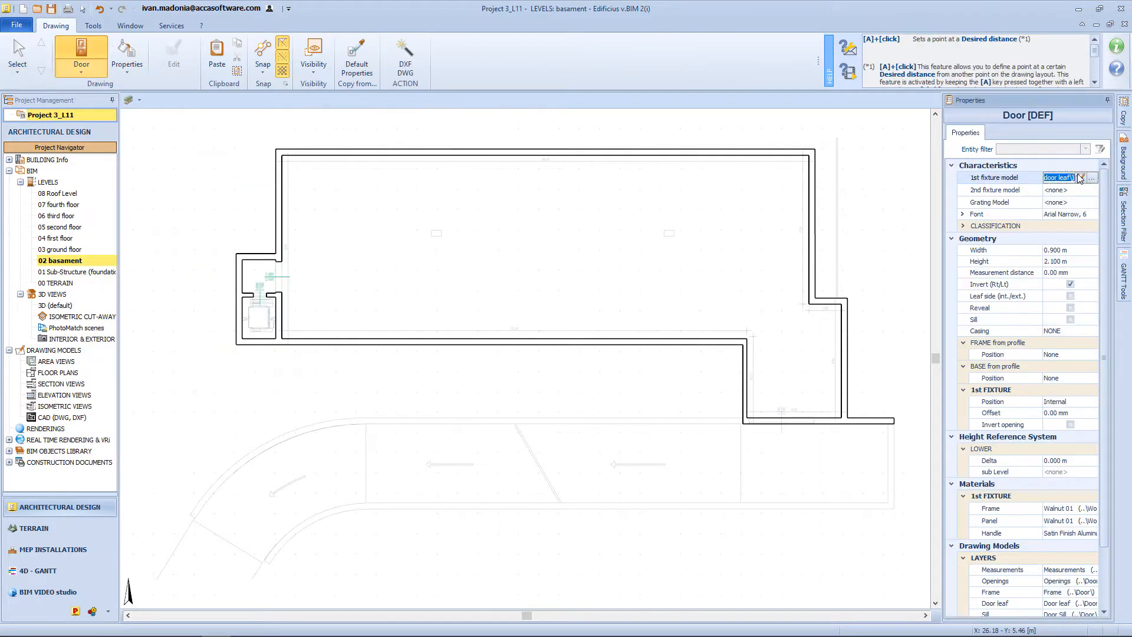
click(1091, 178)
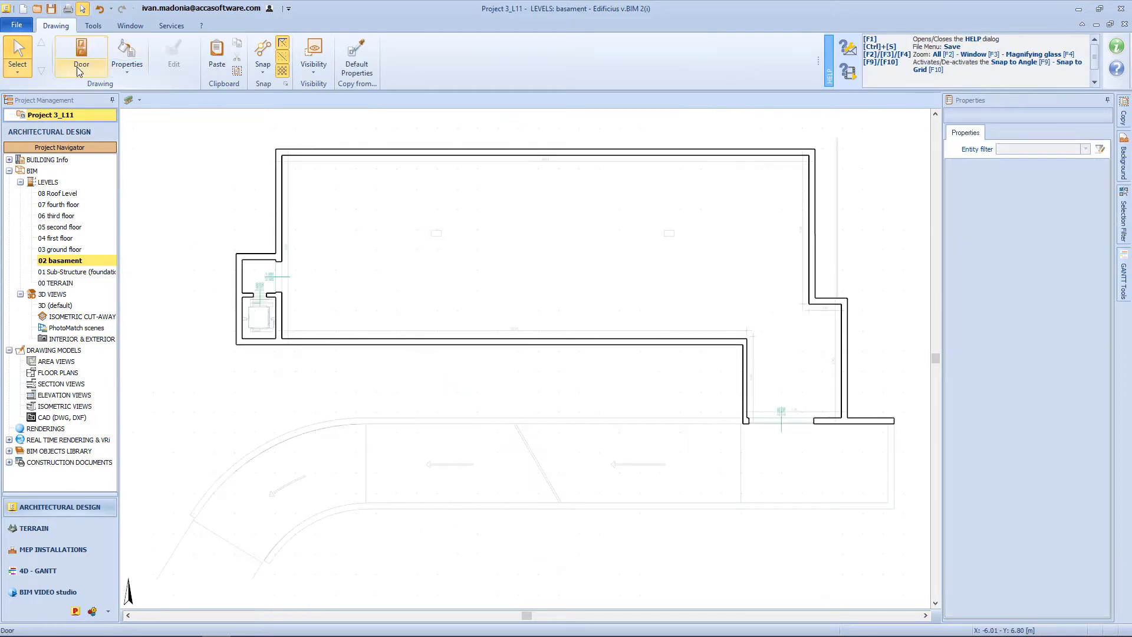
Place two 300x500 rectangular columns in a row in the upper basement.
click(81, 57)
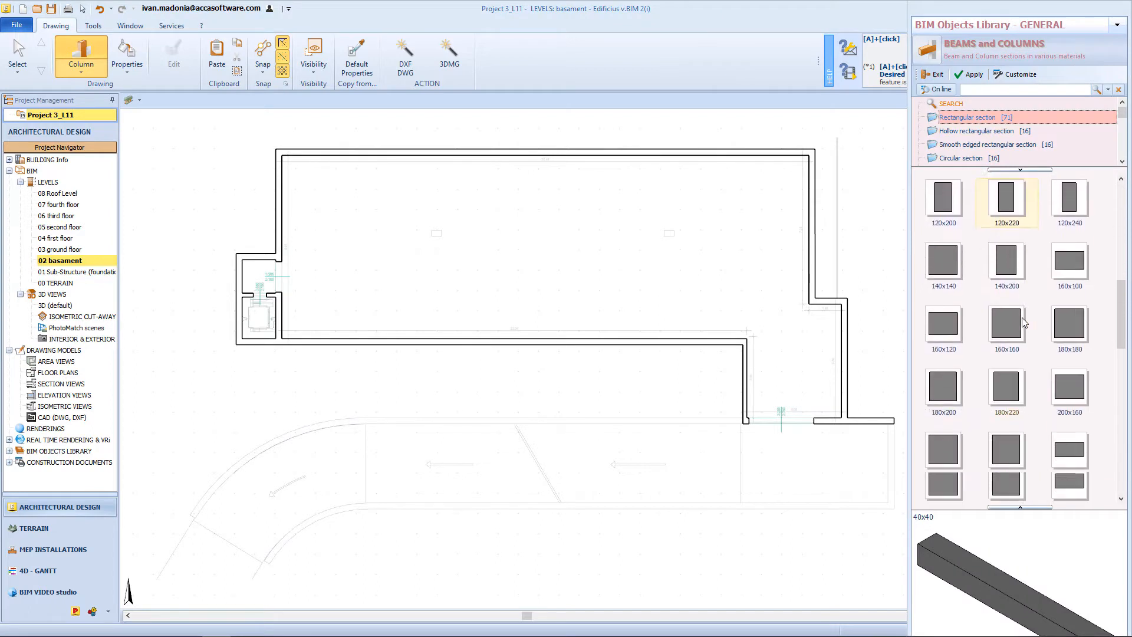
scroll(down, 3)
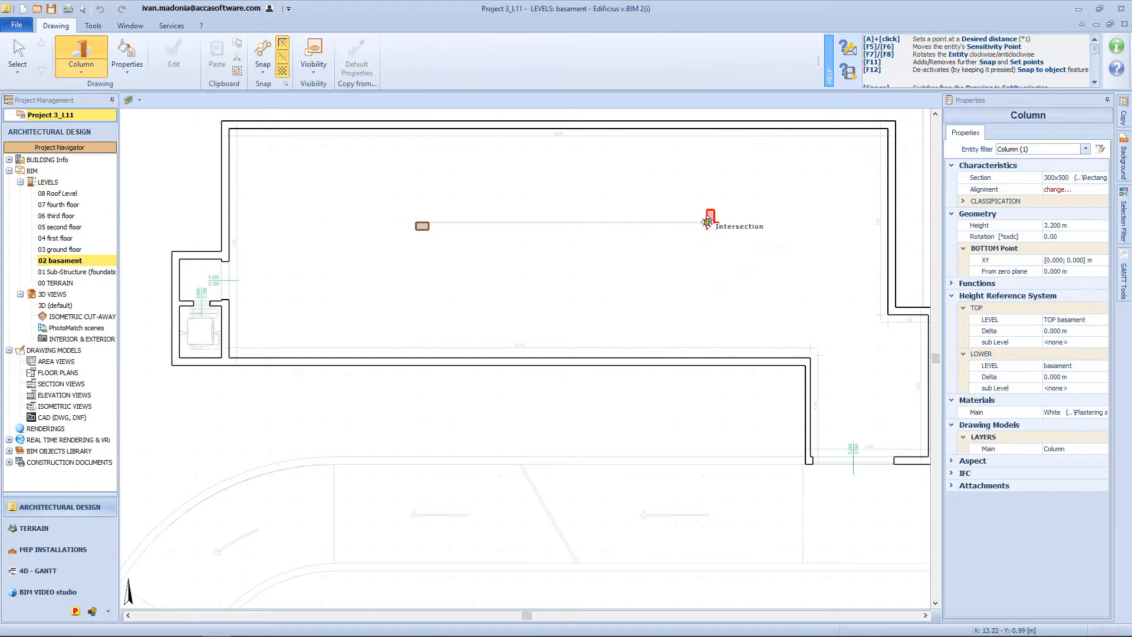
click(711, 220)
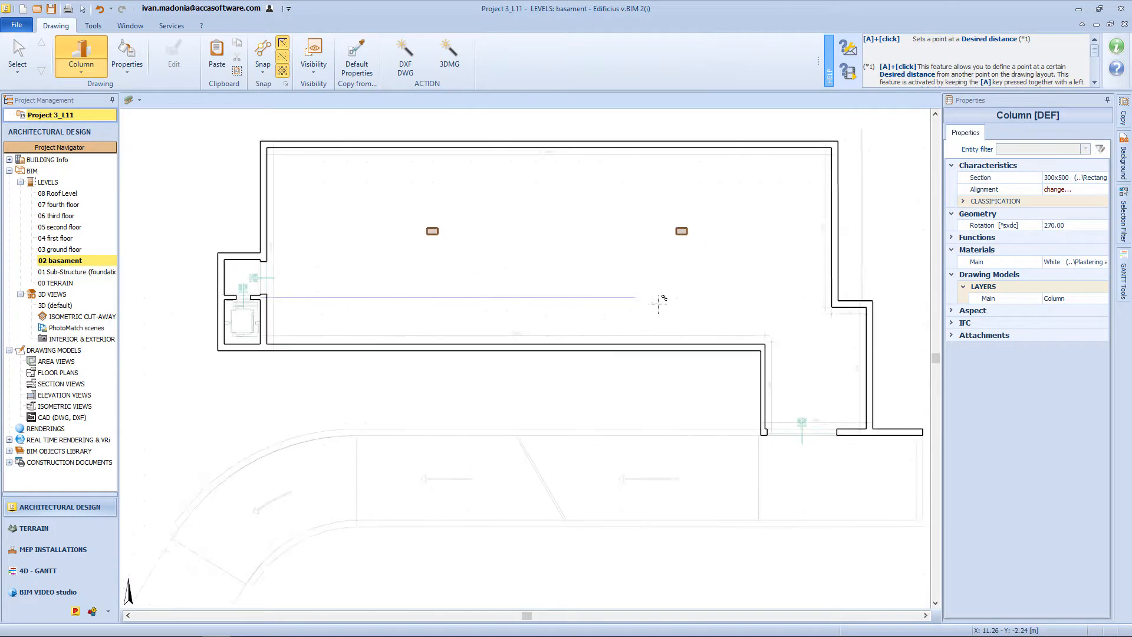
Draw a basement floor slab along the perimeter outline and view the building in 3D.
click(81, 57)
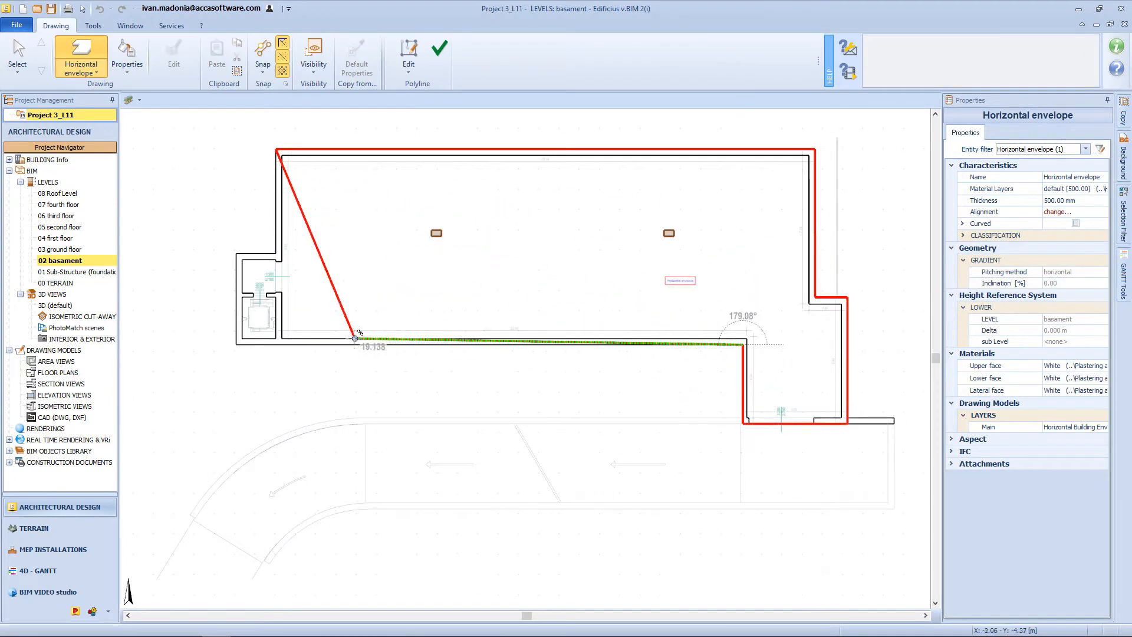
click(439, 45)
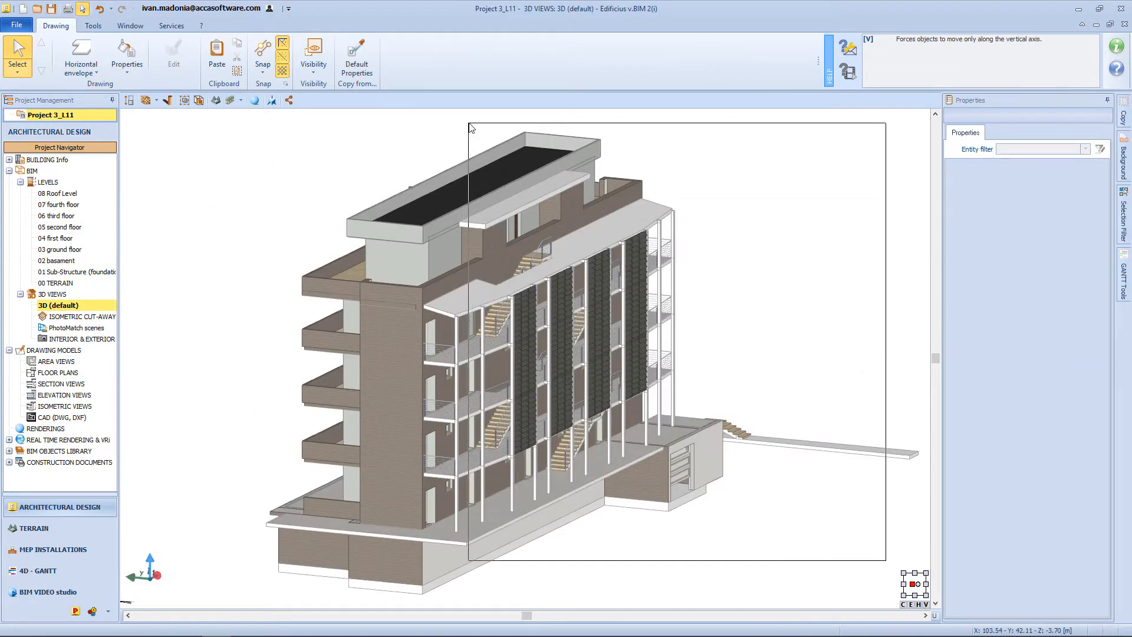
Hide all selected entity types except the lift shaft walls, beside the basement plan.
click(313, 57)
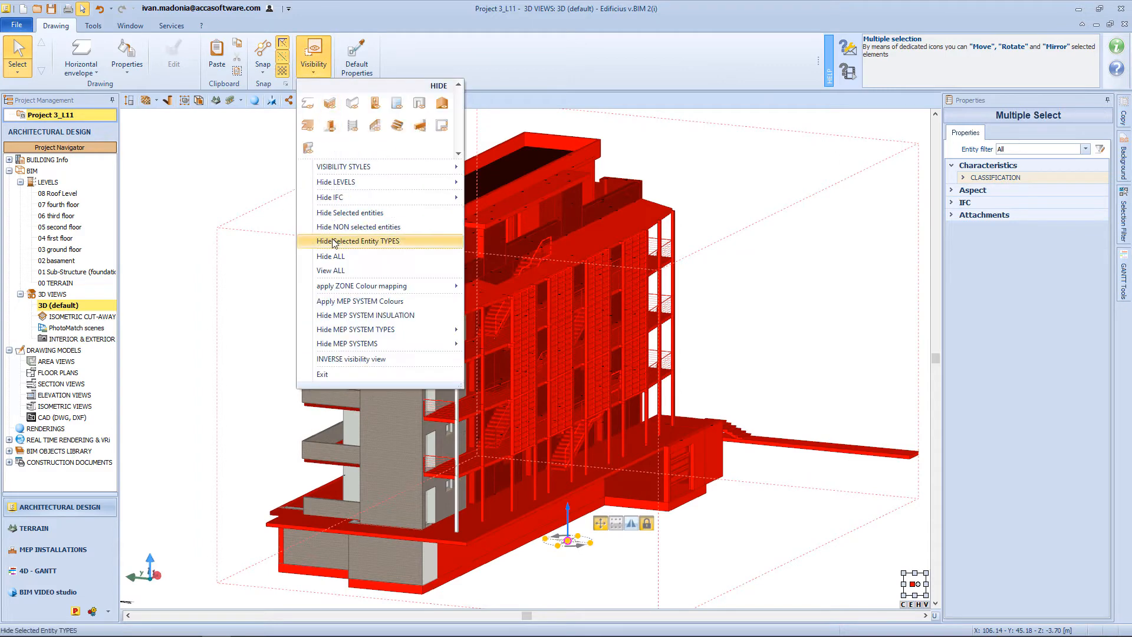
click(358, 241)
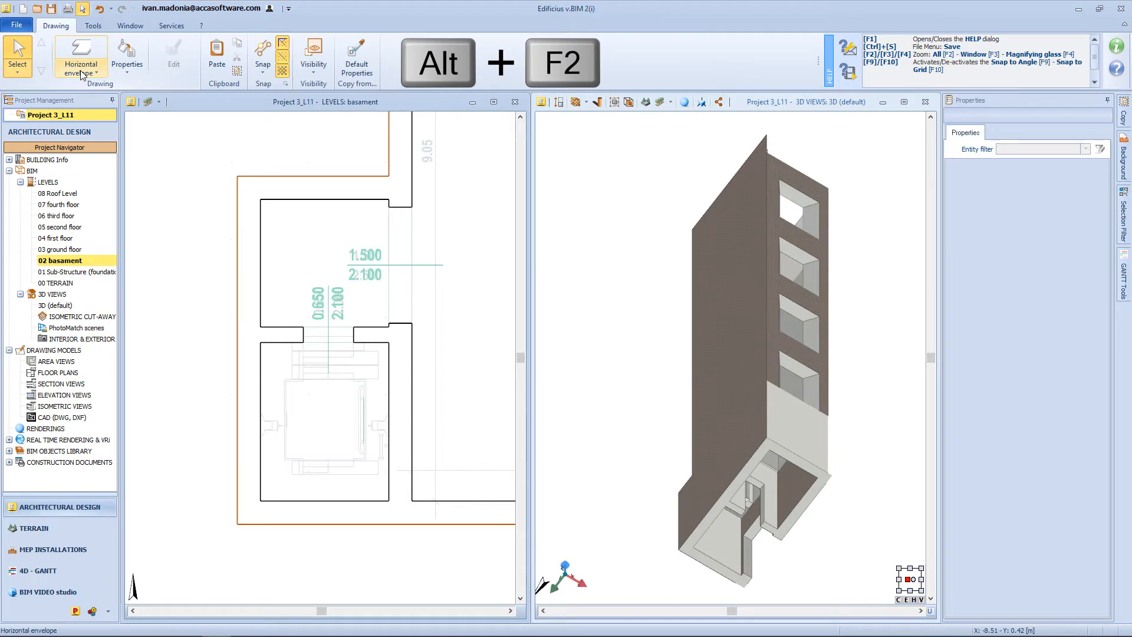
Add a Central hydraulics lift, accepting the room resize to 1.390 m.
click(80, 58)
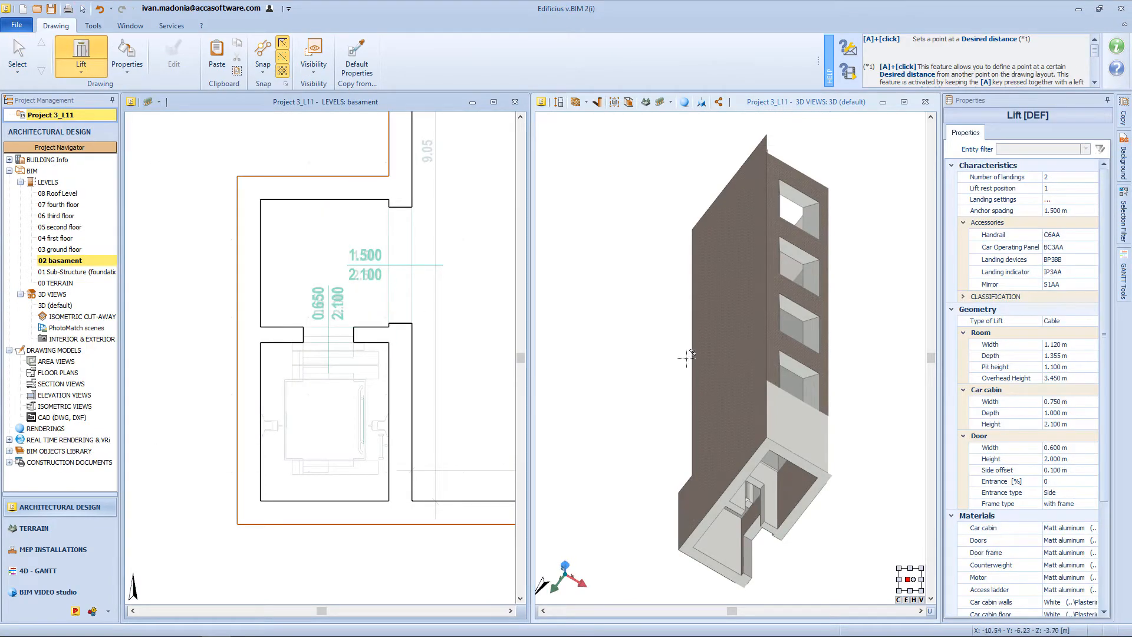
click(1103, 321)
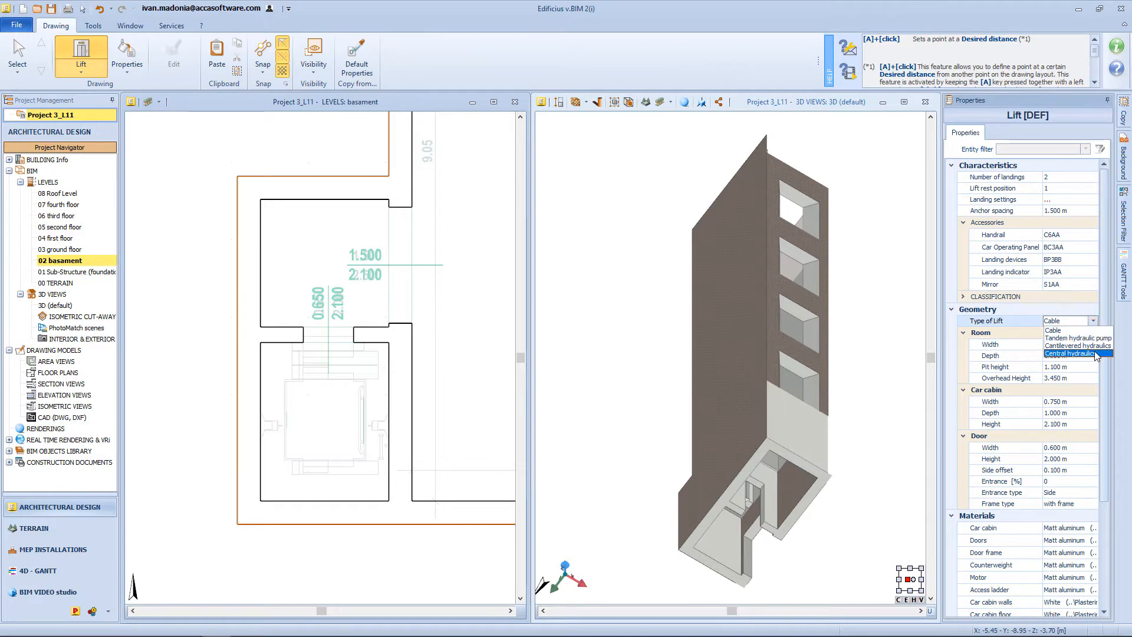
click(1072, 354)
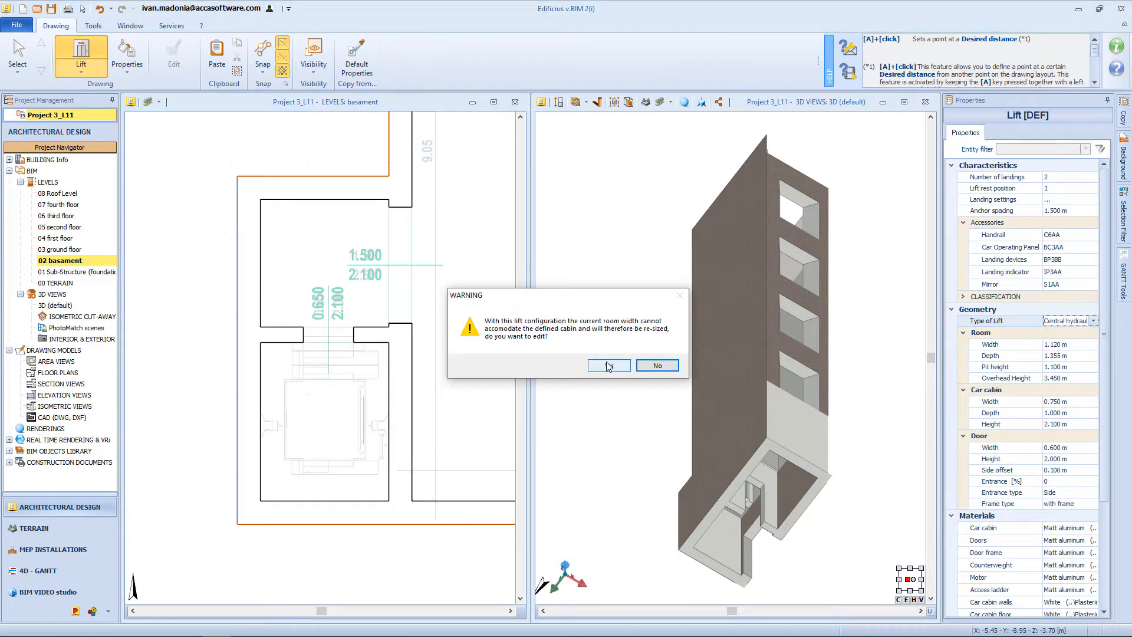
click(607, 365)
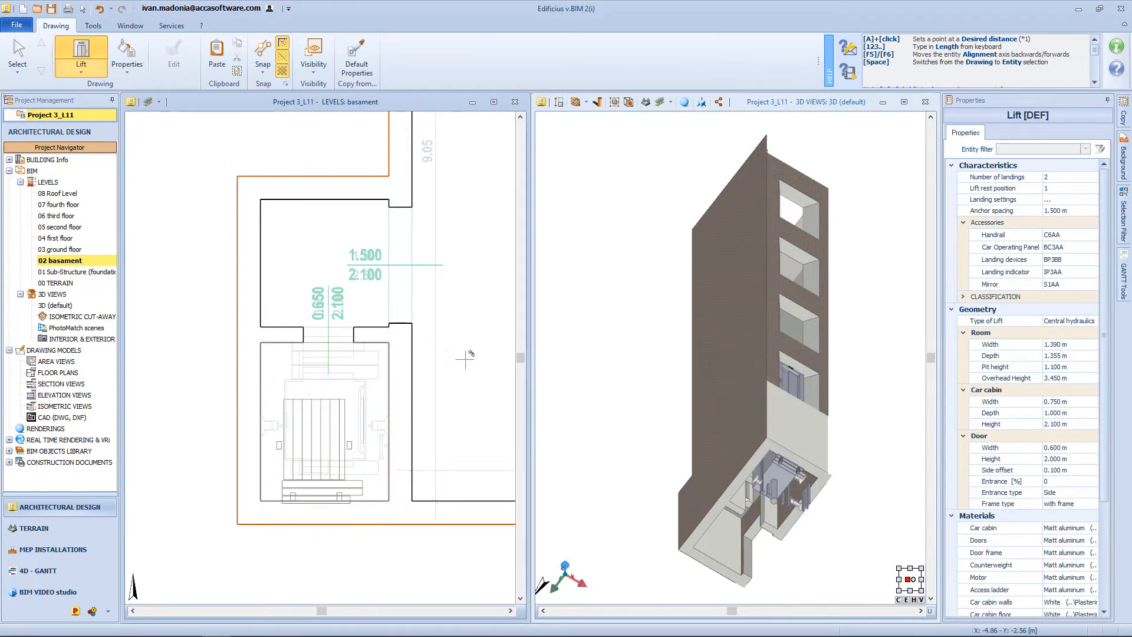
Place the lift in the shaft and set five landings with front access.
click(325, 419)
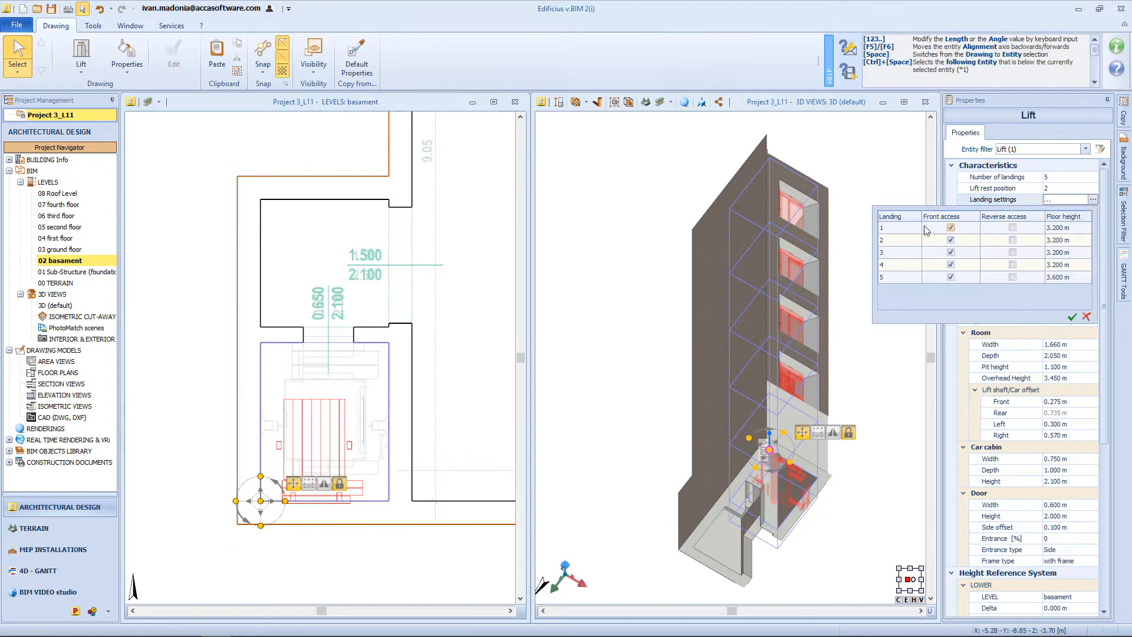
click(1012, 226)
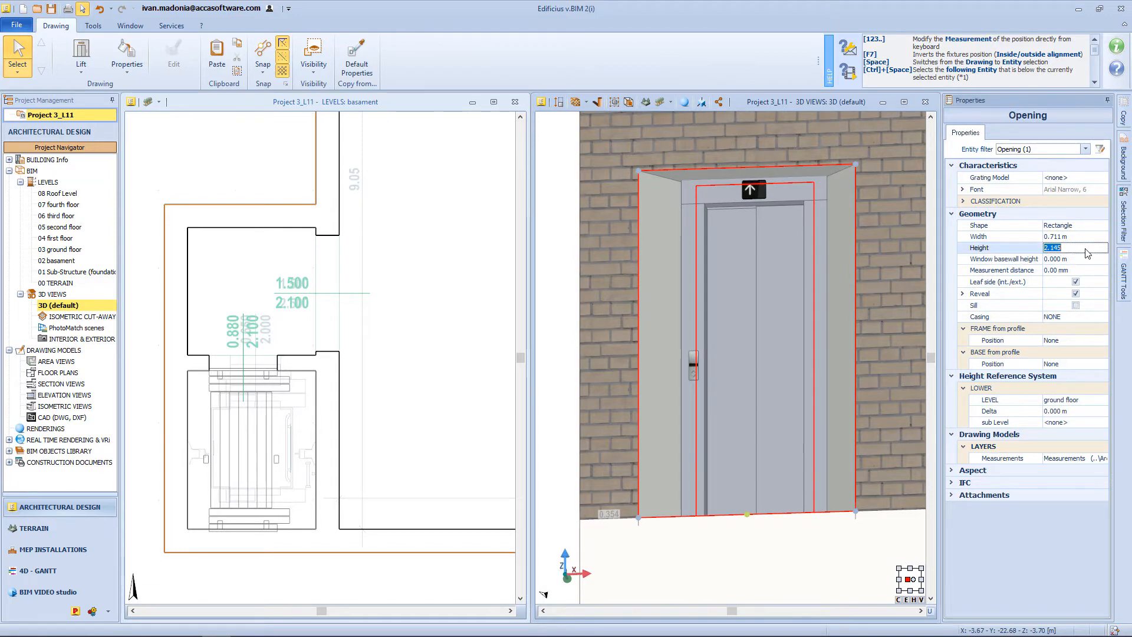
Enter the lift opening Height in Properties, correcting 2.200 to 2.150 m.
text(2.200)
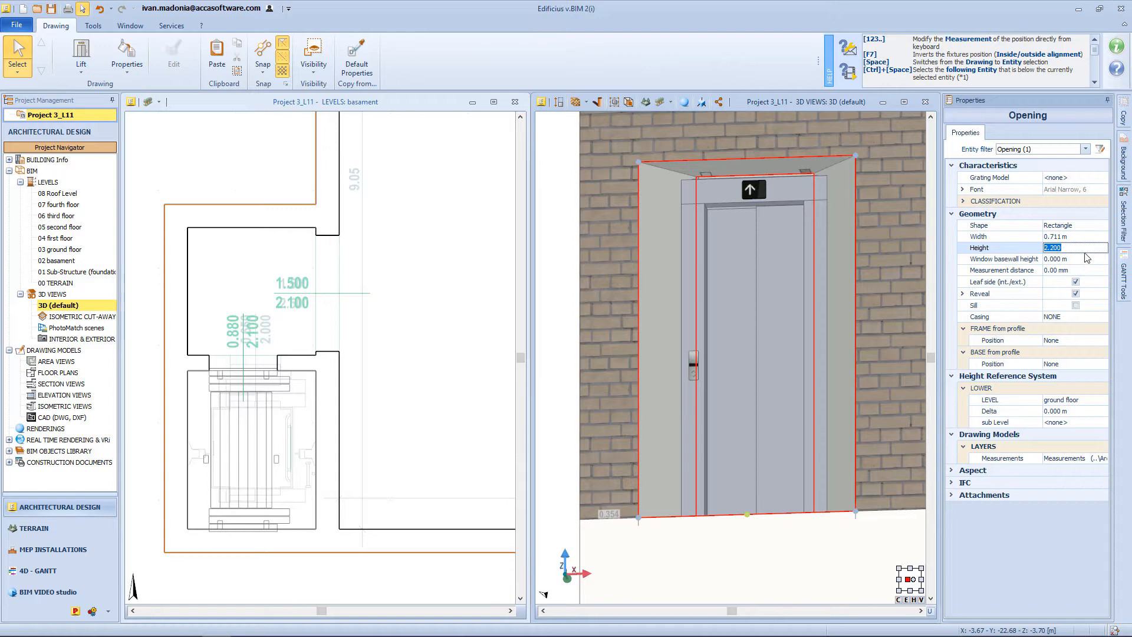
text(2.150)
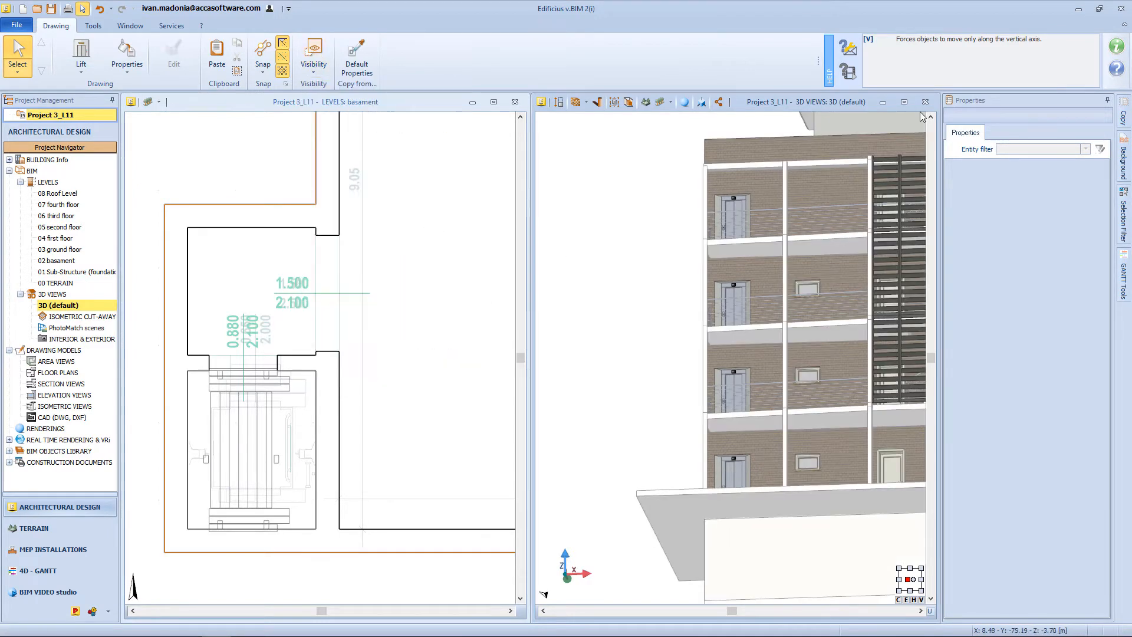
Maximize the 3D view and double-click the basement slab to jump to its plan.
click(914, 101)
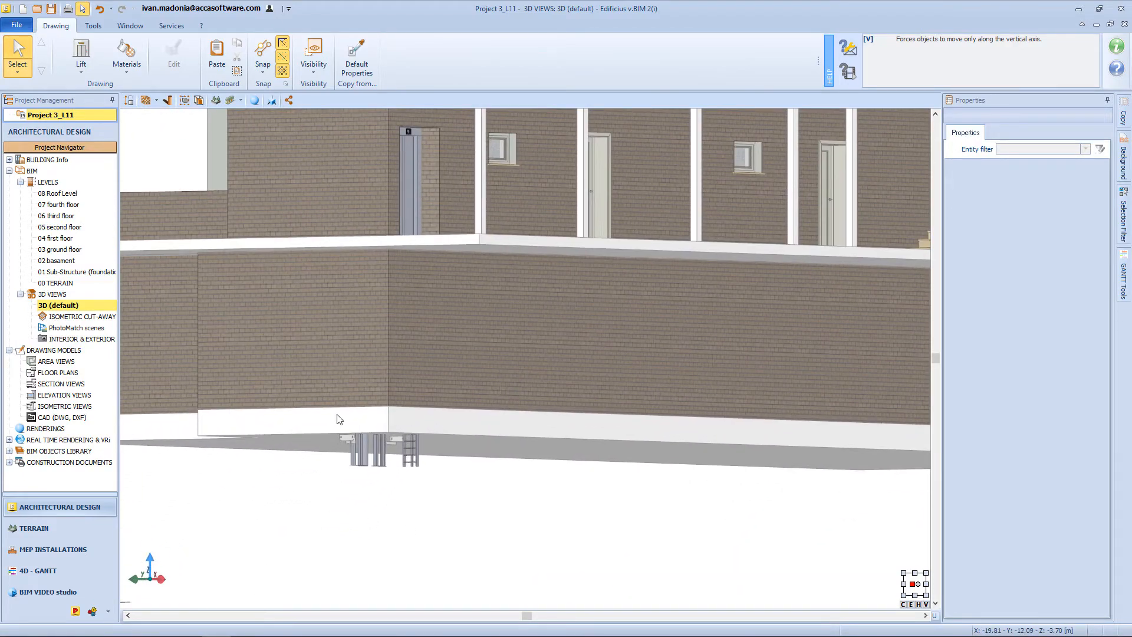
double_click(60, 261)
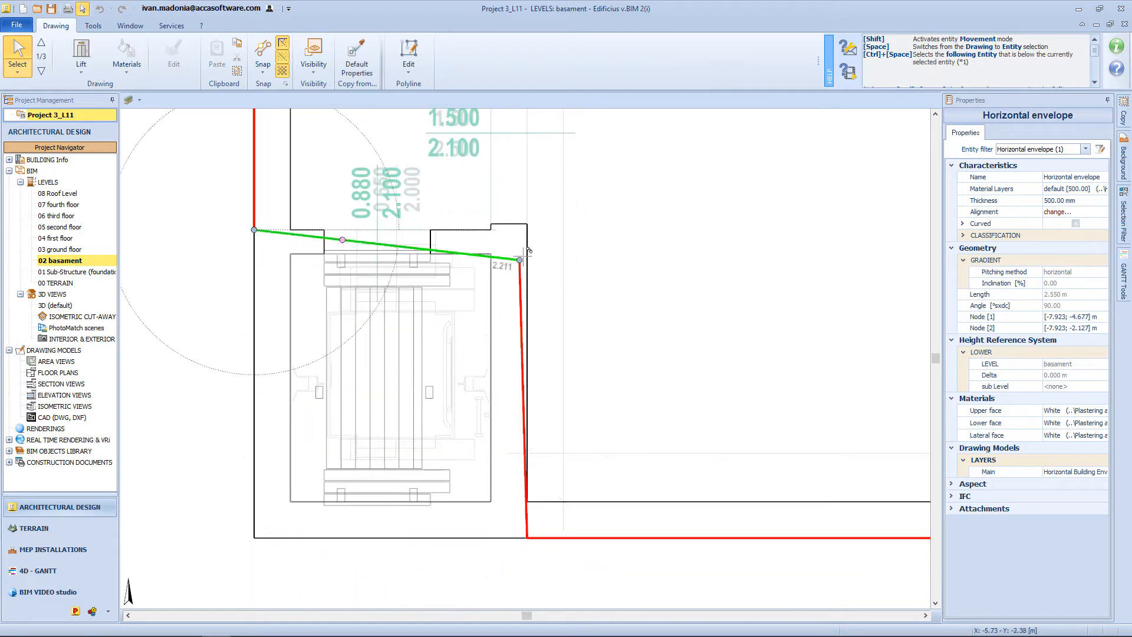
Window-select the four walls enclosing the basement lift shaft.
drag(519, 260, 525, 229)
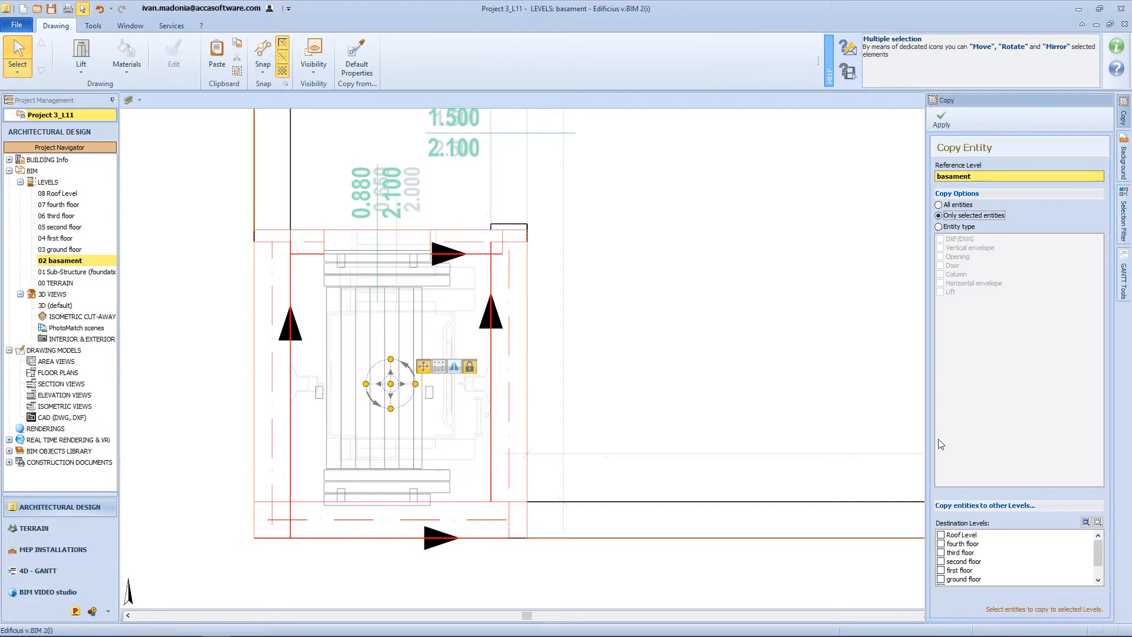
Return to the wall properties and switch to the 01 Sub-Structure (foundations) level plan.
click(940, 569)
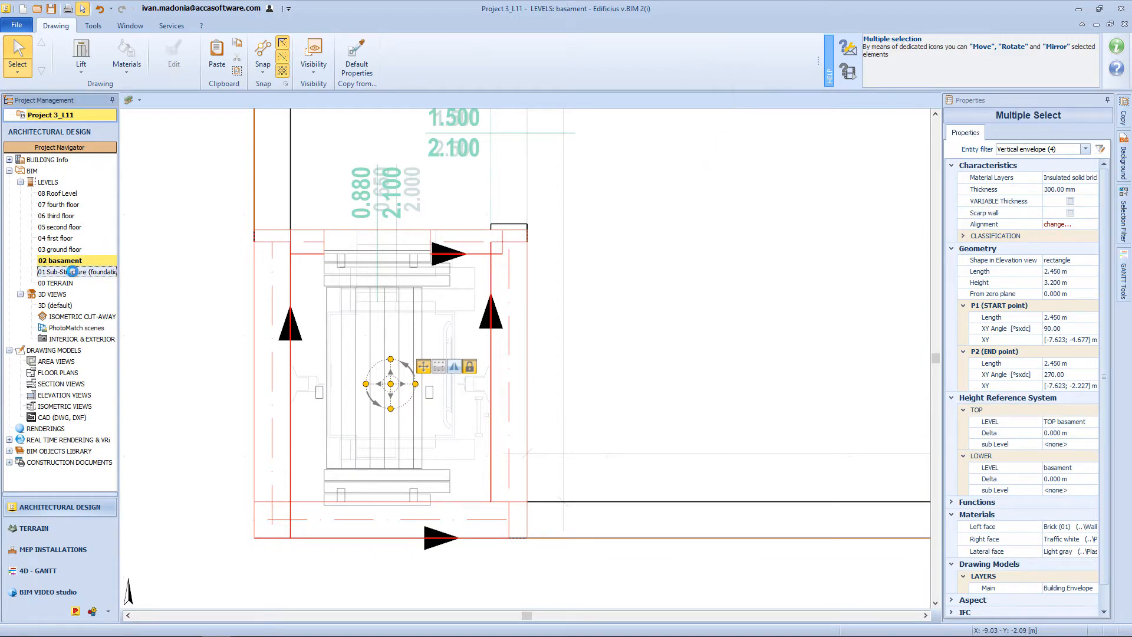
click(76, 271)
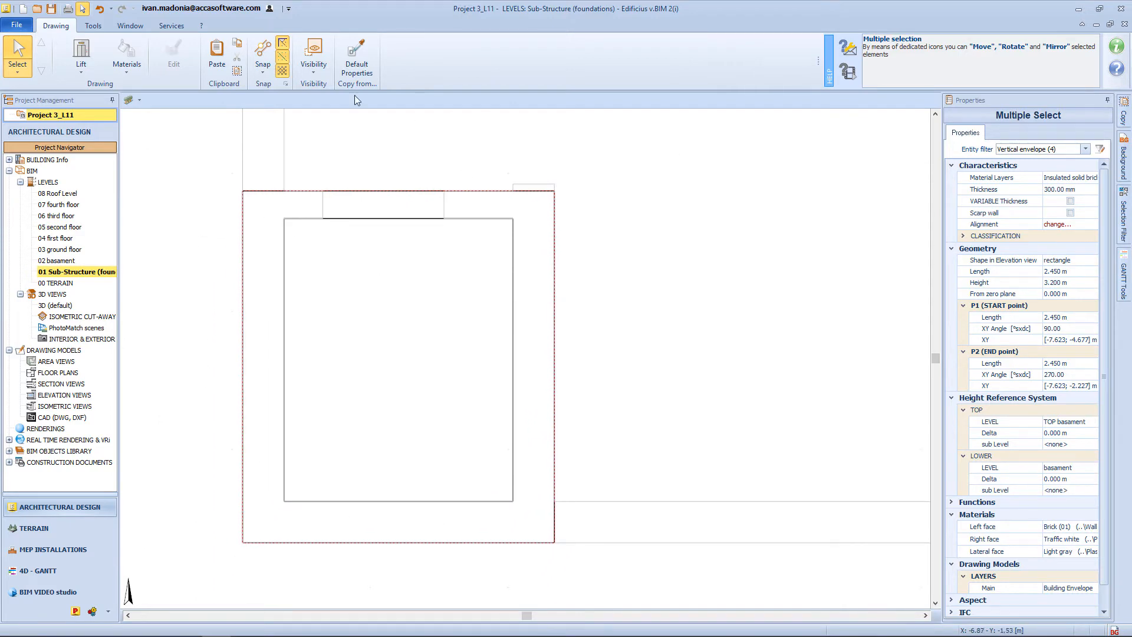
click(80, 54)
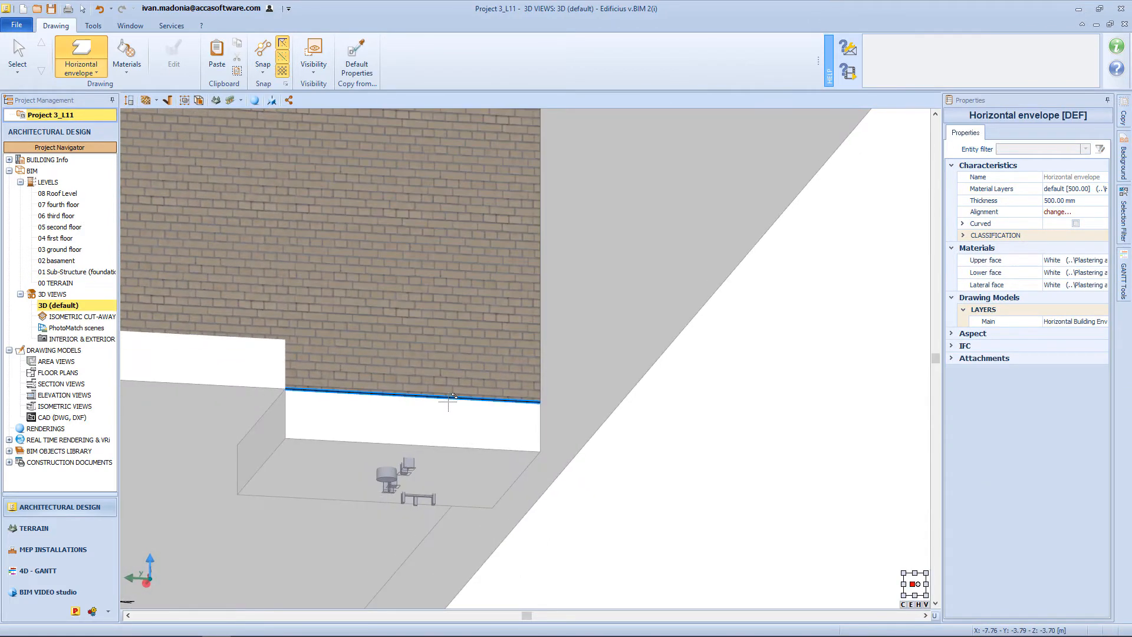
Start a slab at the lift pit base and select the pit walls to check them.
click(397, 434)
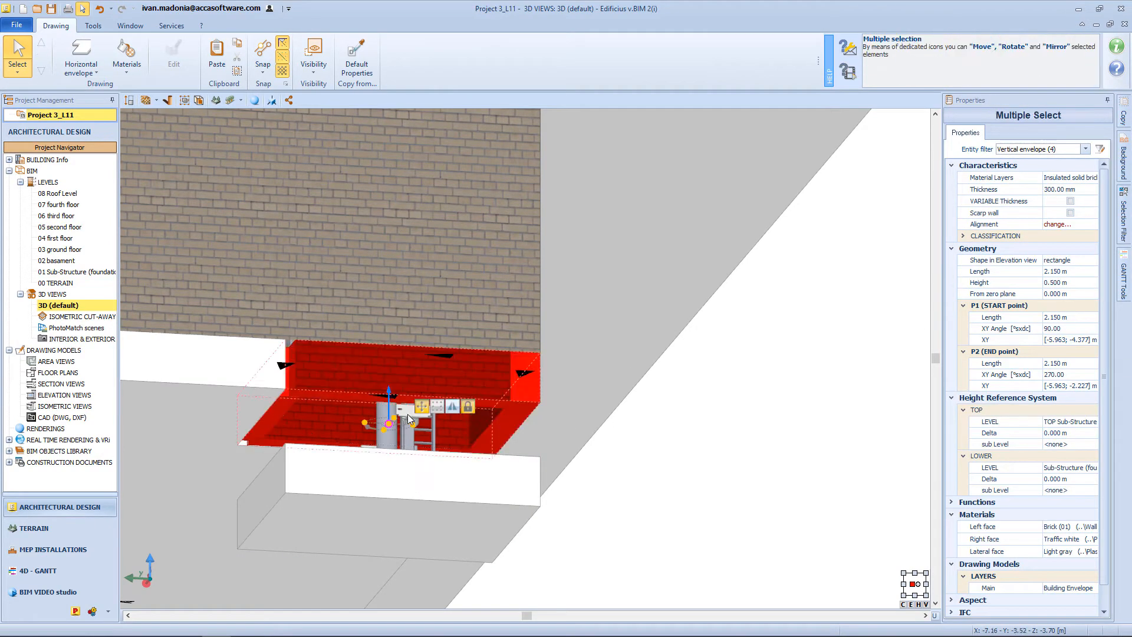
click(1069, 479)
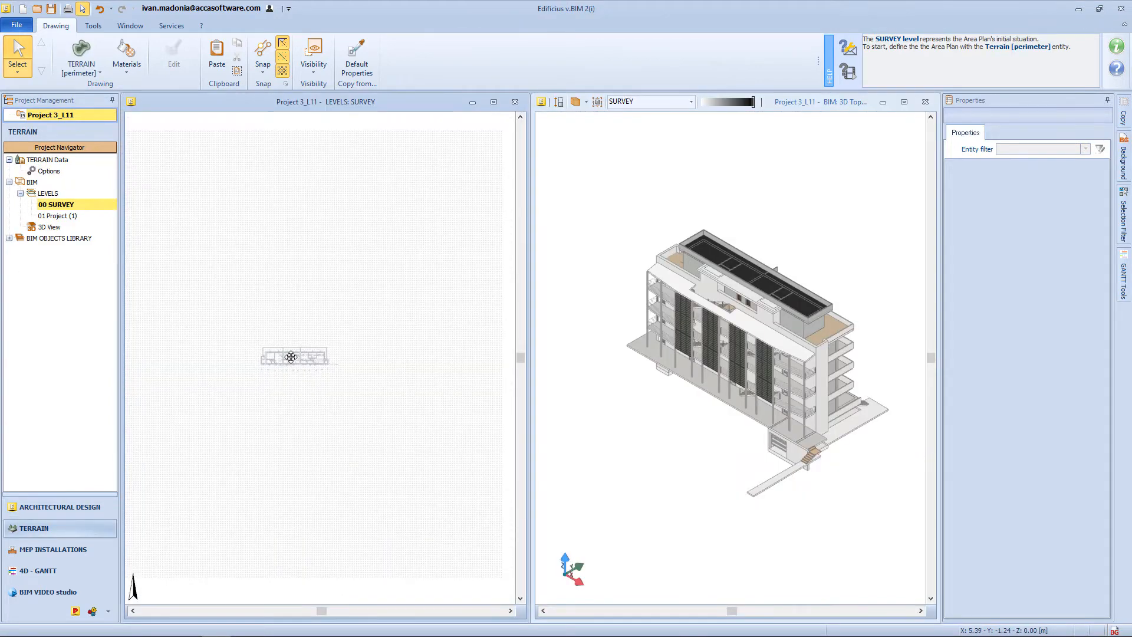
Draw a 100 m square terrain perimeter around the building with Polyline sharp corners.
click(80, 57)
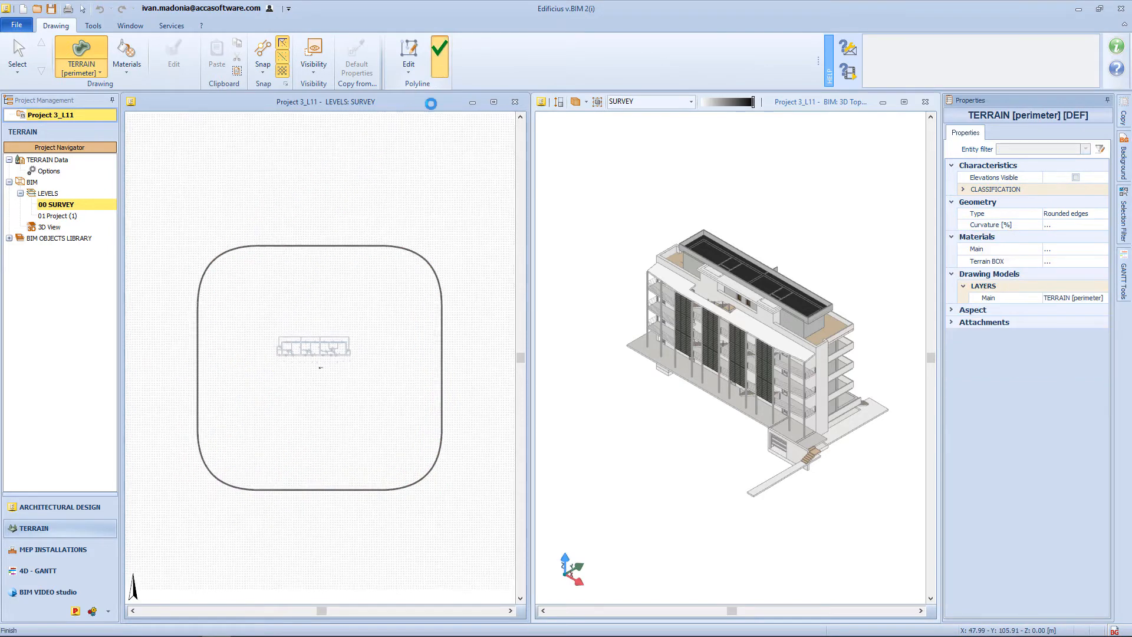
click(439, 54)
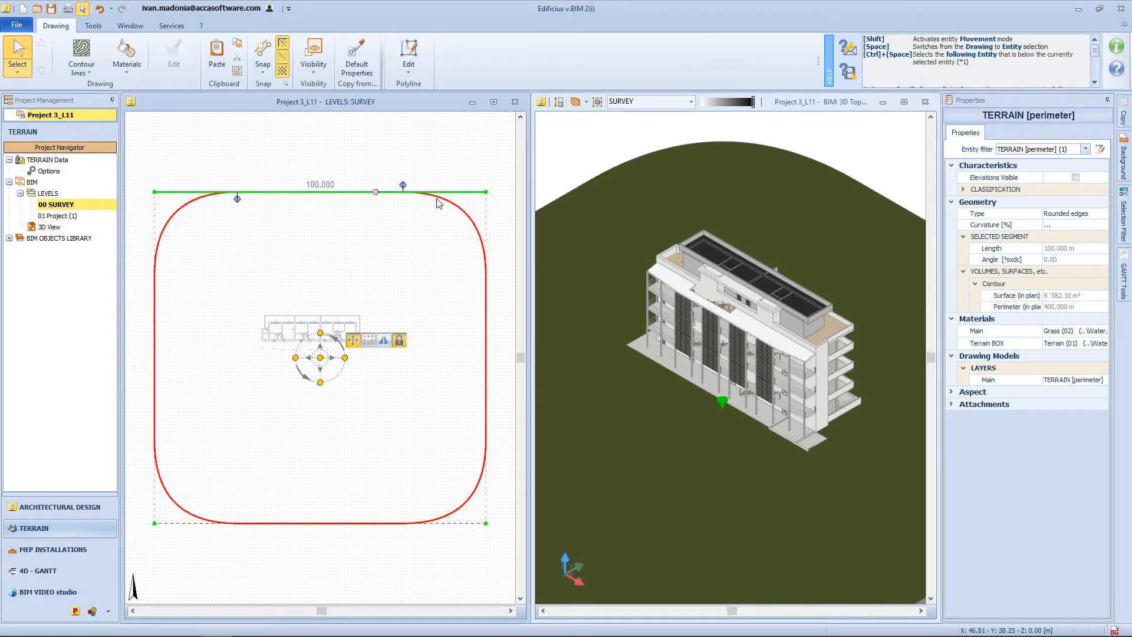
mouse_move(1074, 228)
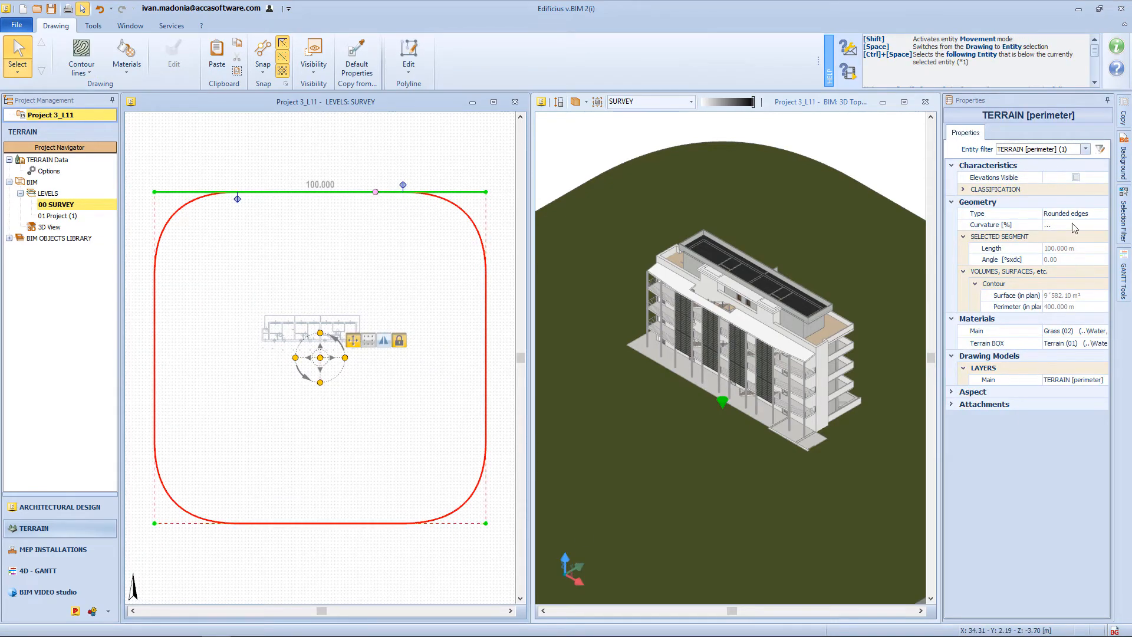
click(1102, 213)
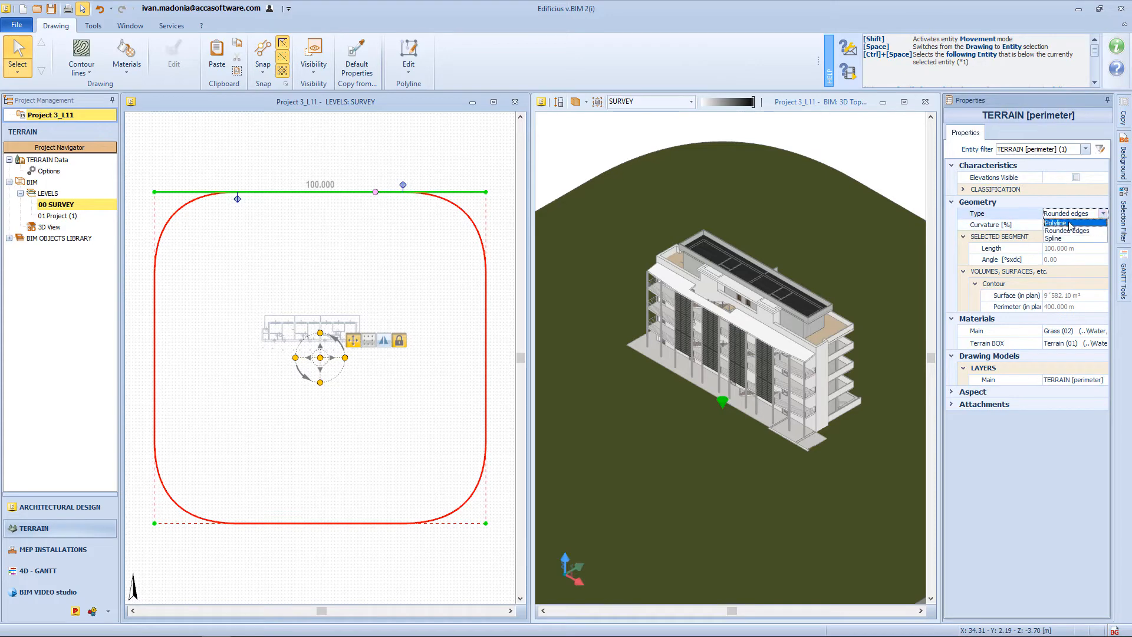
click(1056, 223)
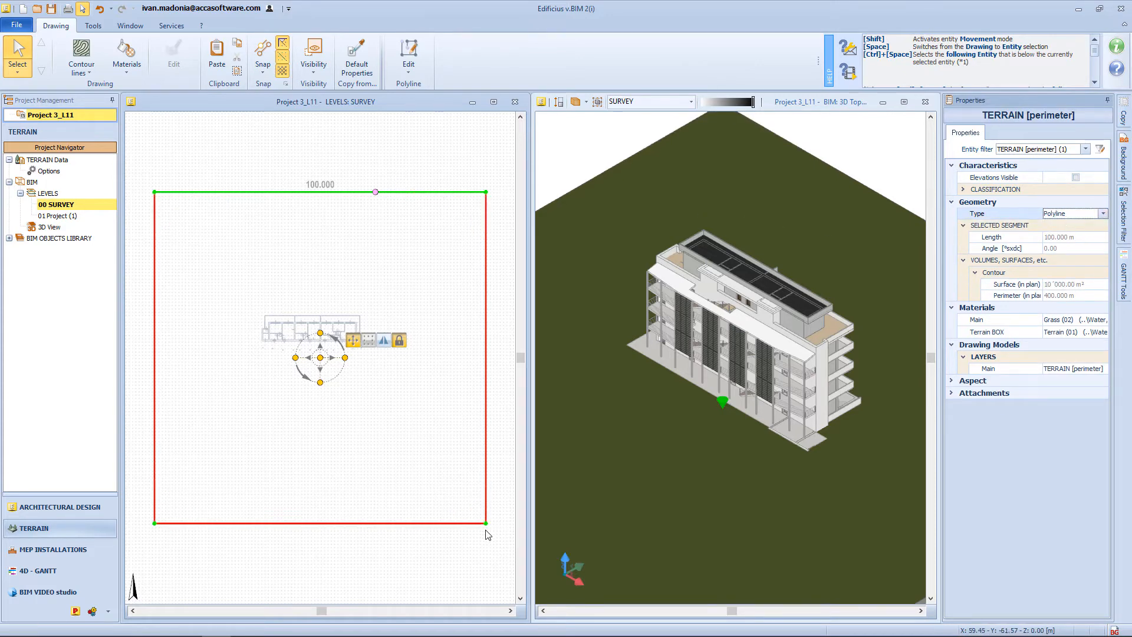
click(206, 313)
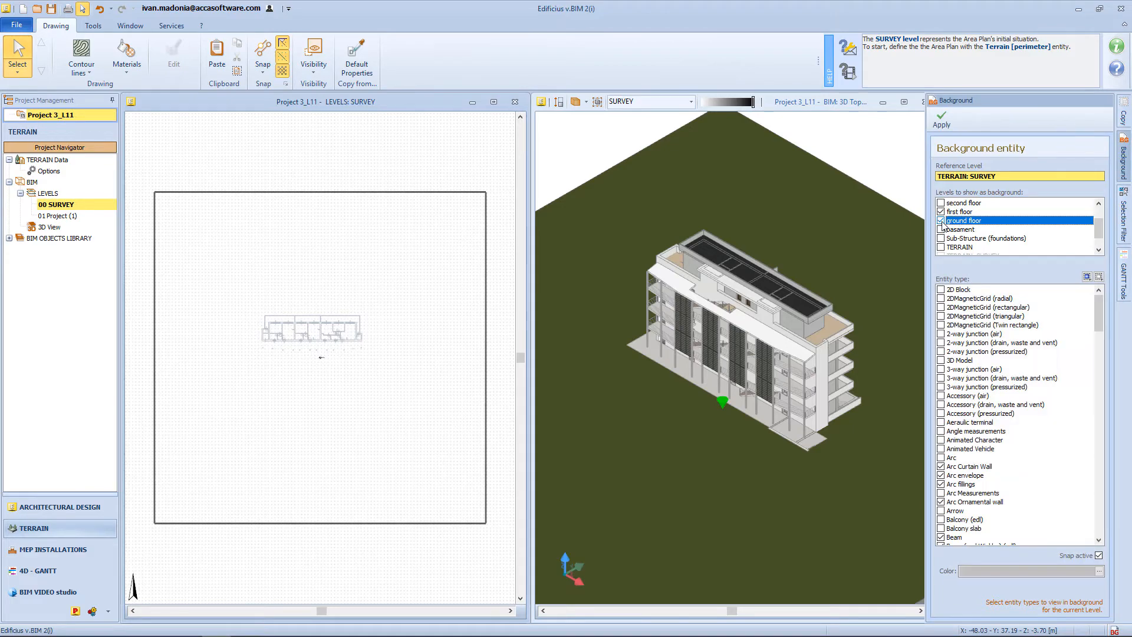
Show the ground floor as the background level on the survey plan.
click(941, 220)
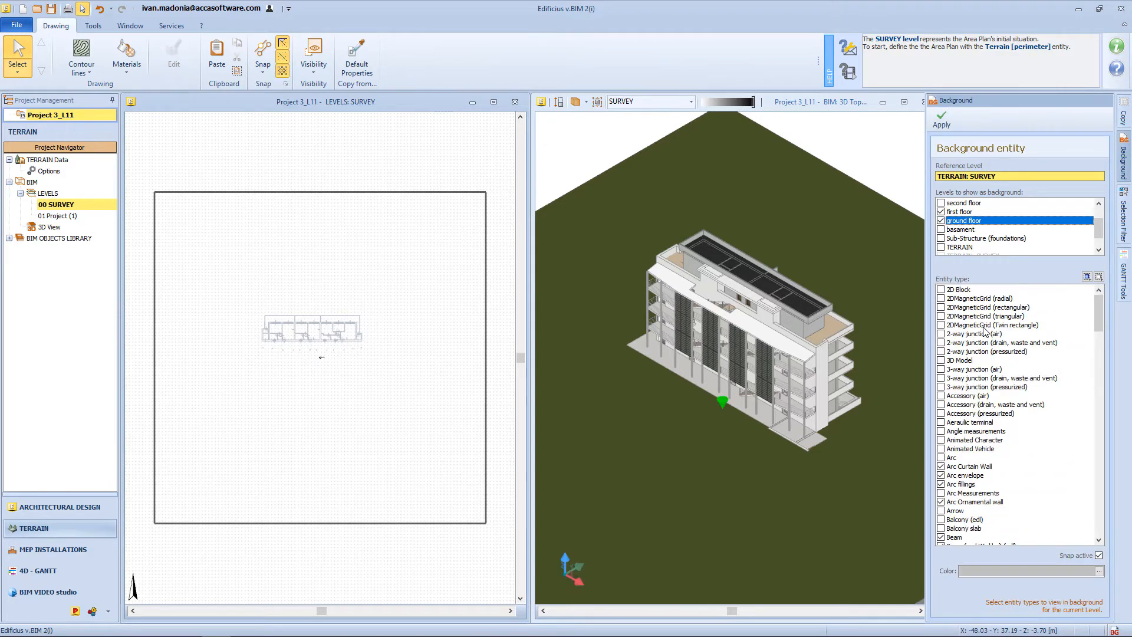
scroll(down, 3)
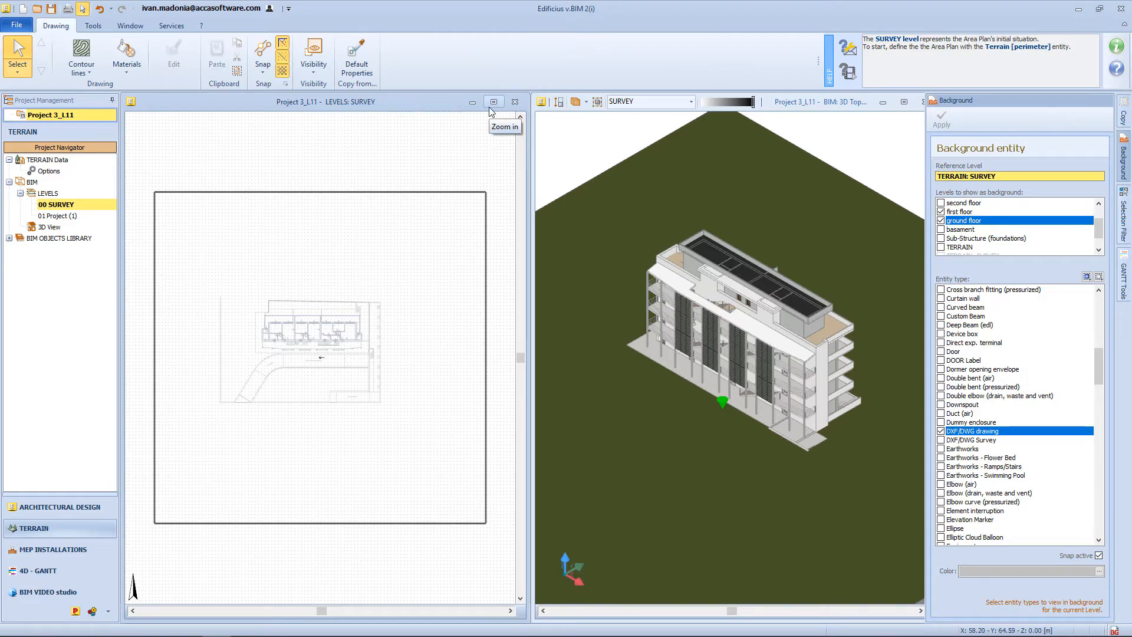
click(81, 57)
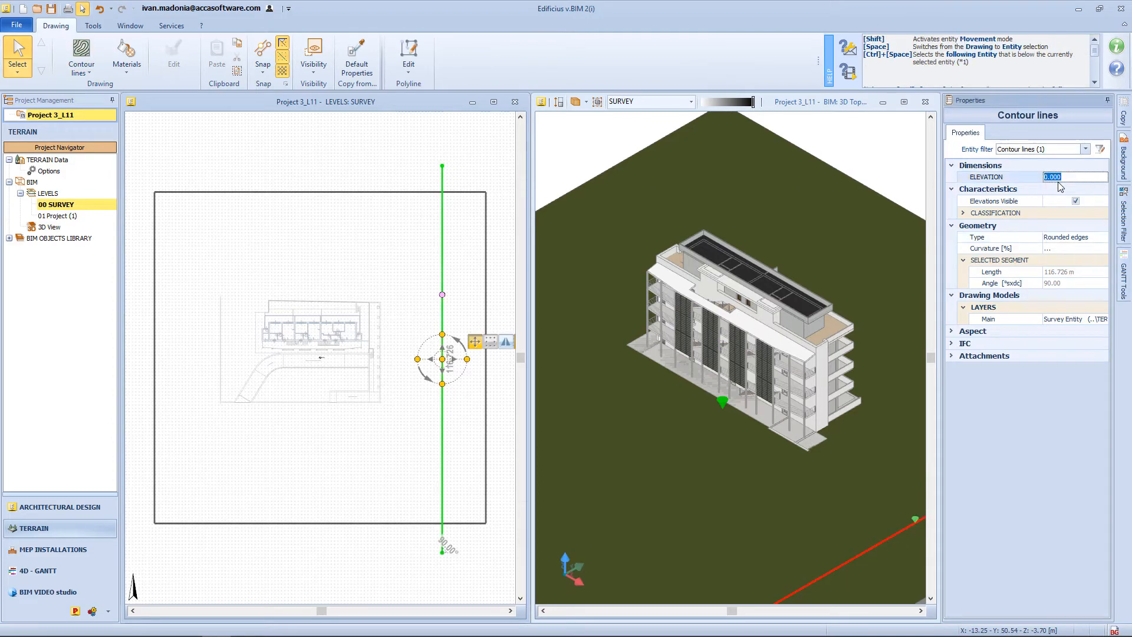
Draw contour lines and set their elevations to -5.000, 0.000, 0.000 and 3.2 m.
text(-5.000)
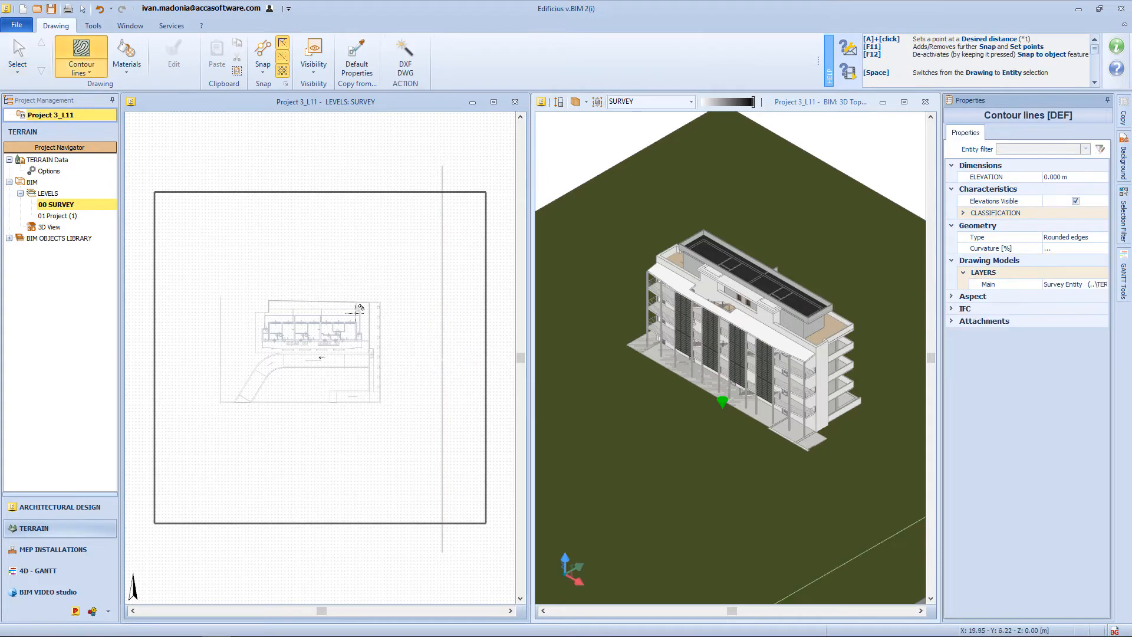
mouse_move(383, 538)
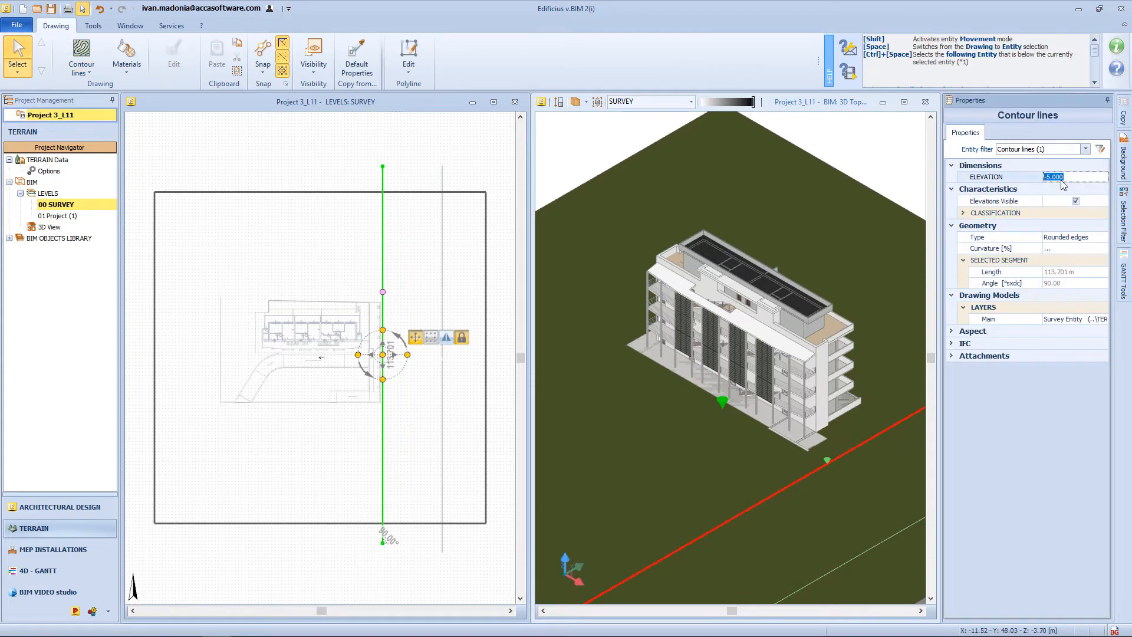
text(0.000)
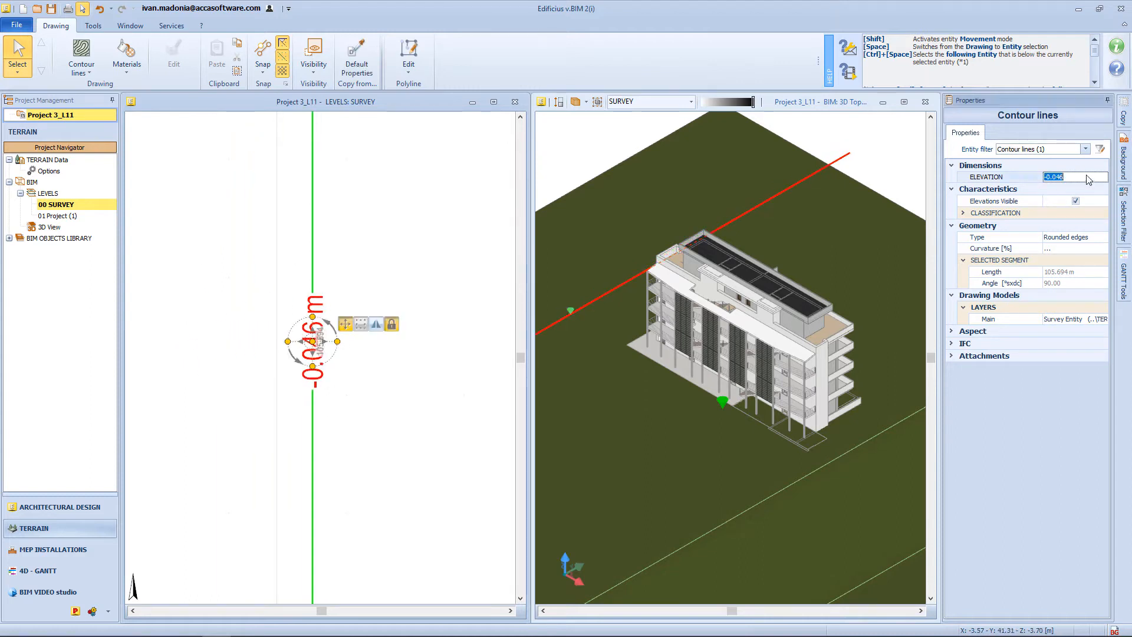
text(0.000 m)
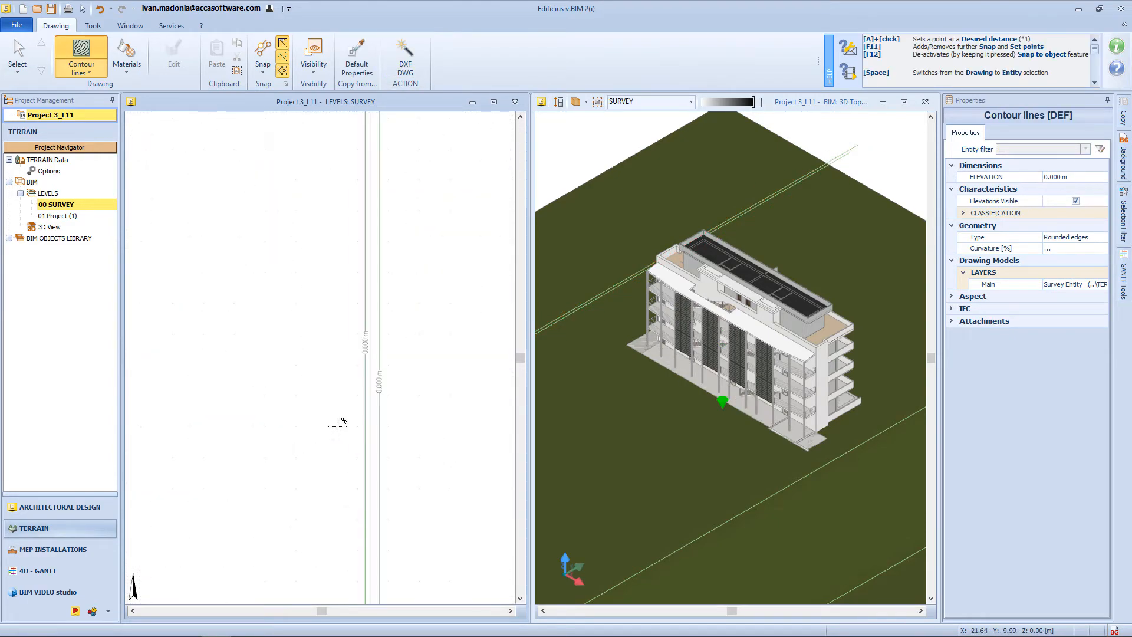
click(359, 354)
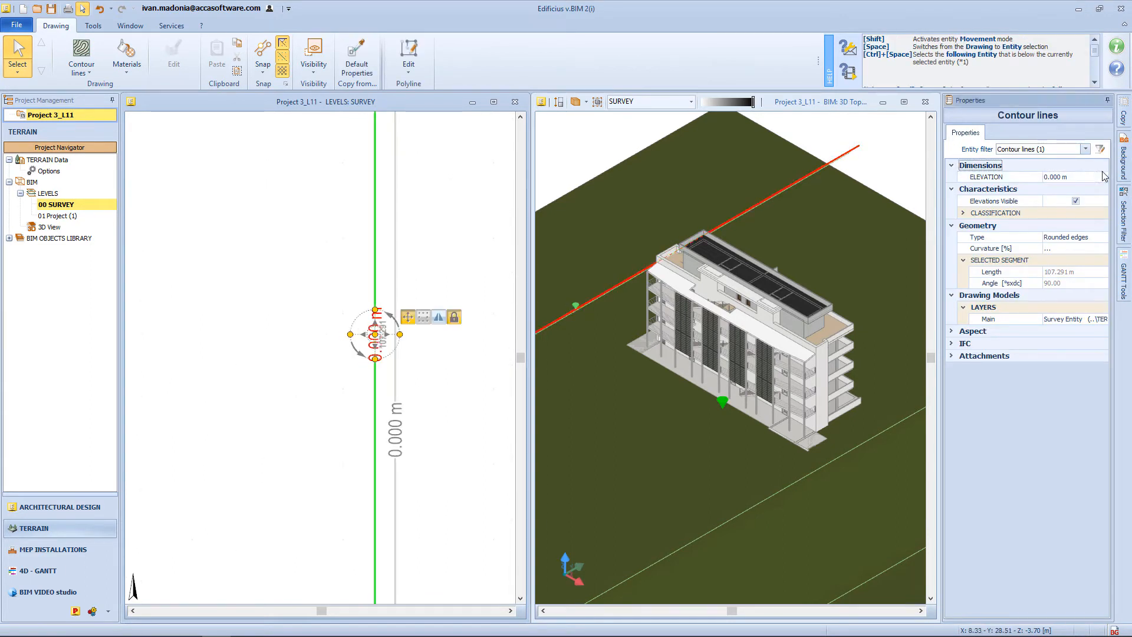
text(3.2)
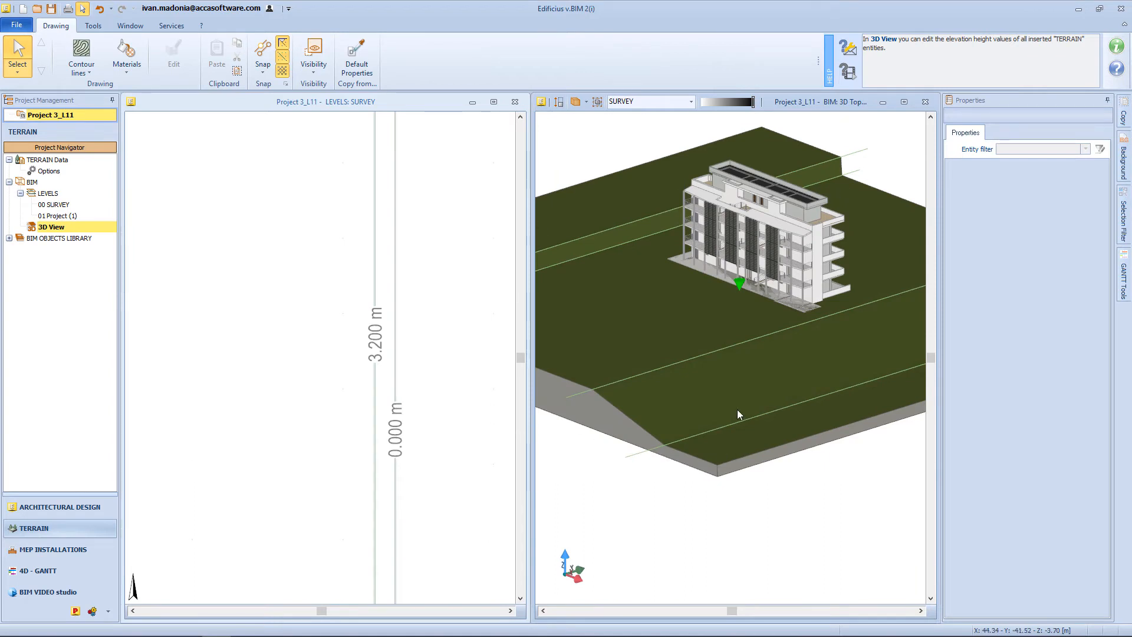
Close the SURVEY plan, open the Project (1) level plan, and tile the views.
click(53, 204)
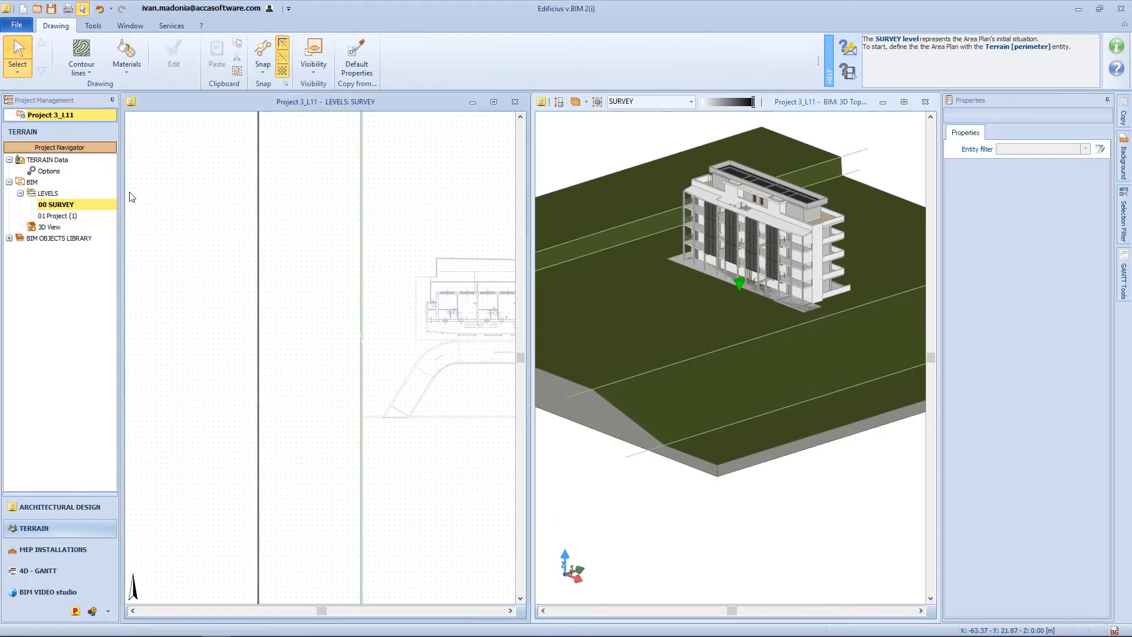
click(51, 227)
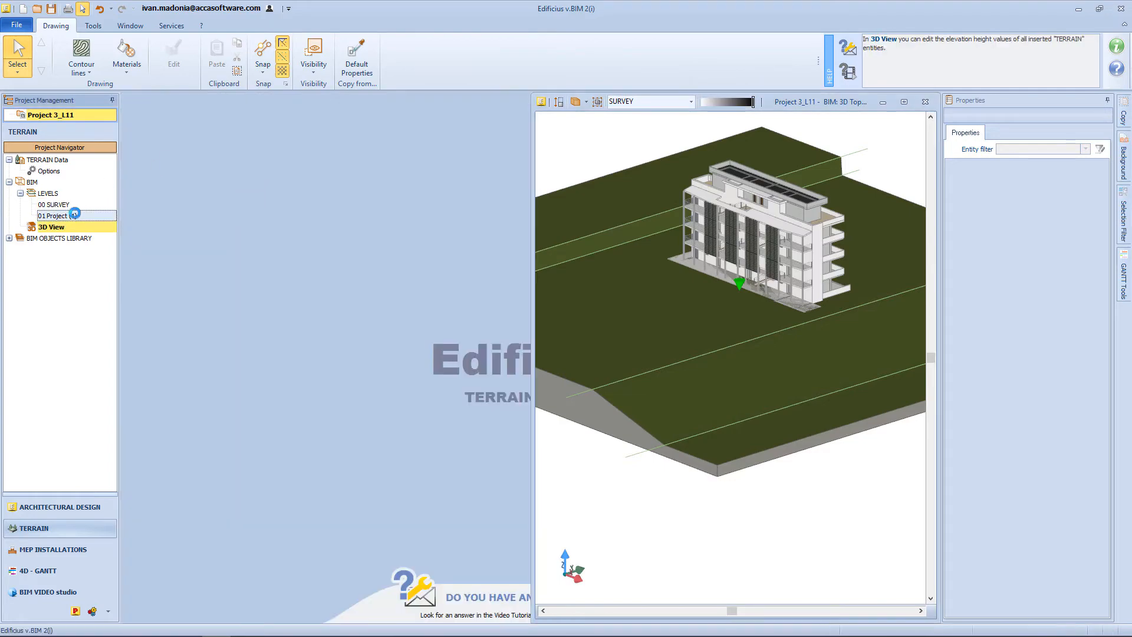
double_click(51, 216)
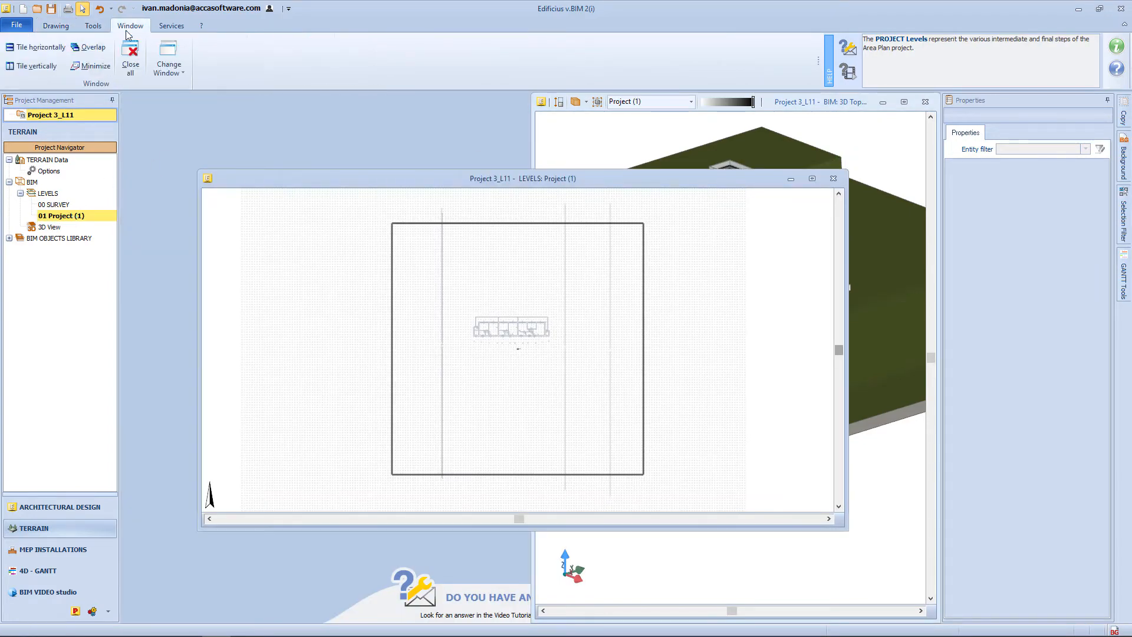
click(36, 66)
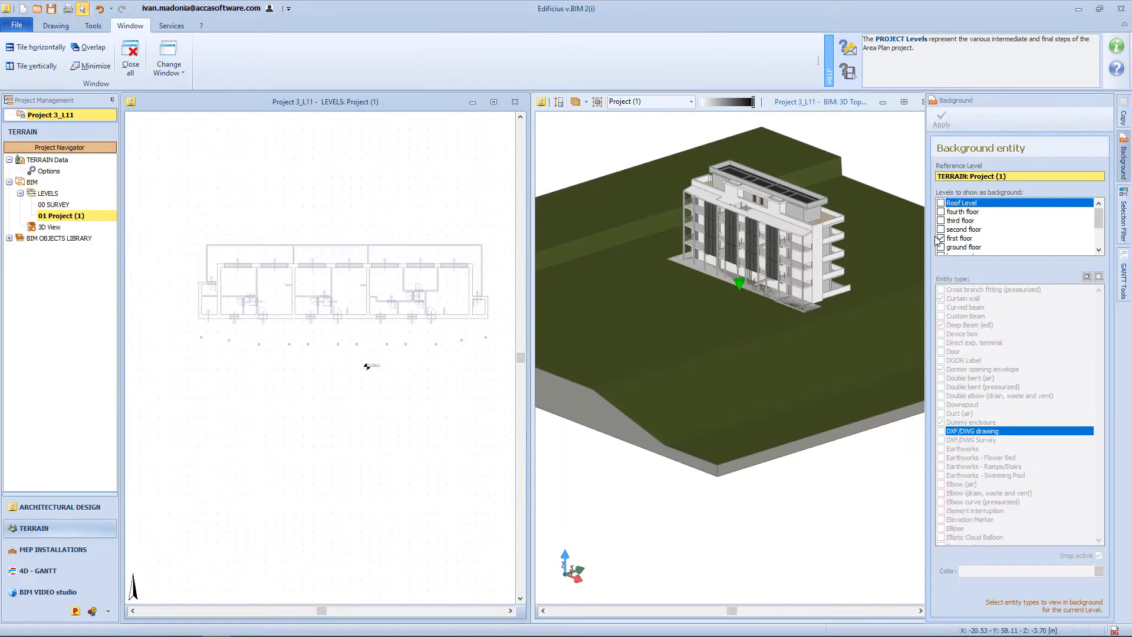
Set the basement as background, including dummy enclosures and DXF/DWG drawings, and apply.
click(961, 239)
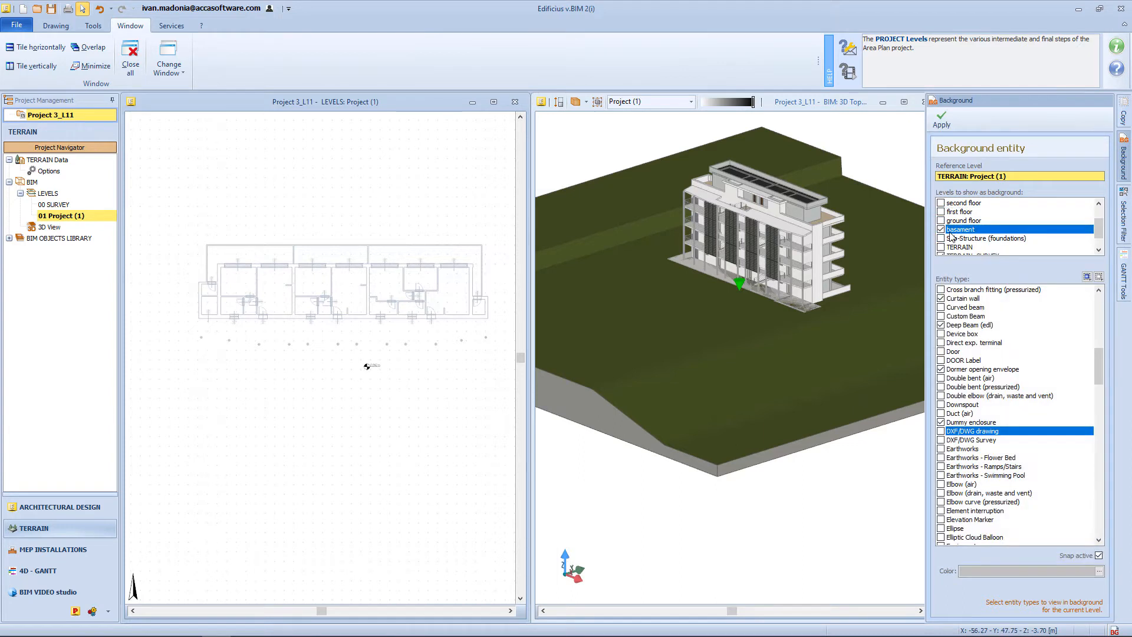
click(971, 422)
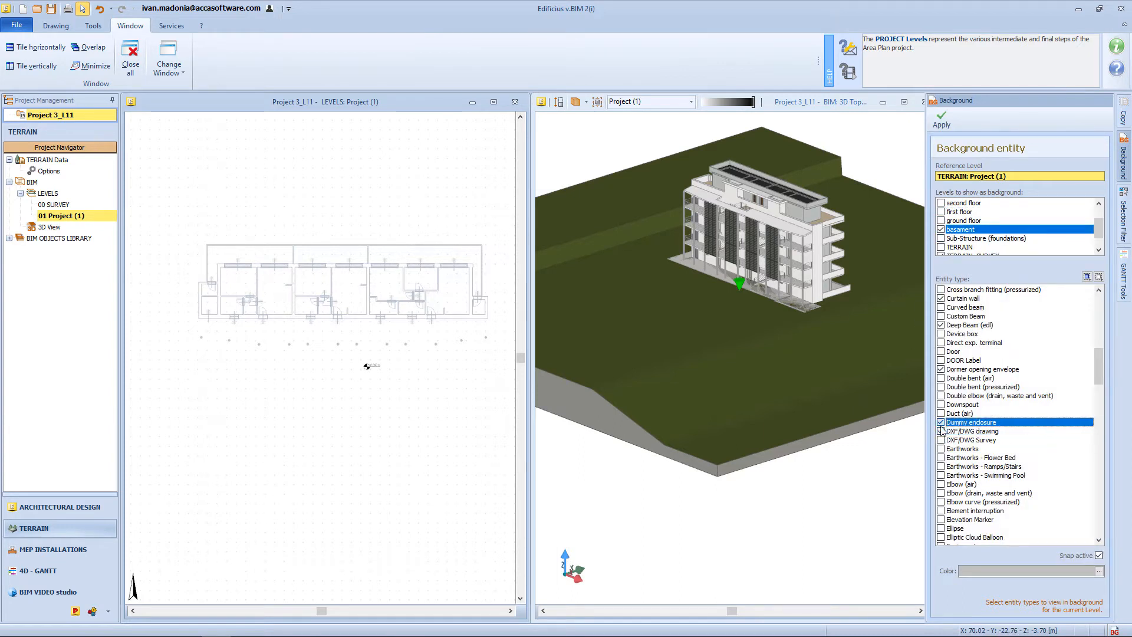
click(941, 431)
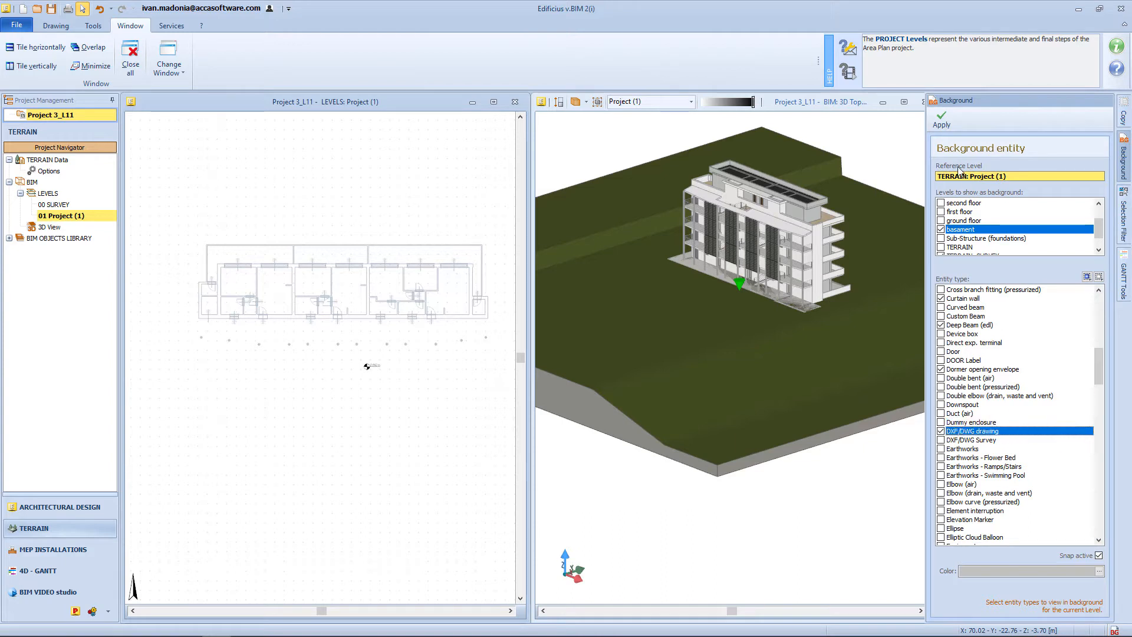
click(942, 117)
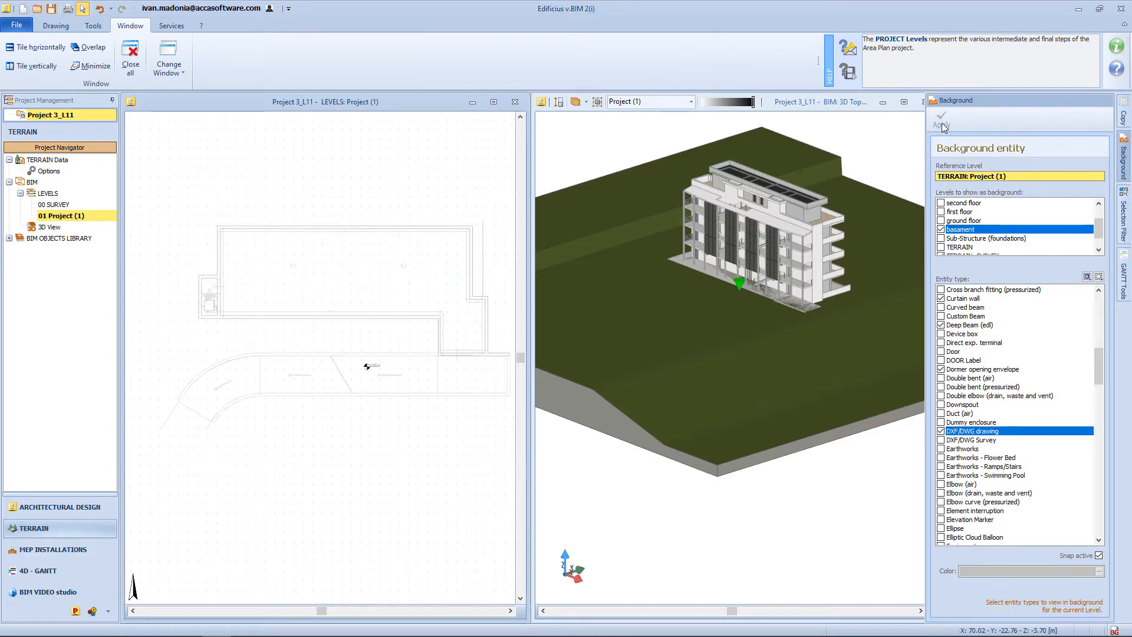
click(56, 25)
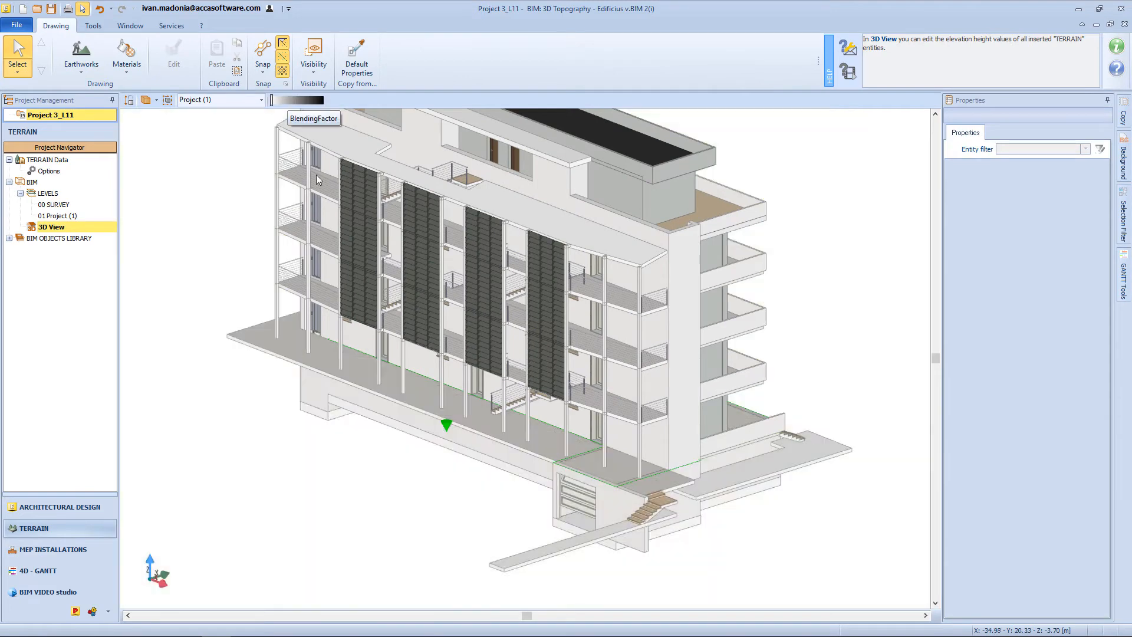
Inspect the −3.700 m basement earthworks (about 1,051 m³) and open its Project (1) plan.
click(446, 425)
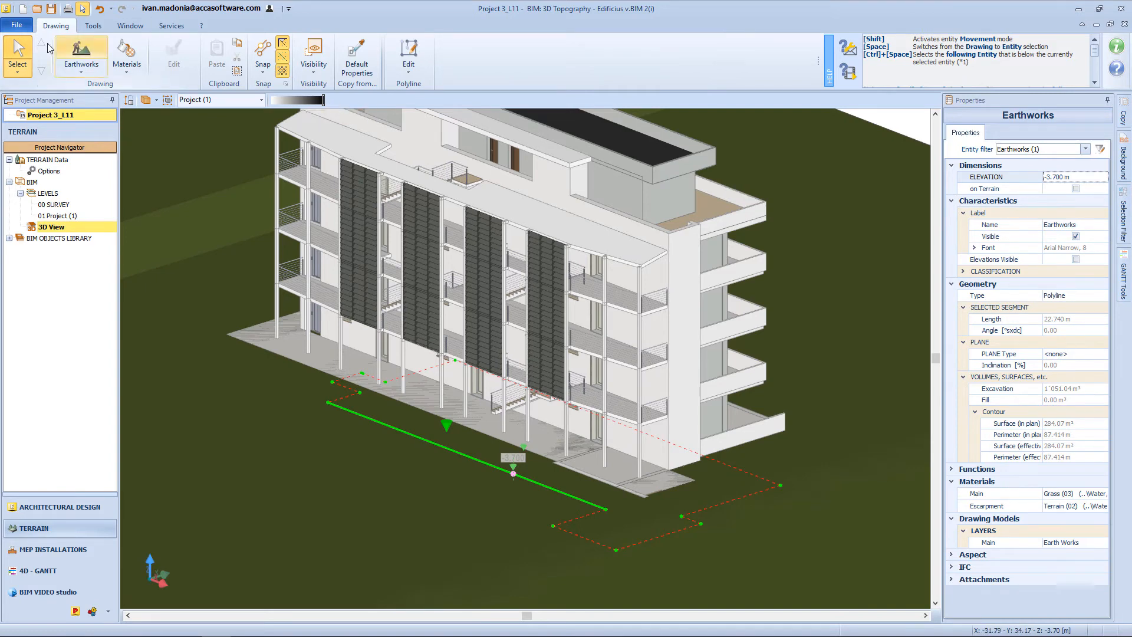
double_click(60, 215)
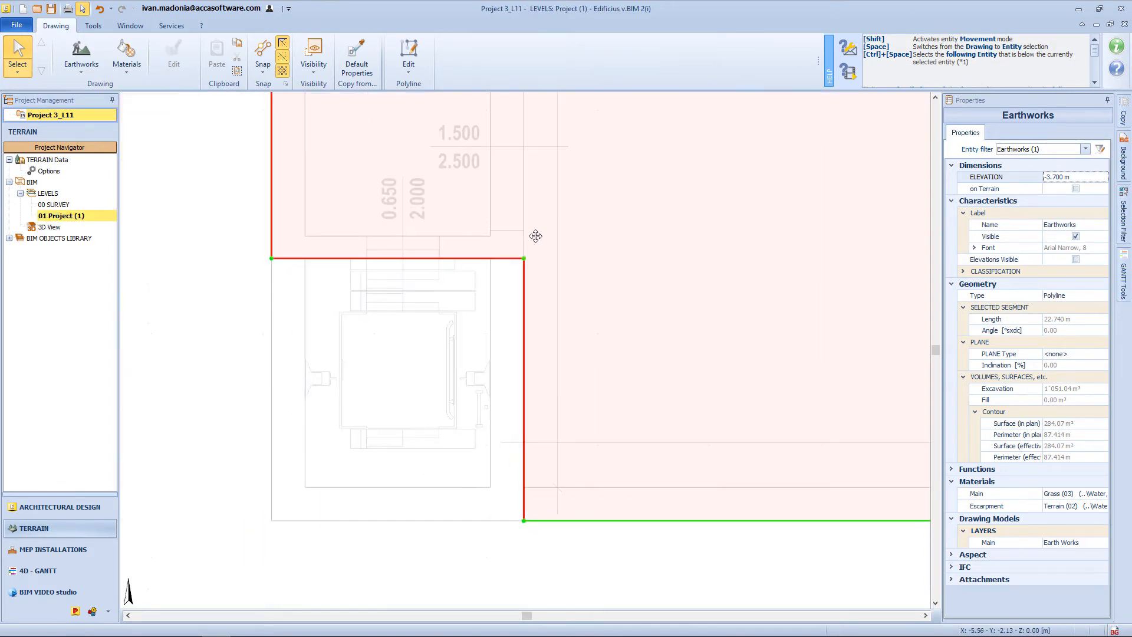
mouse_move(174, 77)
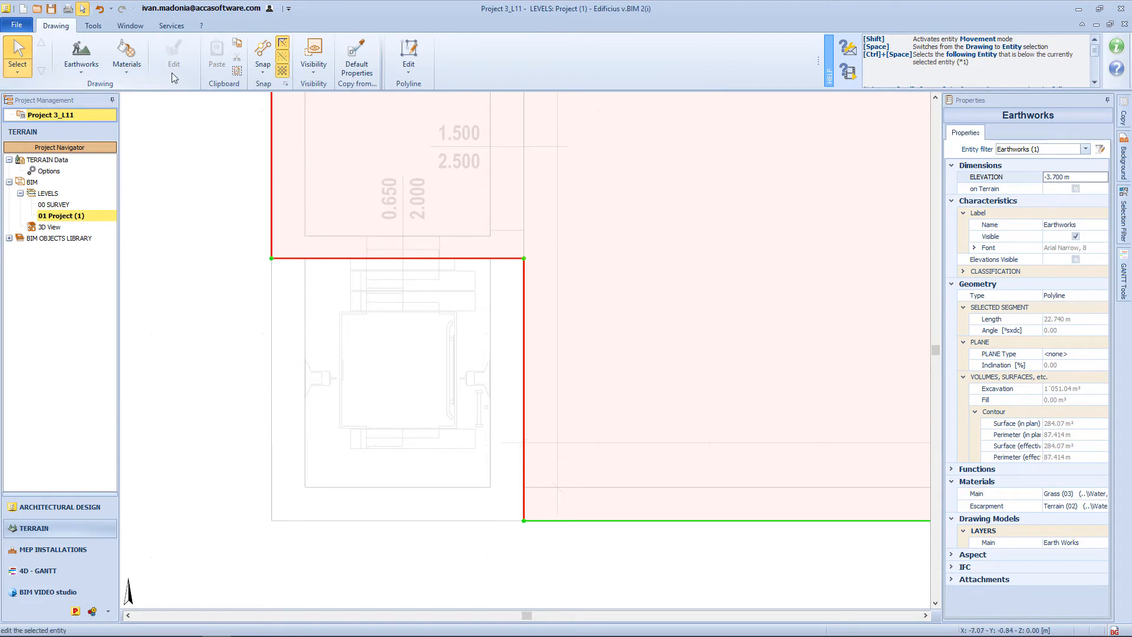
Tile the Project (1) plan and 3D view vertically, then return to the Select tool.
click(130, 25)
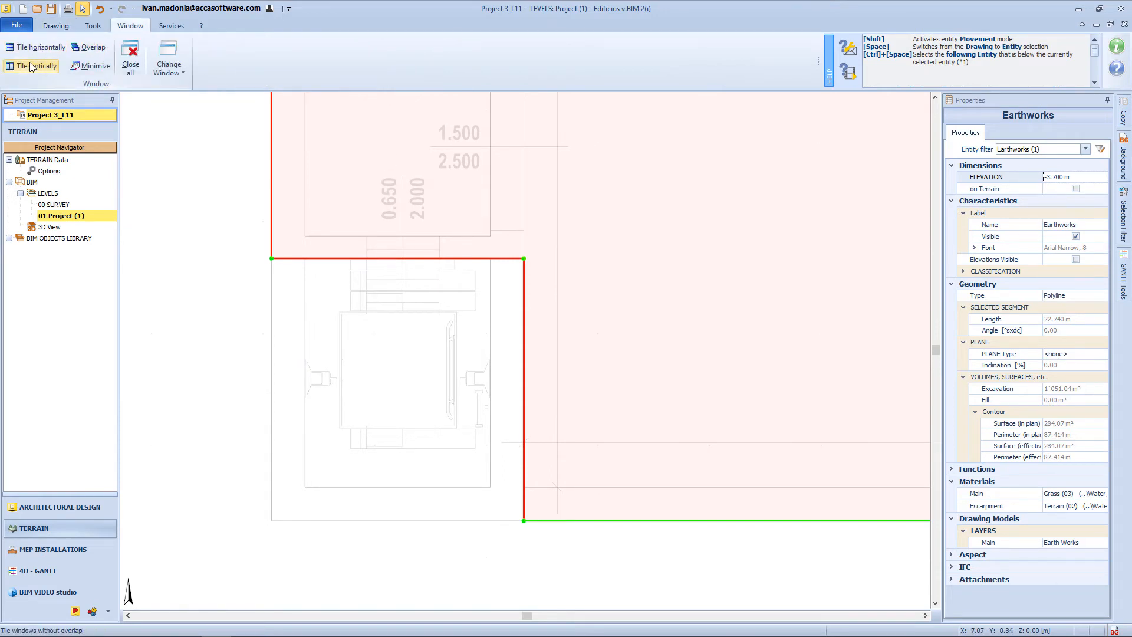
click(34, 66)
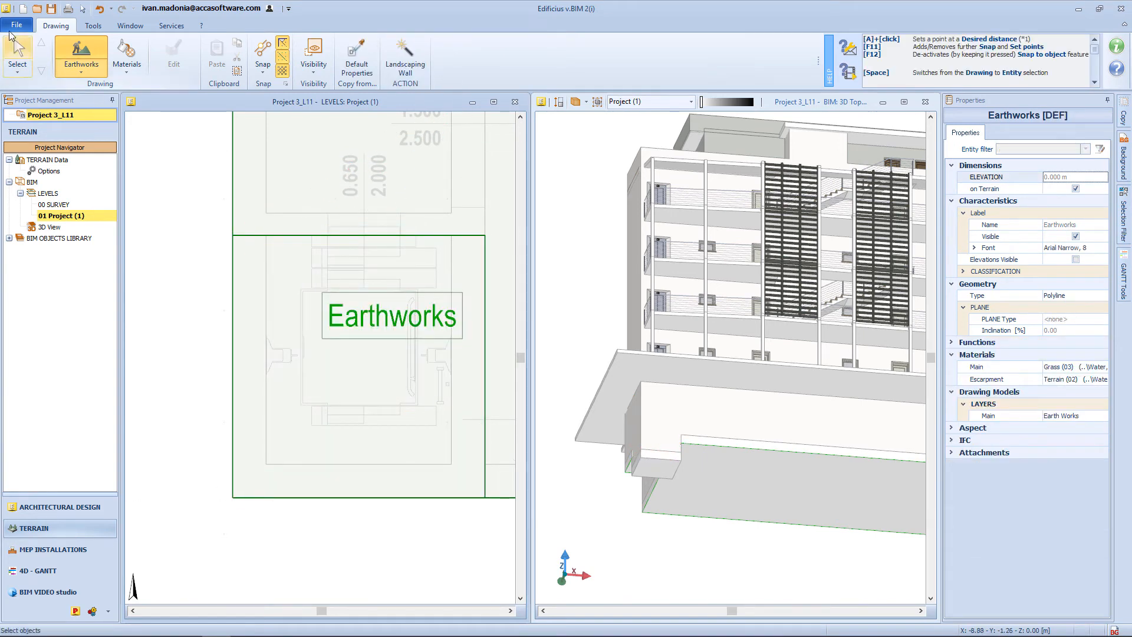
click(391, 316)
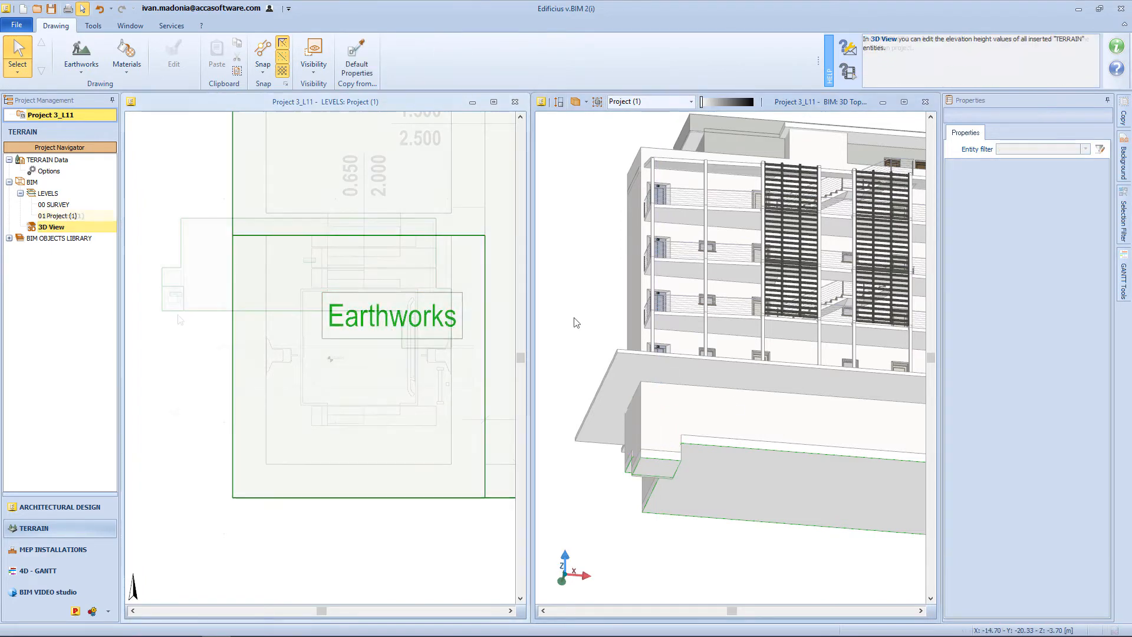
click(61, 215)
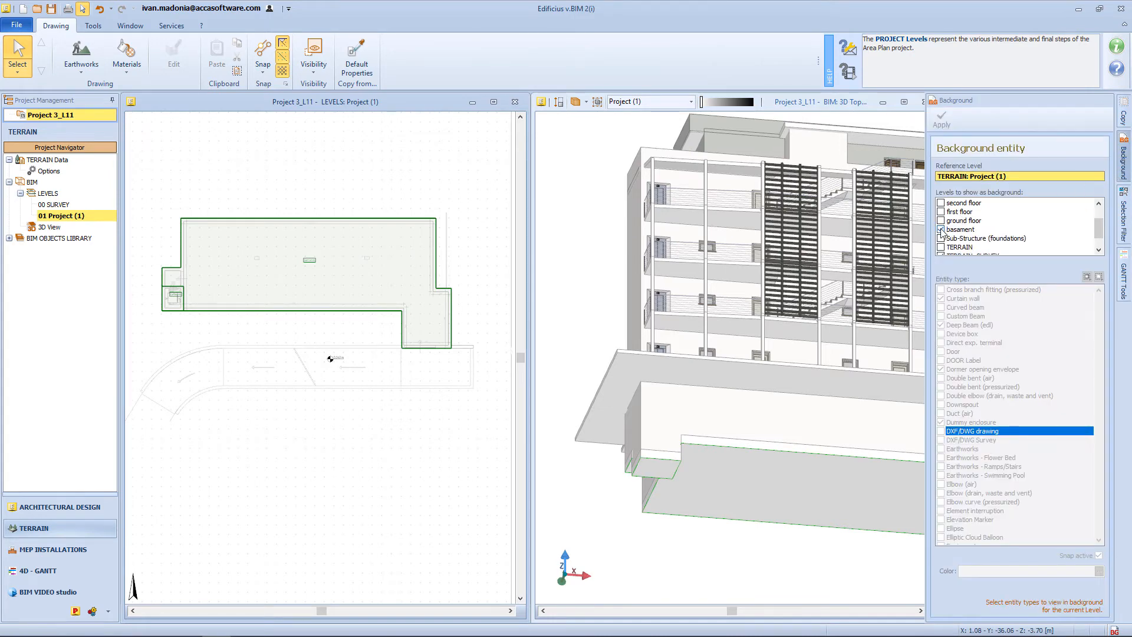
Use the ground floor instead of the basement as the Project (1) plan background.
click(941, 229)
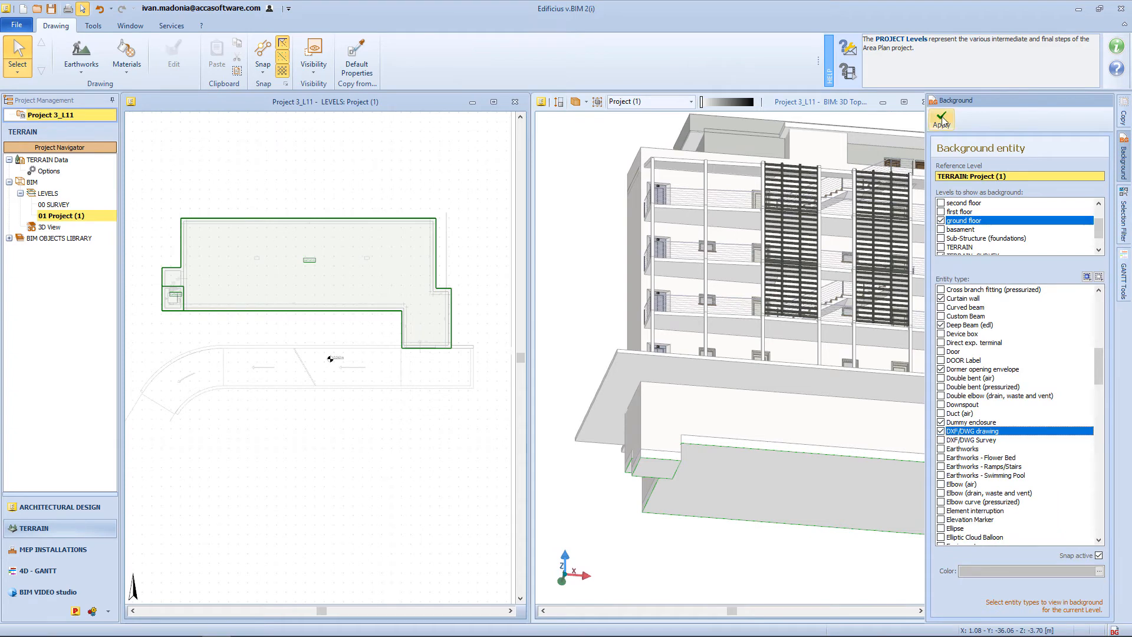
click(941, 119)
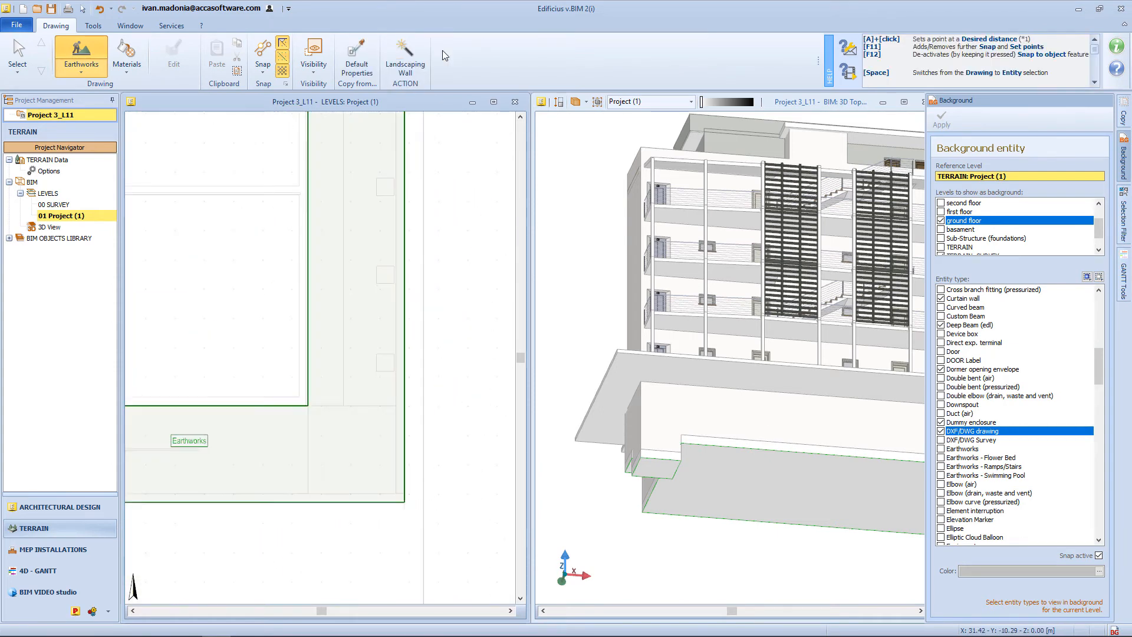
Outline a −1.200 m earthworks strip along the building front, excavating about 229.5 m³.
click(188, 440)
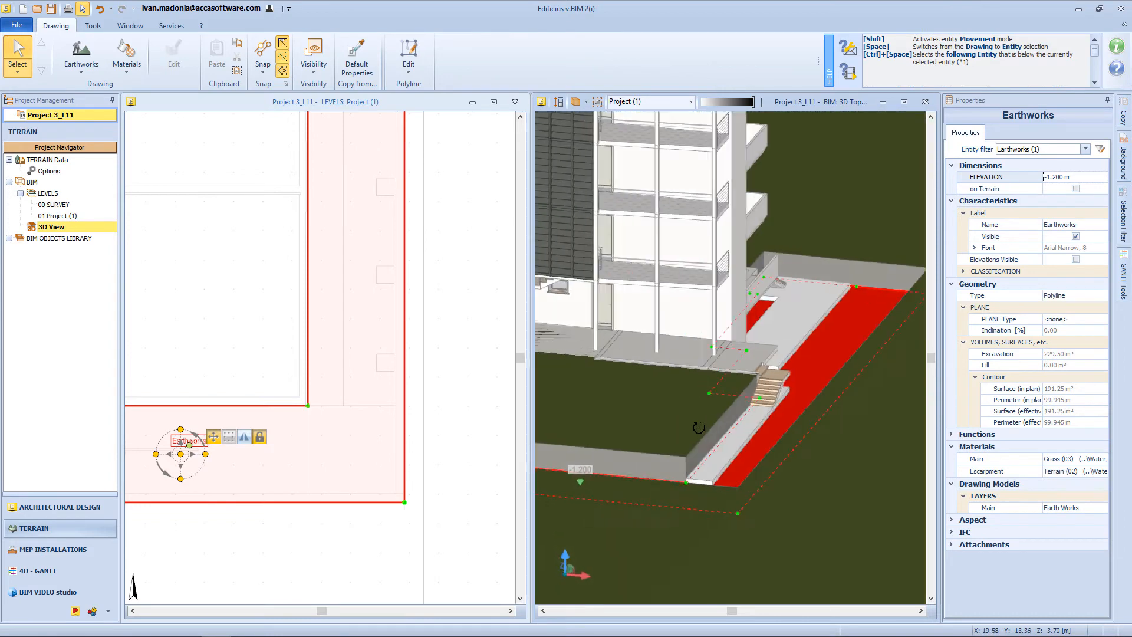
drag(698, 428, 688, 430)
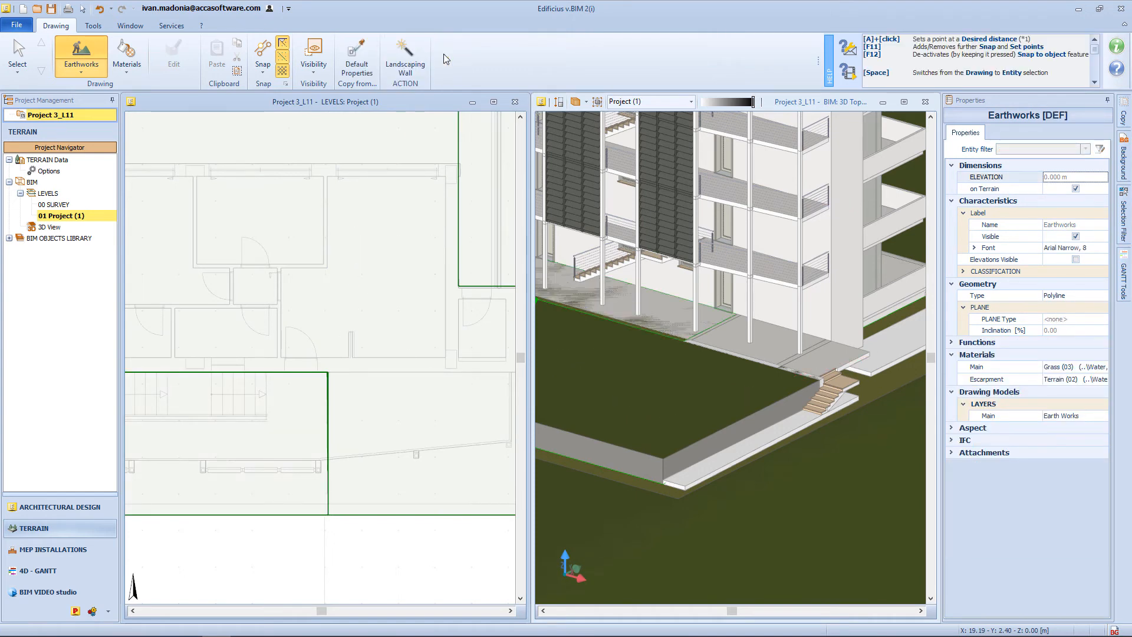
Add the new project level '3 - Project' from 01 Project (1) in the navigator.
right_click(62, 215)
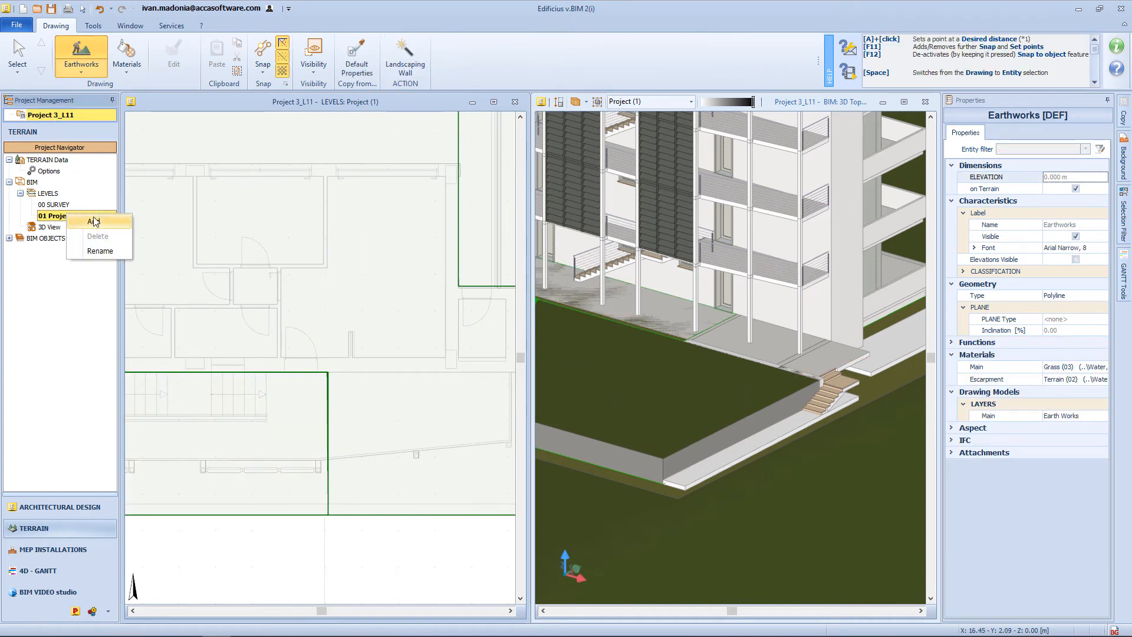
click(89, 220)
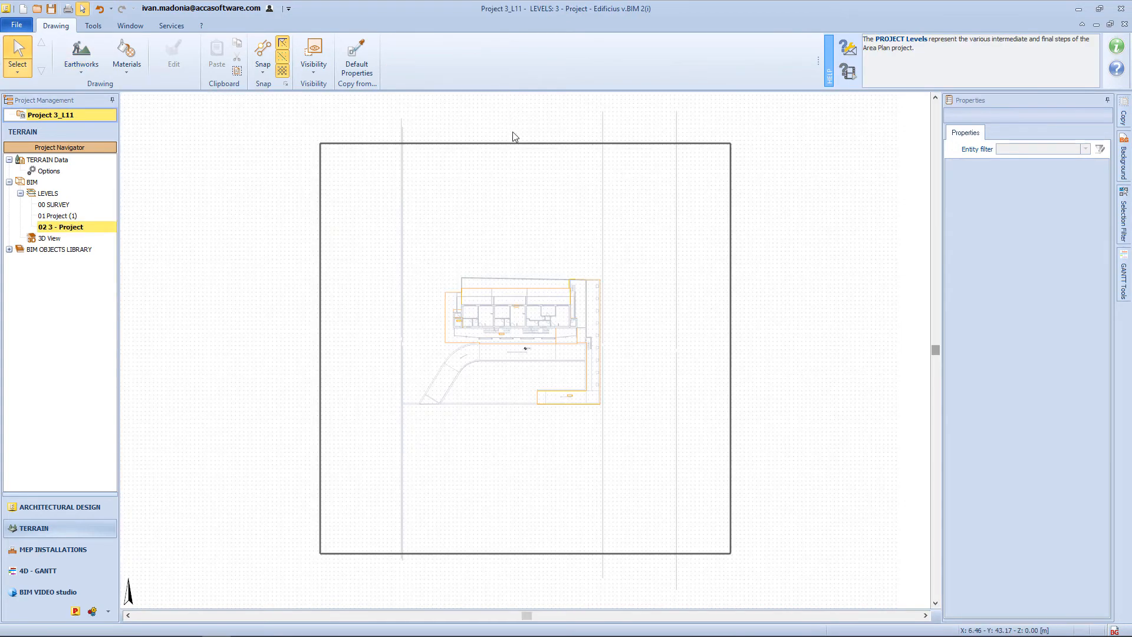
mouse_move(441, 180)
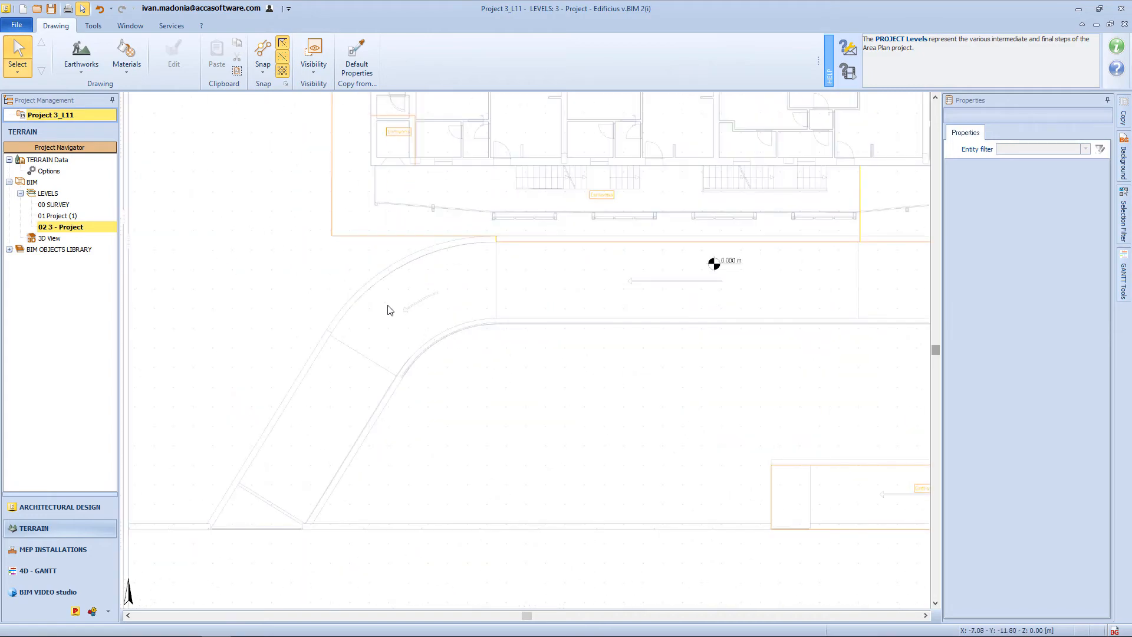
mouse_move(421, 383)
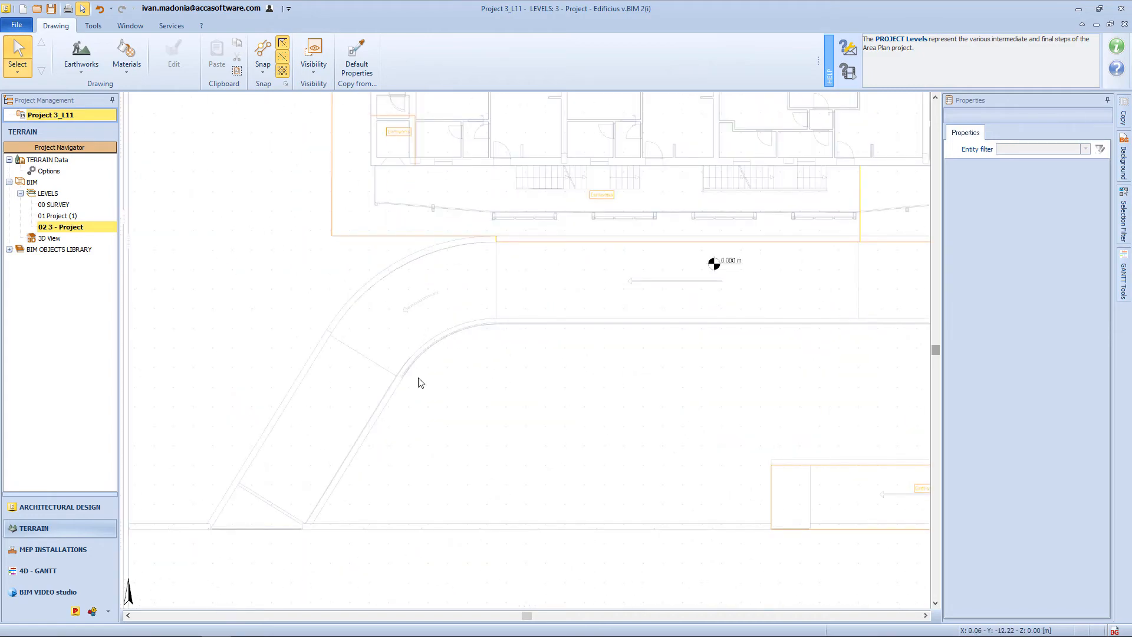
Create a new ramp, draw a guide line, and place a 12.3%-slope arc ramp along the bend.
click(80, 55)
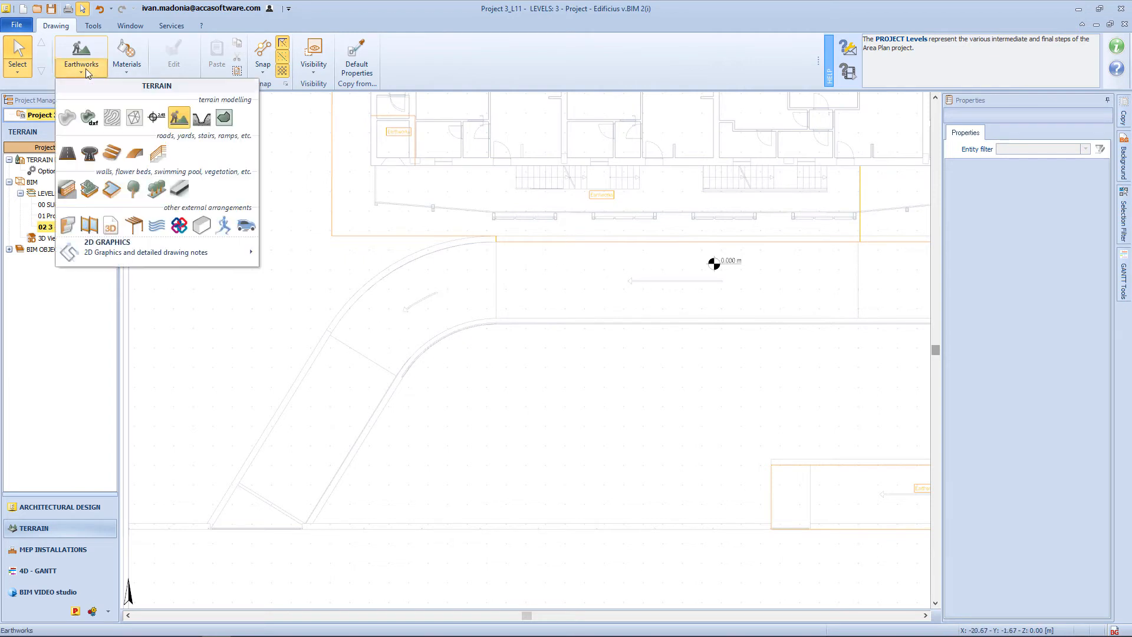
click(201, 118)
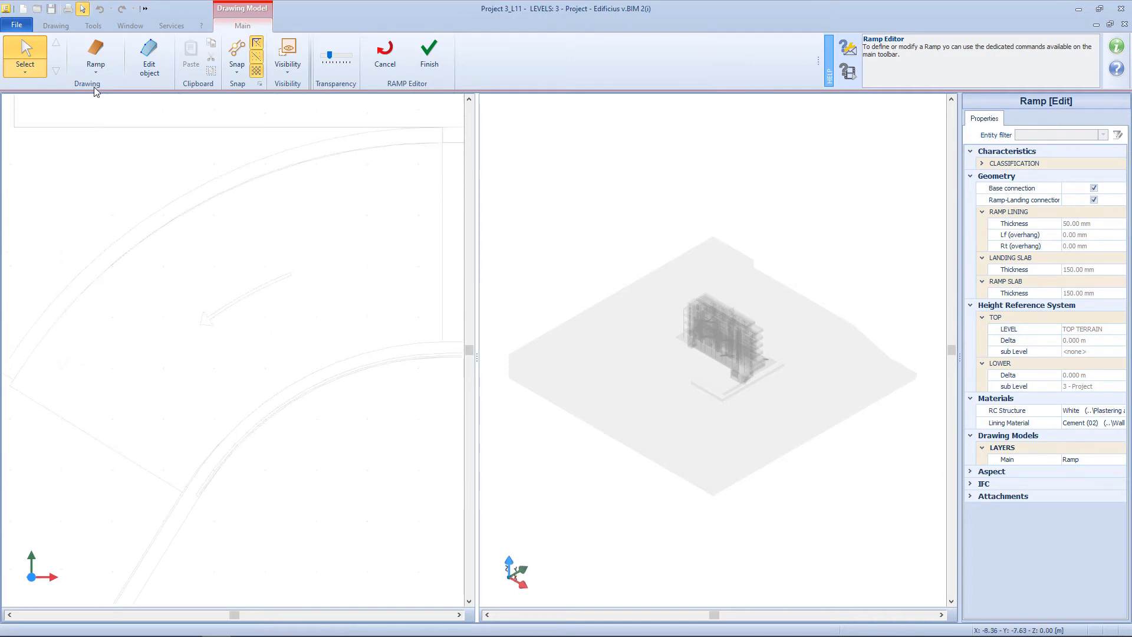
click(96, 54)
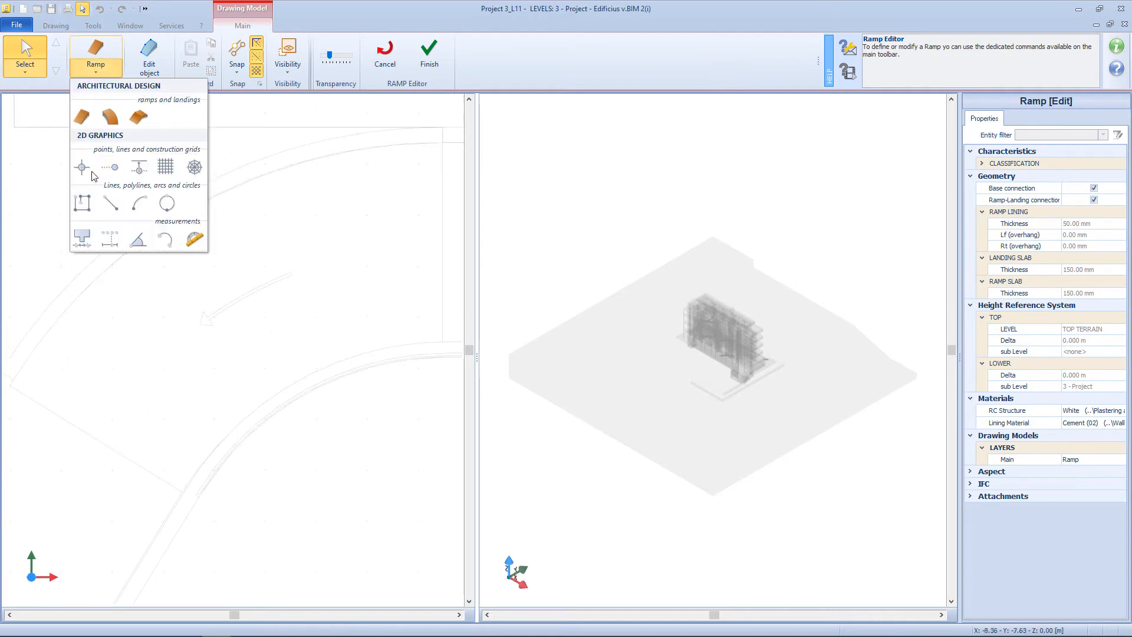
click(110, 203)
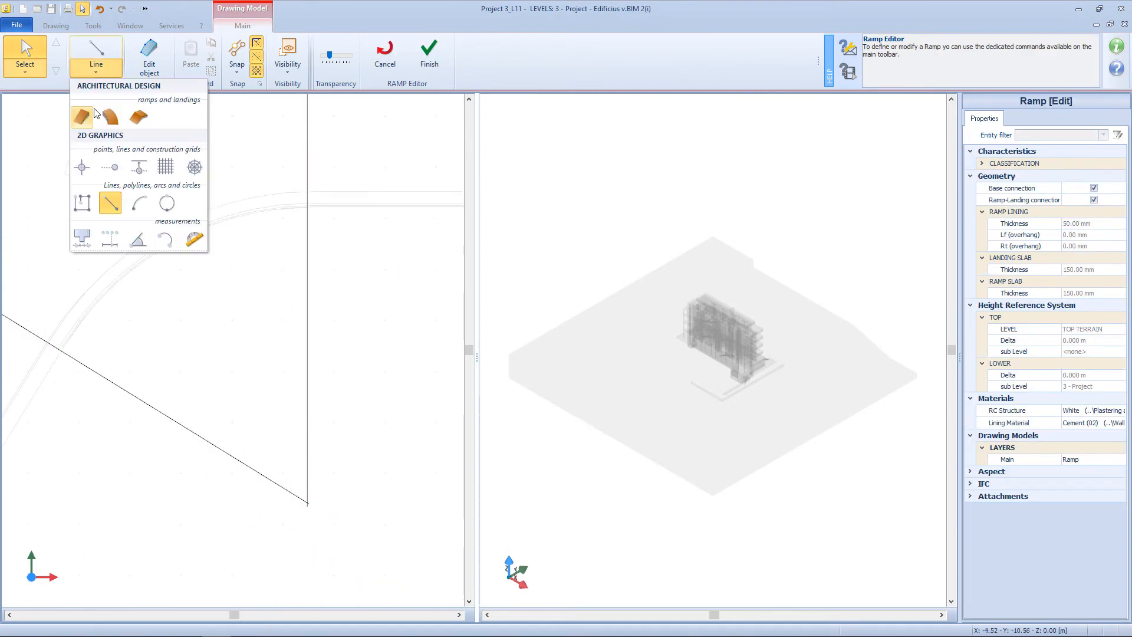
click(81, 115)
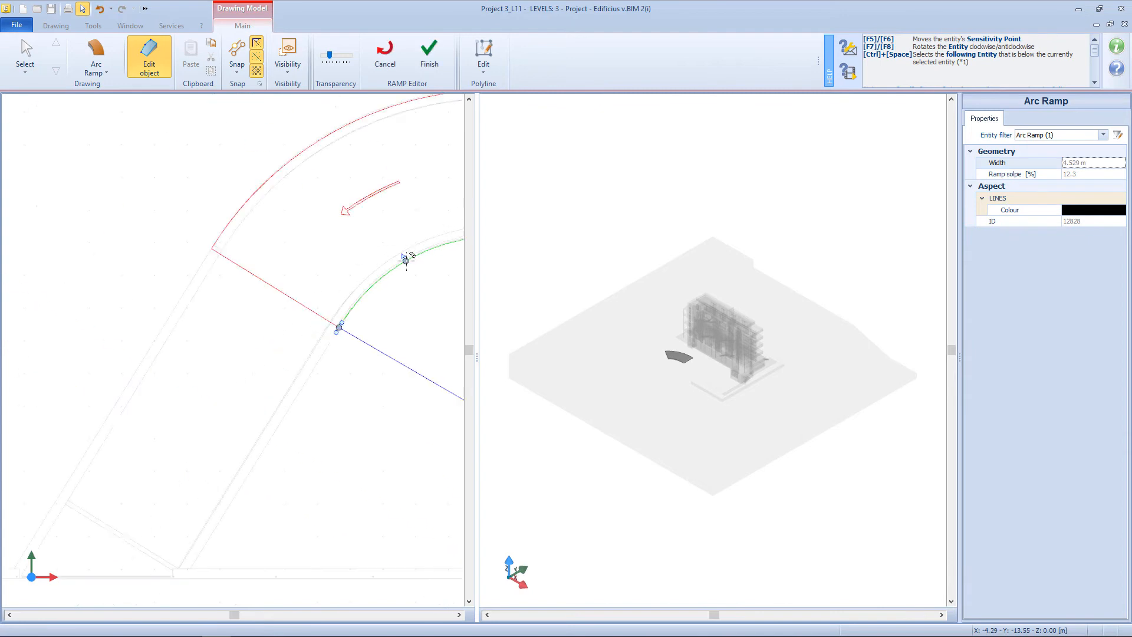
Place a 4.5 m-wide straight ramp from the curved ramp's end intersection and select it.
click(95, 54)
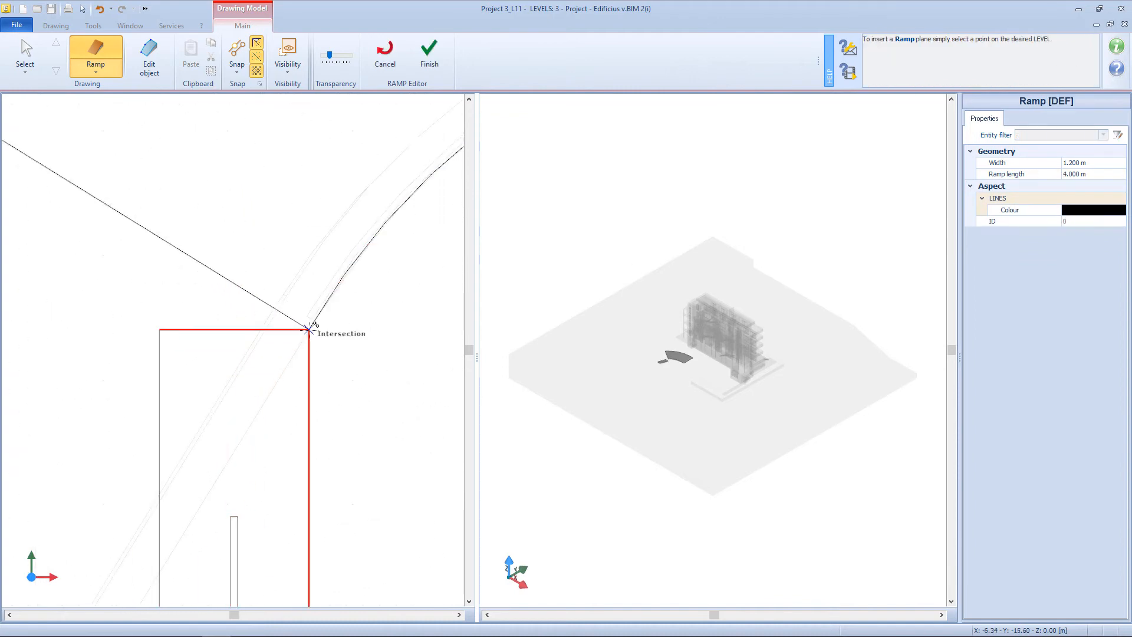
click(310, 331)
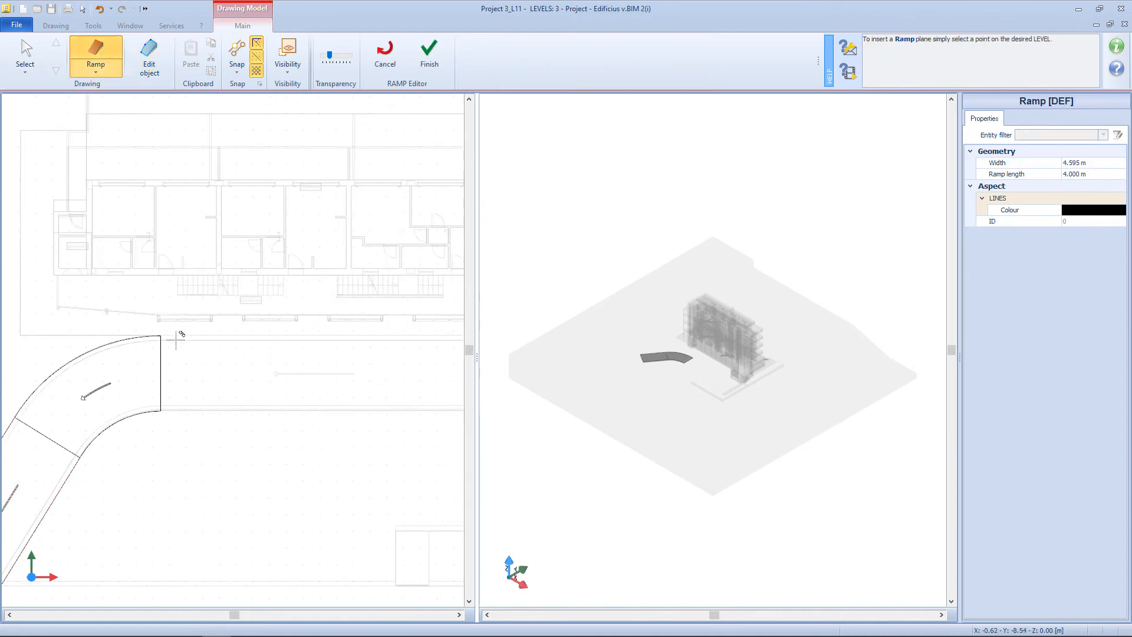
click(253, 484)
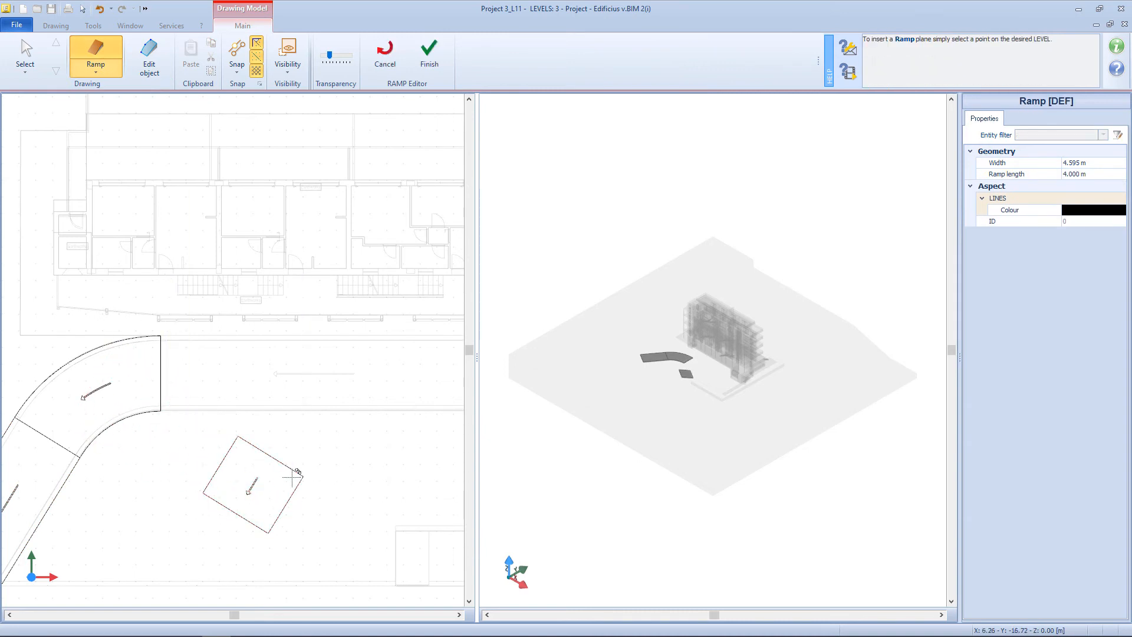
click(253, 480)
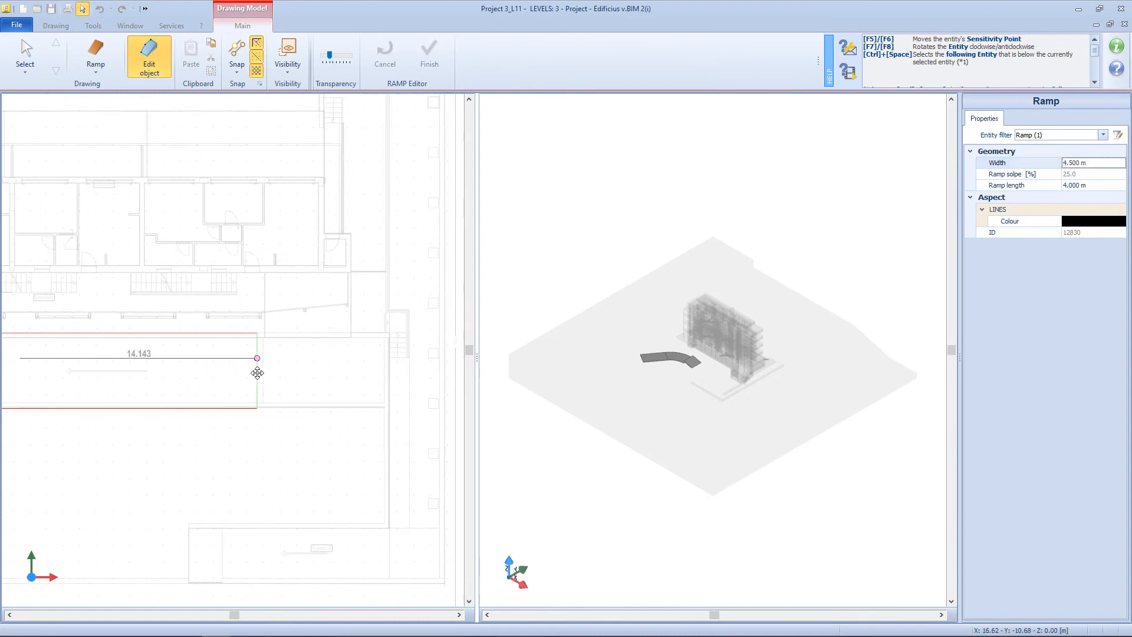
Lengthen the straight ramp to 18.575 m and add two 4.5 m landings at its ends.
drag(257, 358, 271, 382)
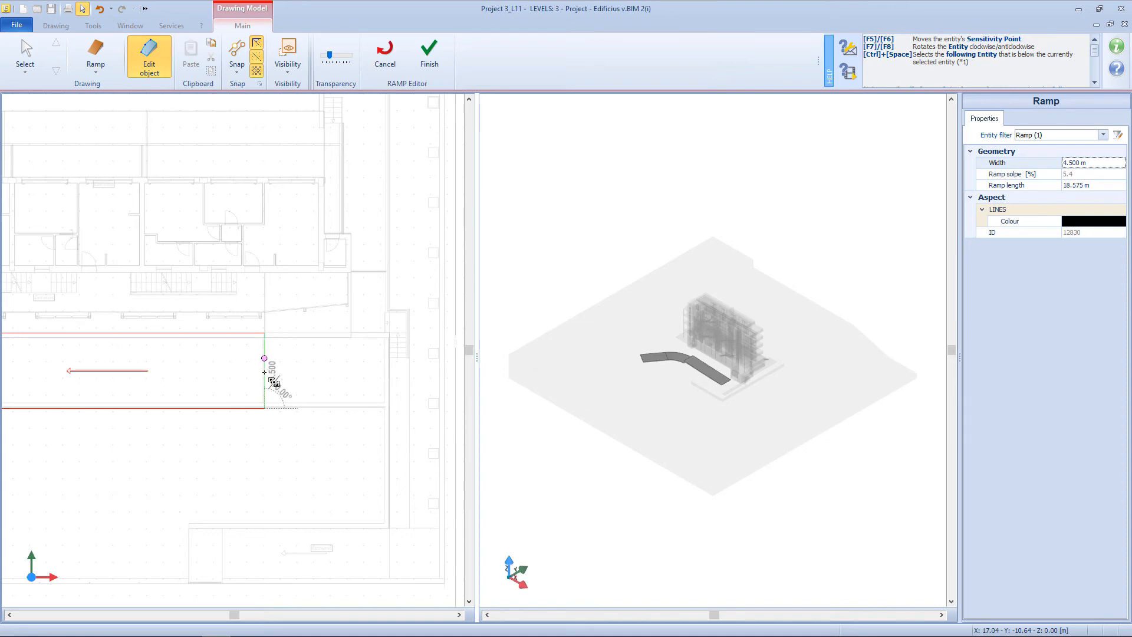
click(96, 54)
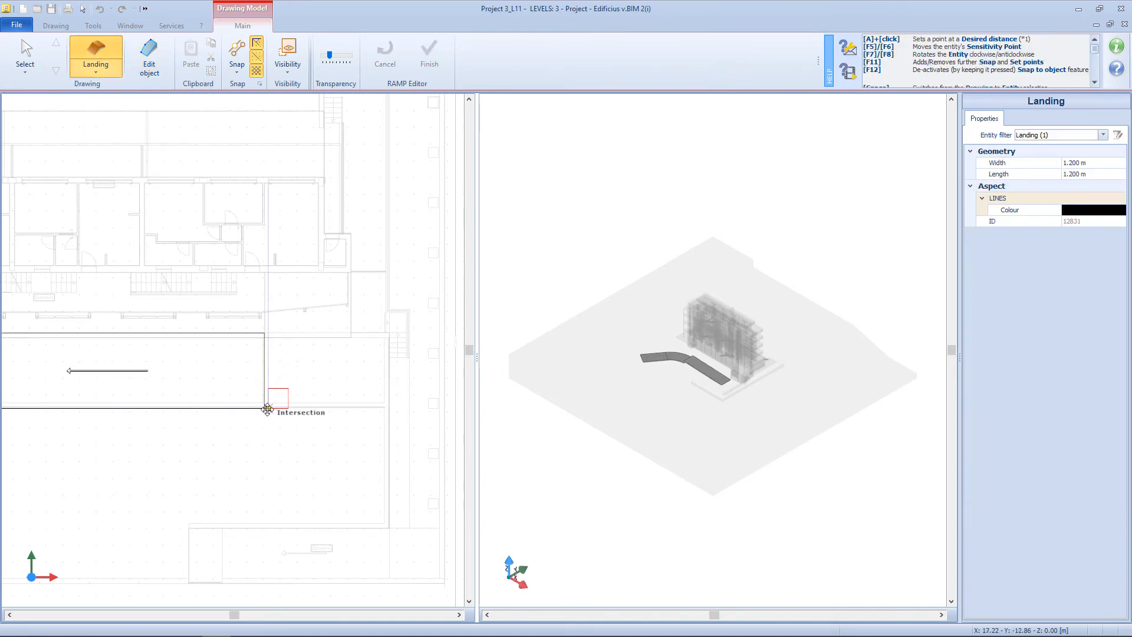
click(149, 55)
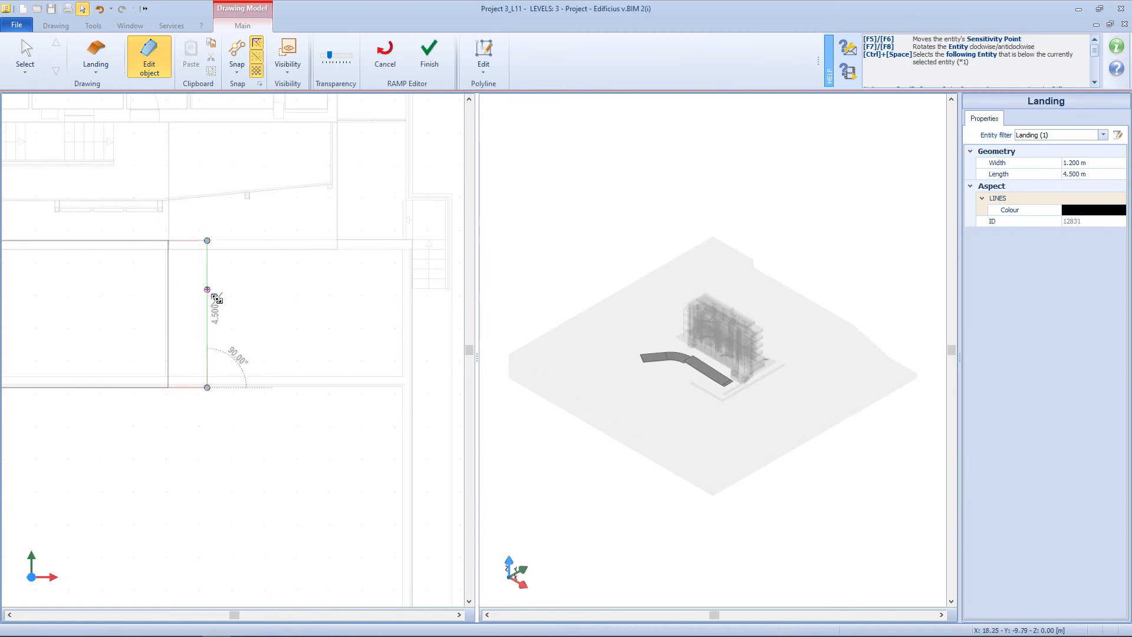
drag(207, 290, 403, 289)
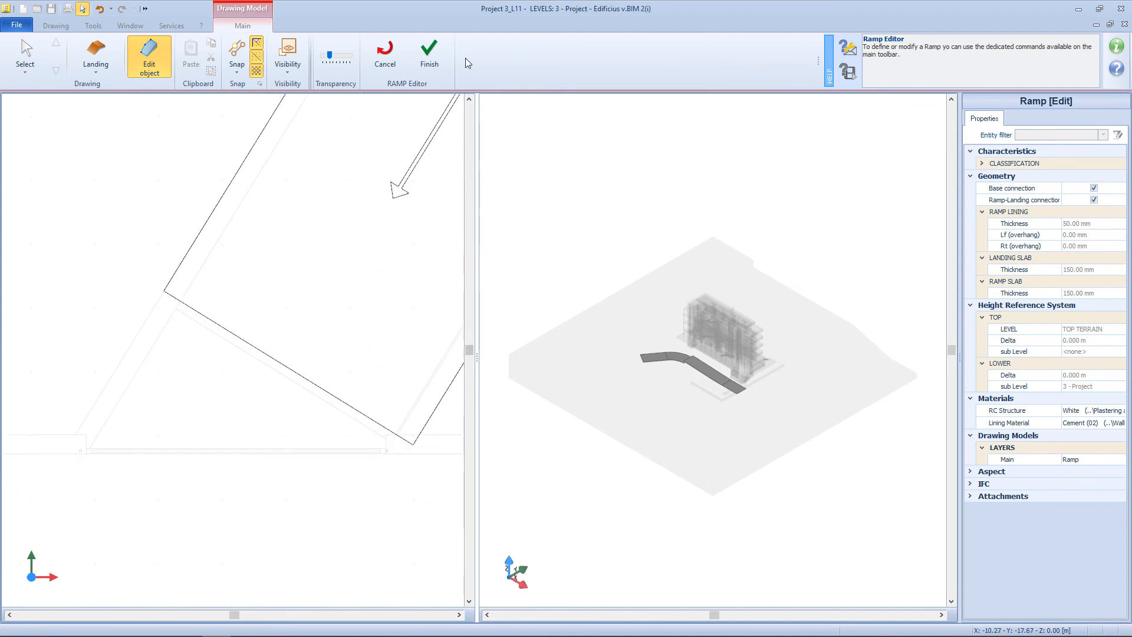
click(95, 55)
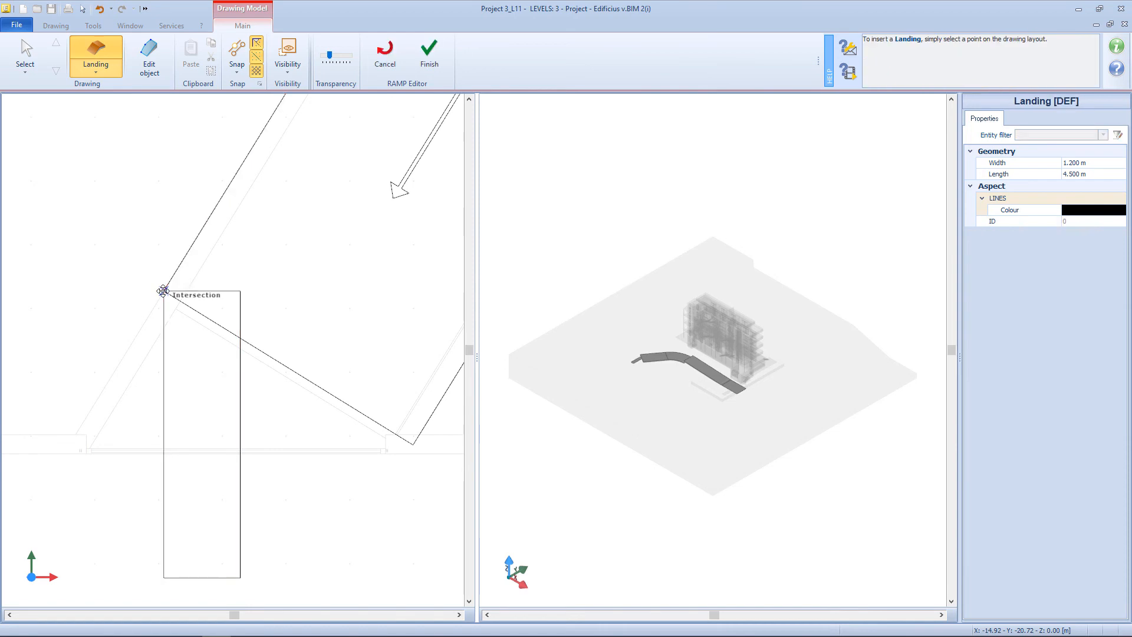
click(162, 291)
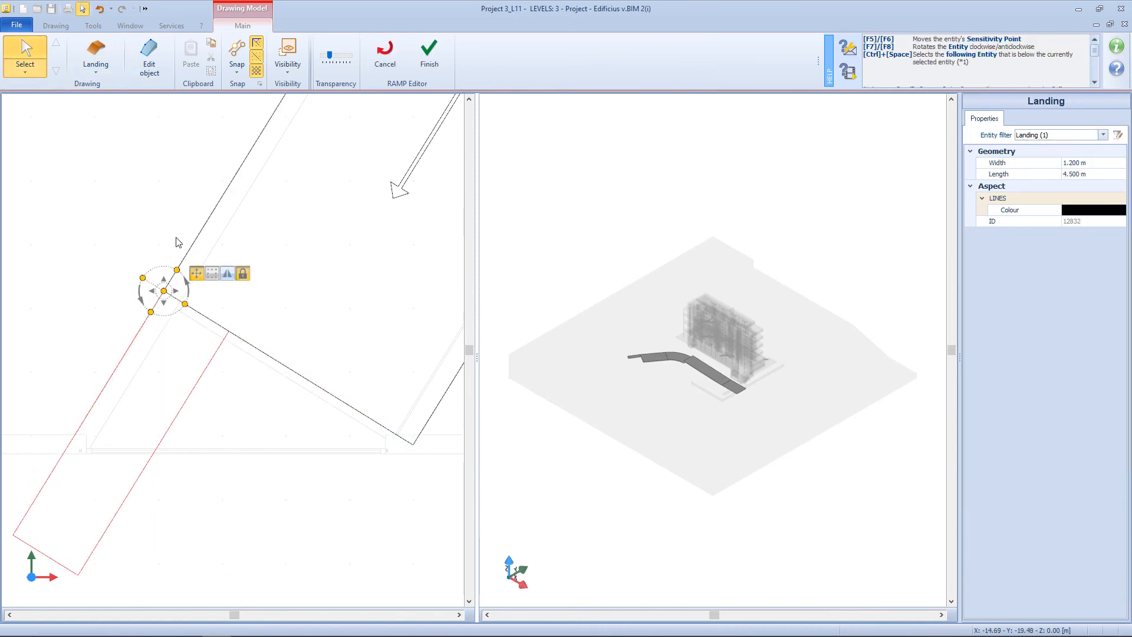
click(149, 56)
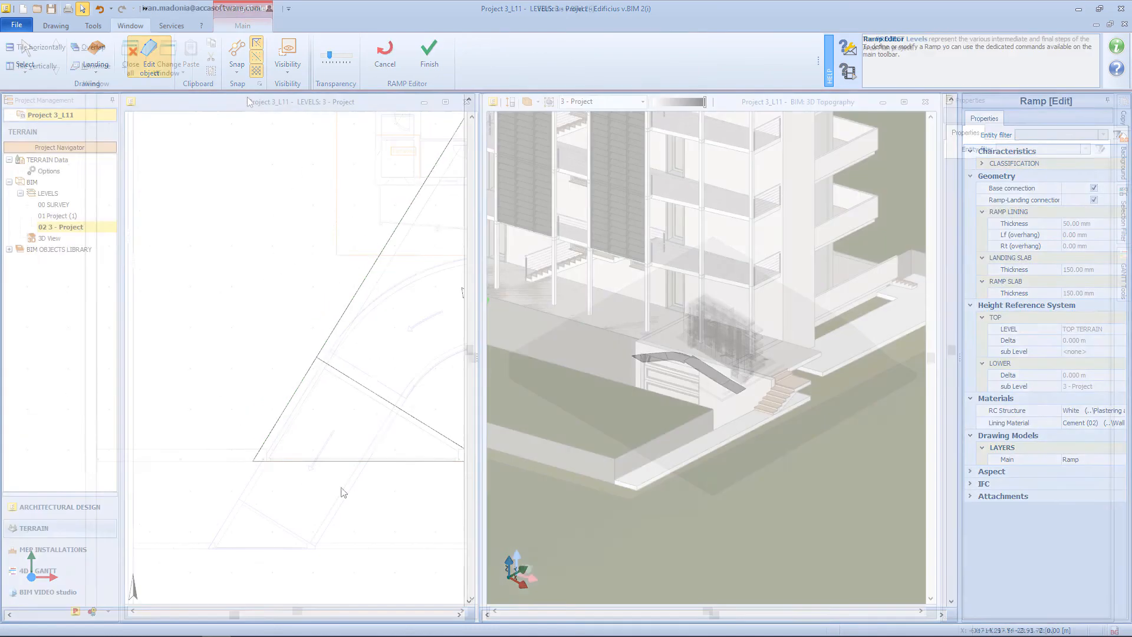
Finish the ramp and check its 3.7 m top and 1.5 m bottom offsets in 3D.
click(429, 54)
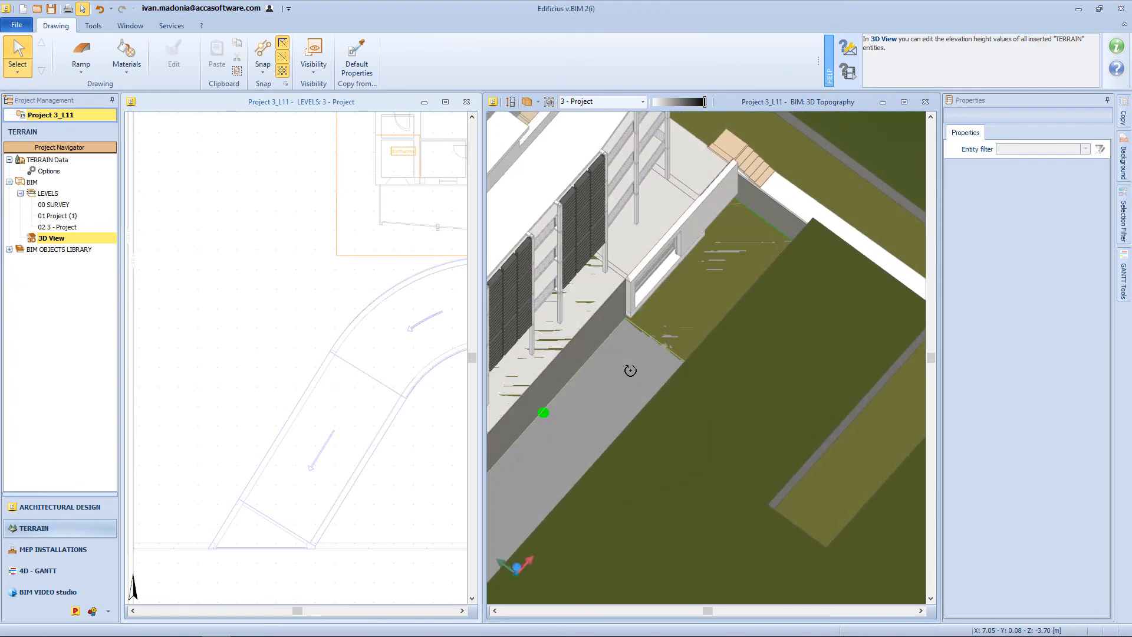
click(628, 368)
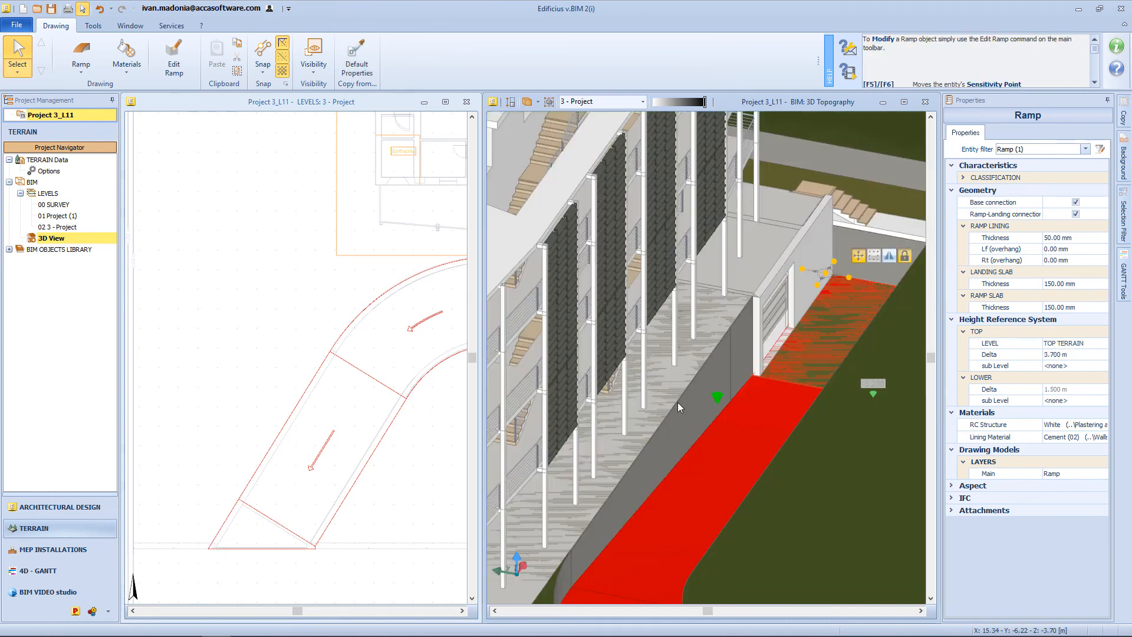
click(60, 226)
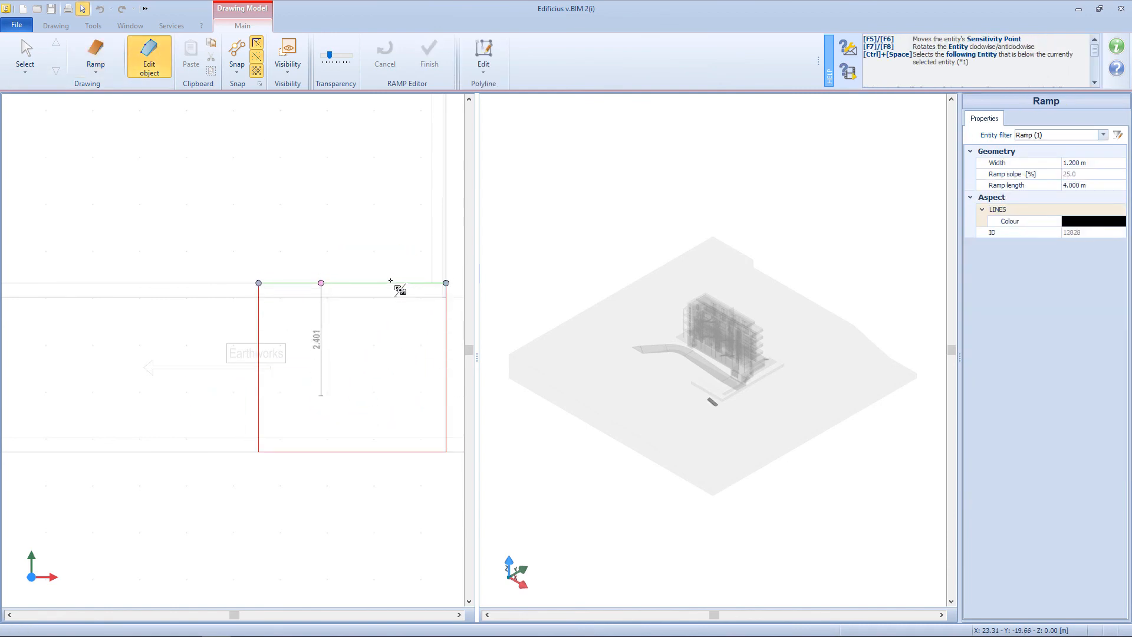
Widen the new ramp to about 3.6 m, lengthen it to ~5.9 m, and add a landing.
drag(257, 283, 110, 357)
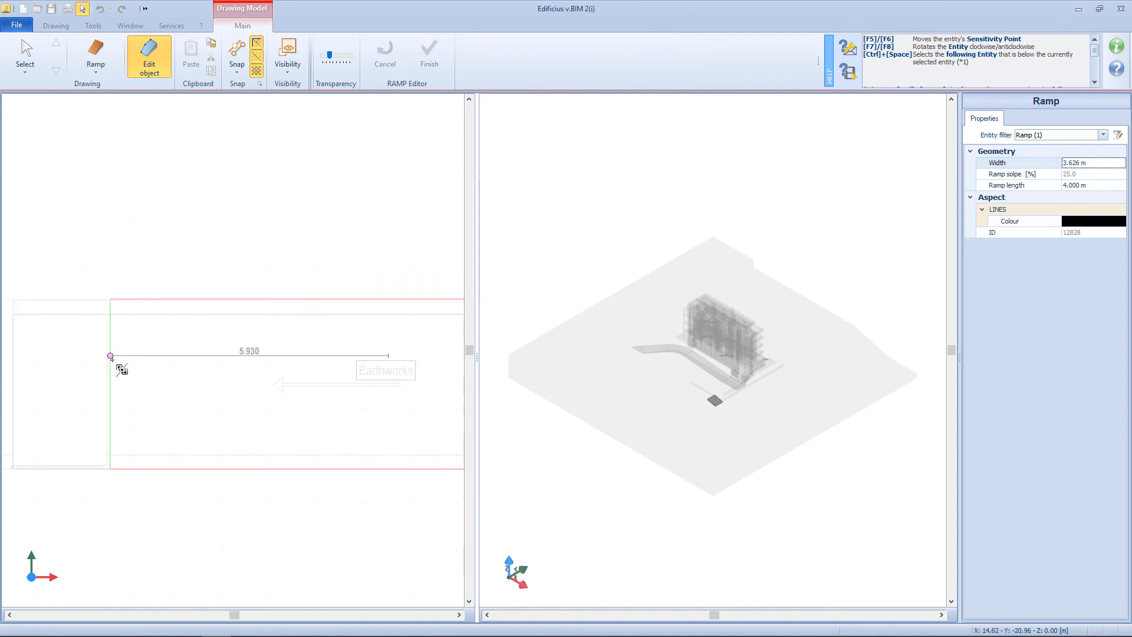
click(94, 57)
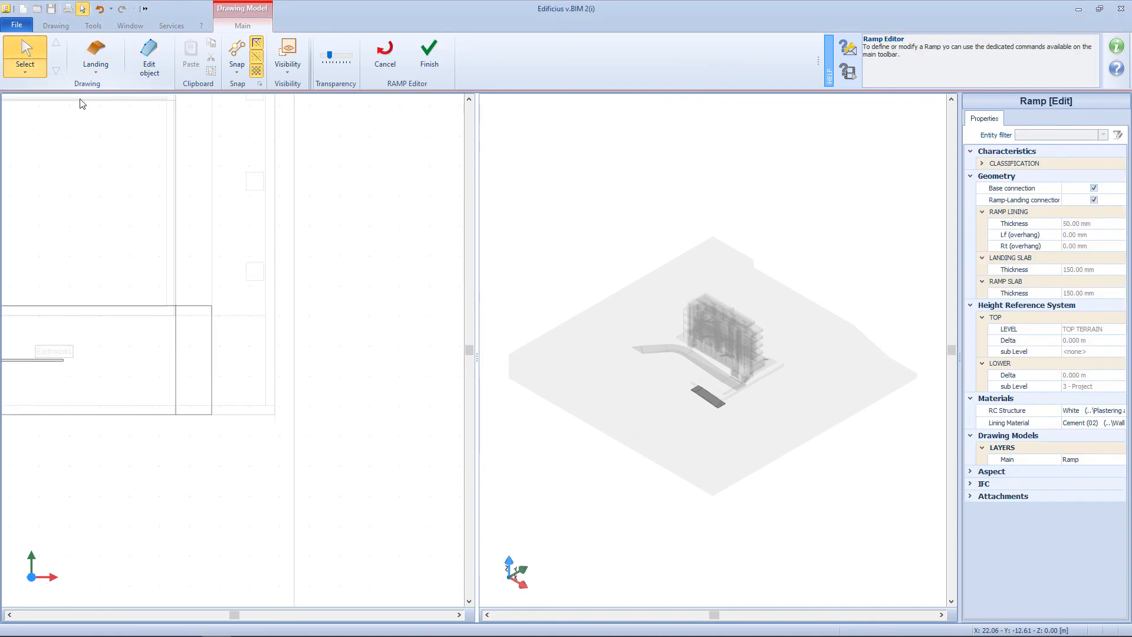
click(149, 57)
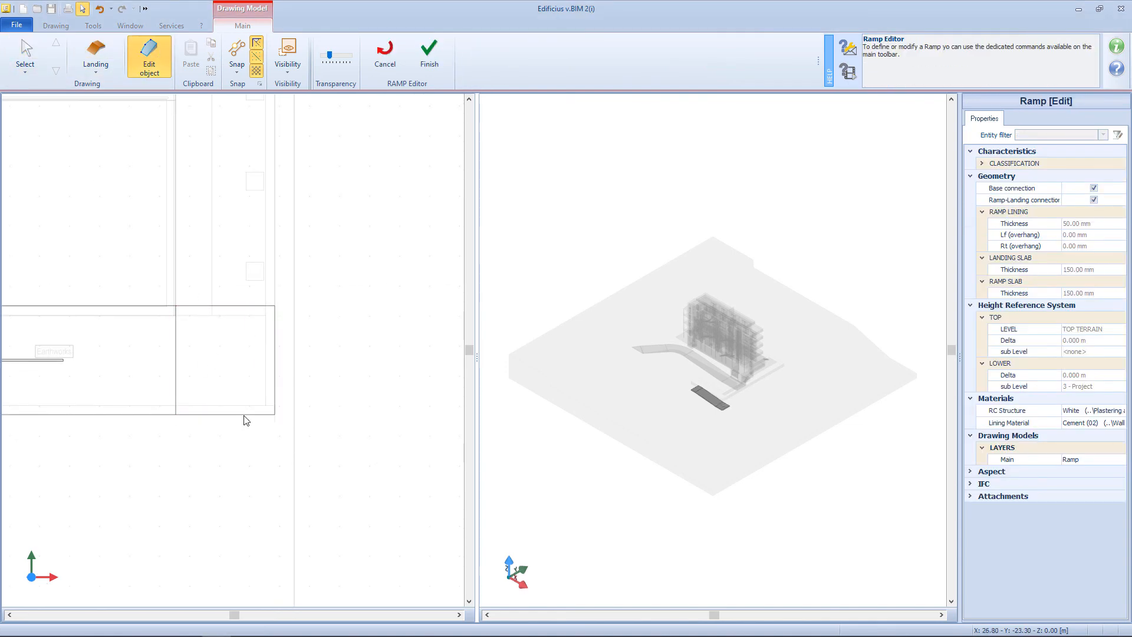